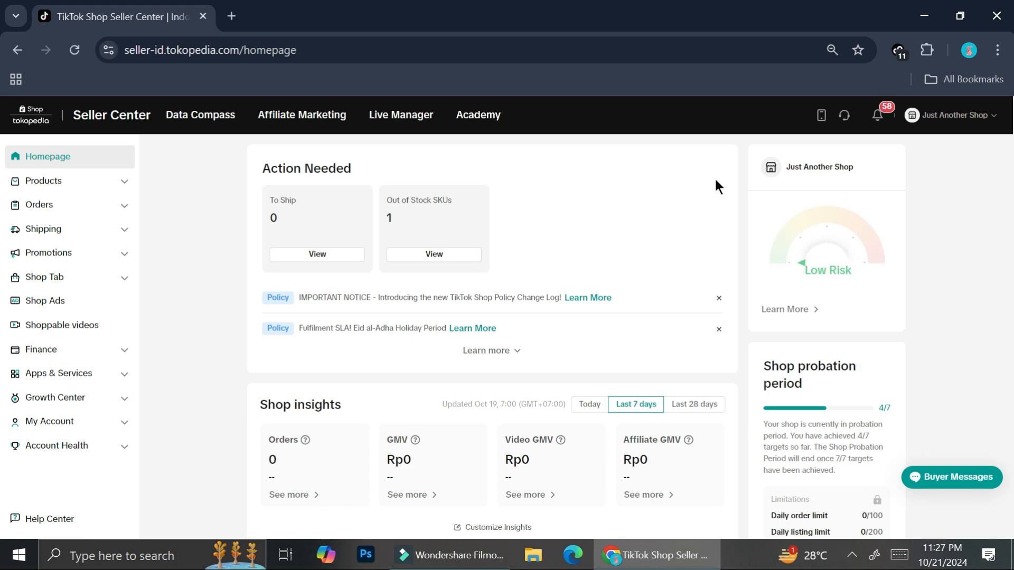
mouse_move(495, 81)
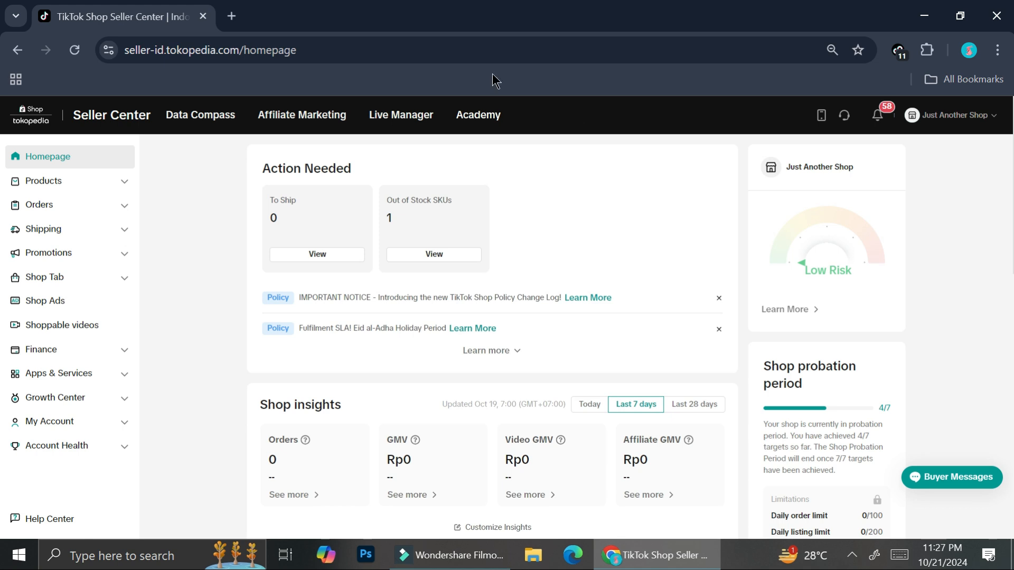
mouse_move(119, 188)
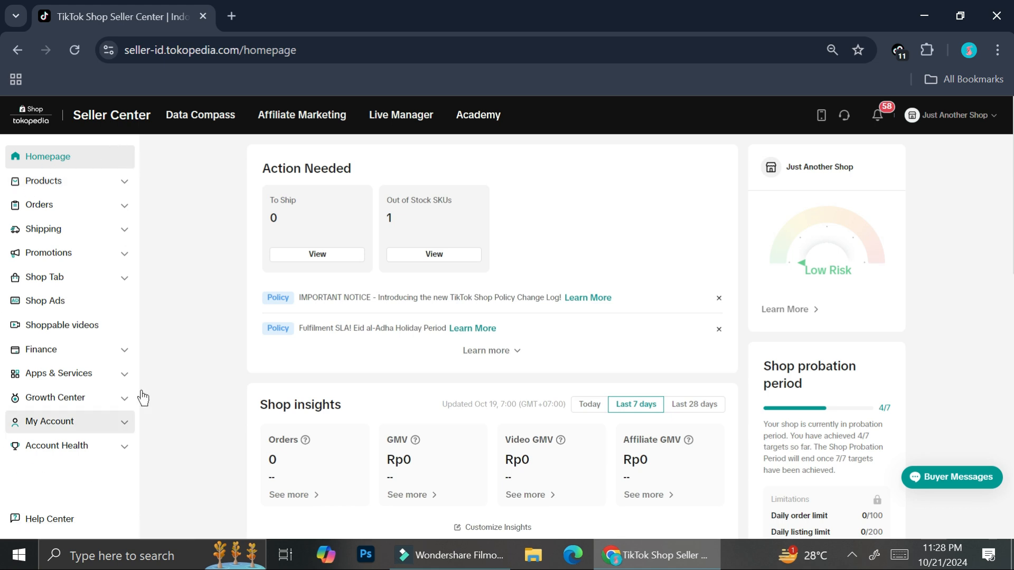
- Expand Products in the sidebar and go to Manage Products
left_click(44, 181)
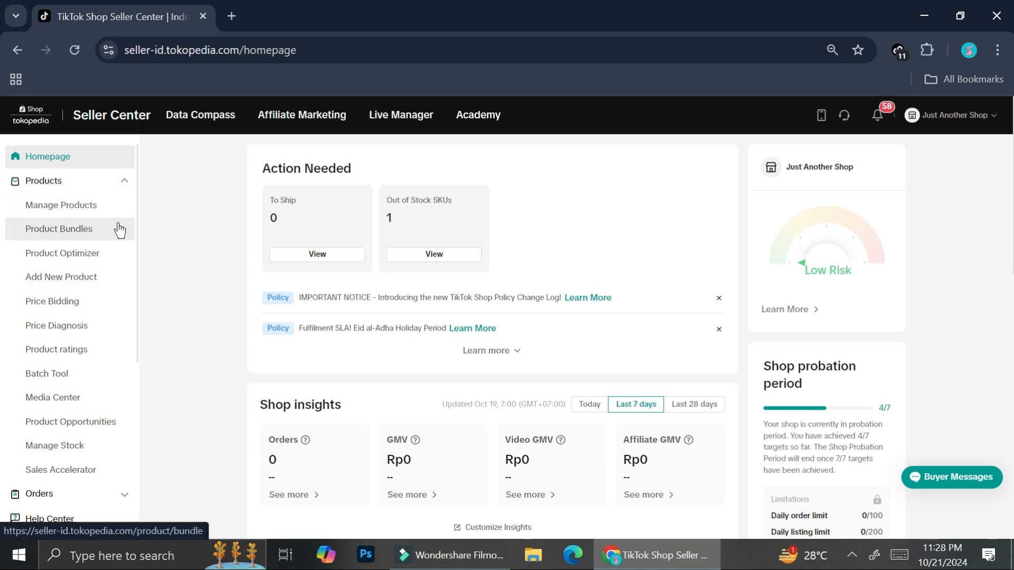
mouse_move(61, 277)
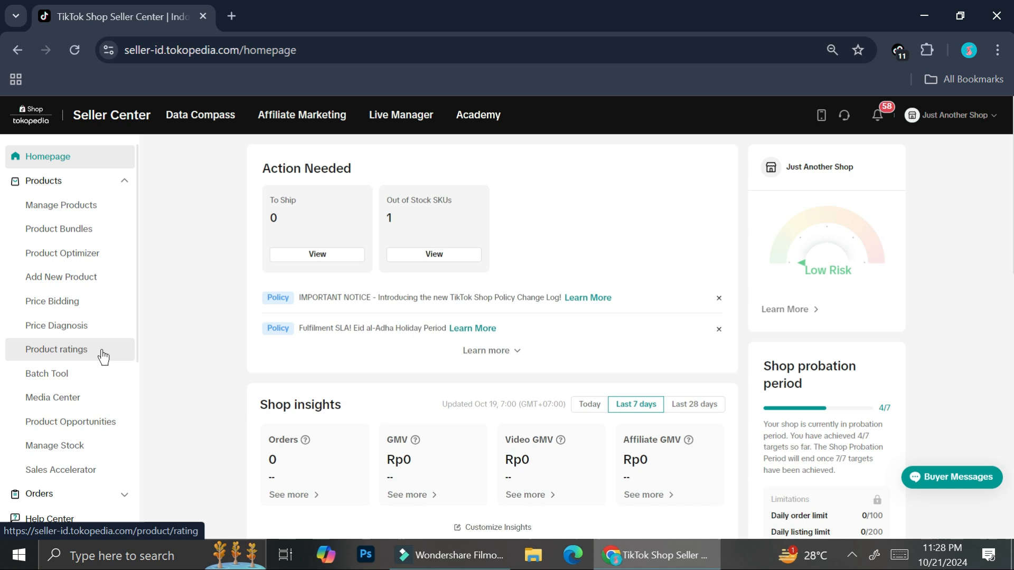
mouse_move(62, 252)
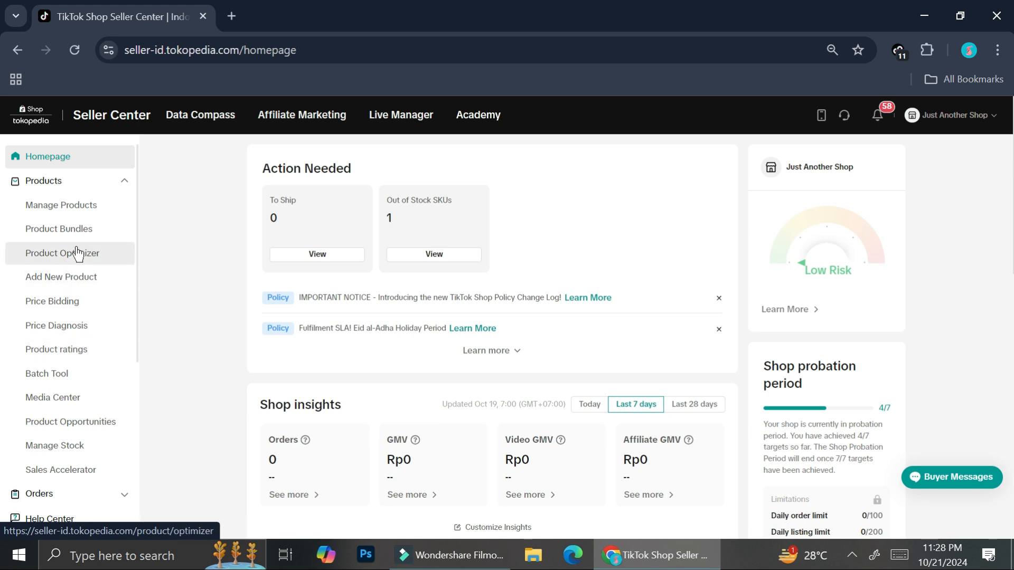
left_click(61, 205)
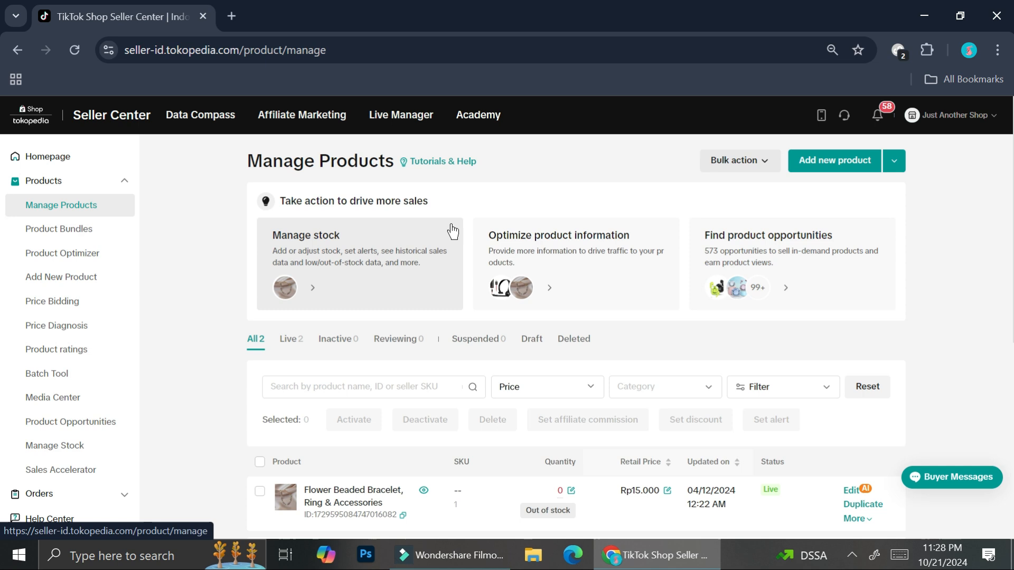
- Start editing the Flower Beaded Bracelet listing and dismiss the commission fee notice
scroll("down", 3)
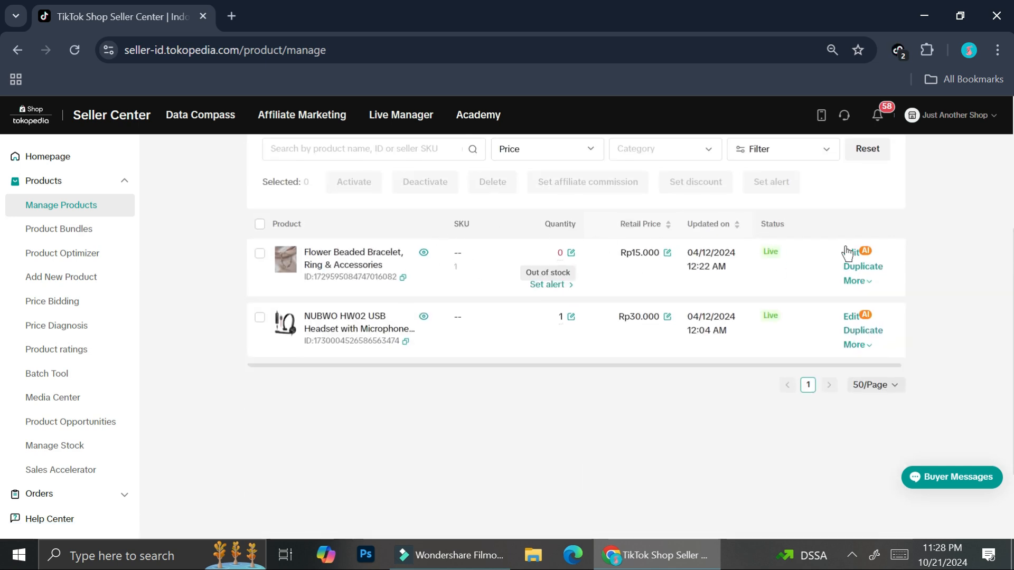
left_click(851, 251)
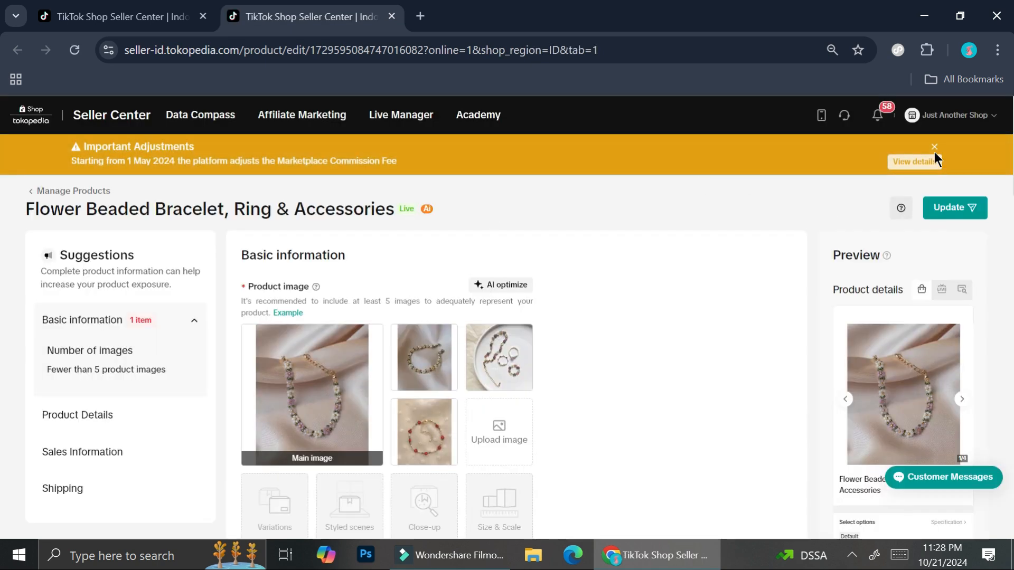
left_click(934, 147)
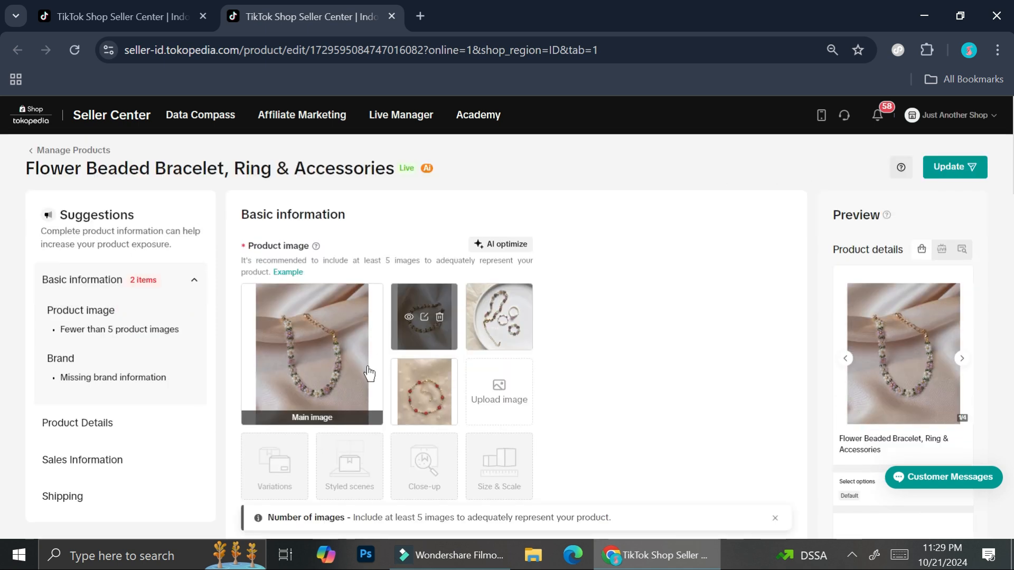
- Scroll down the edit page toward the Size Chart section
scroll("down", 3)
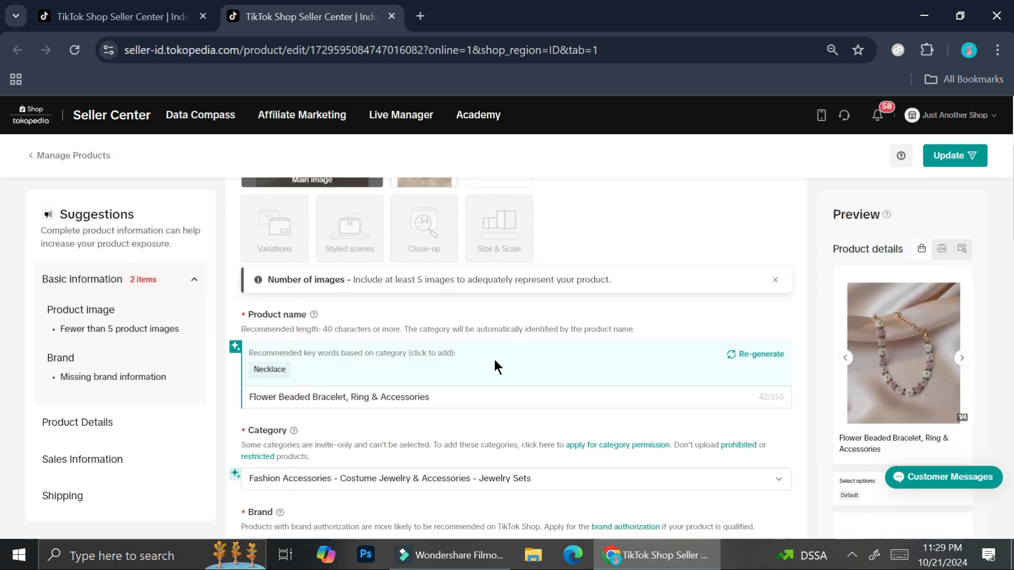
scroll("down", 3)
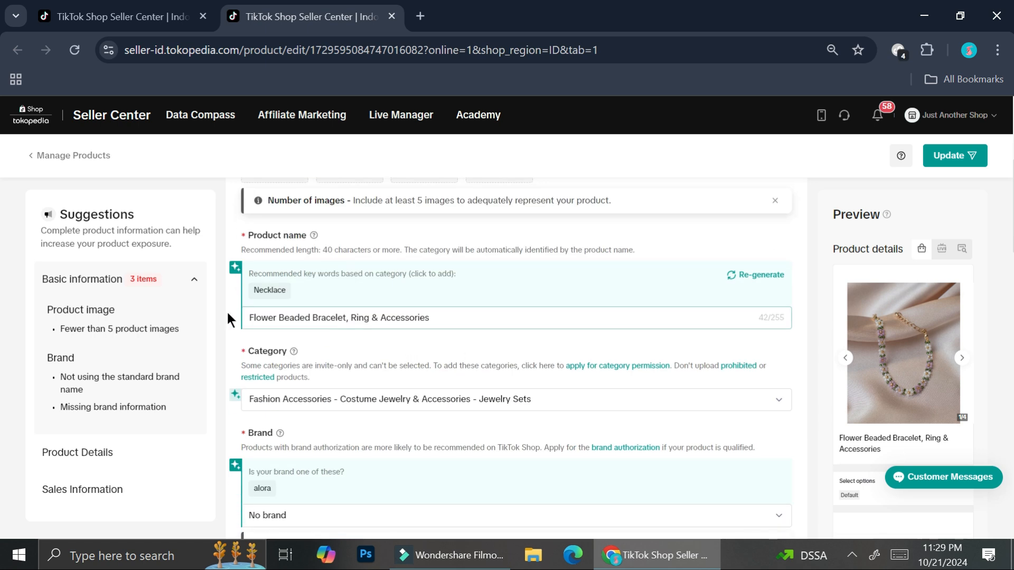
mouse_move(426, 303)
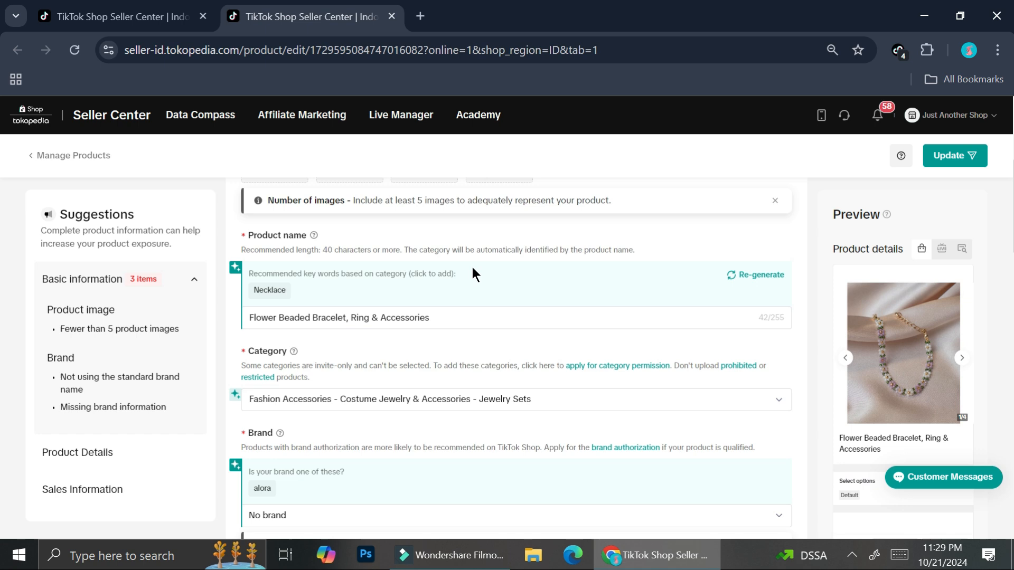
scroll("down", 3)
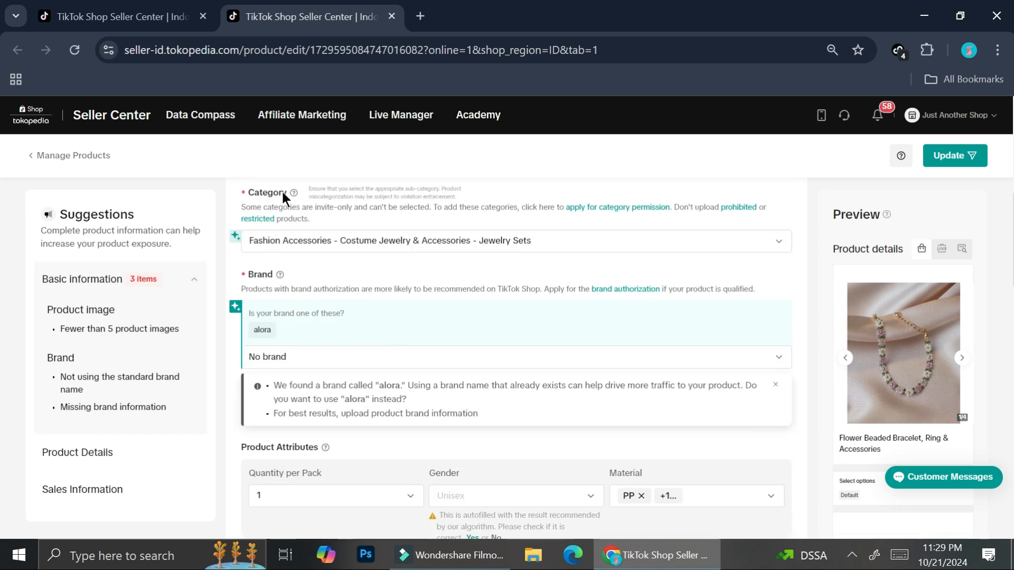
scroll("up", 3)
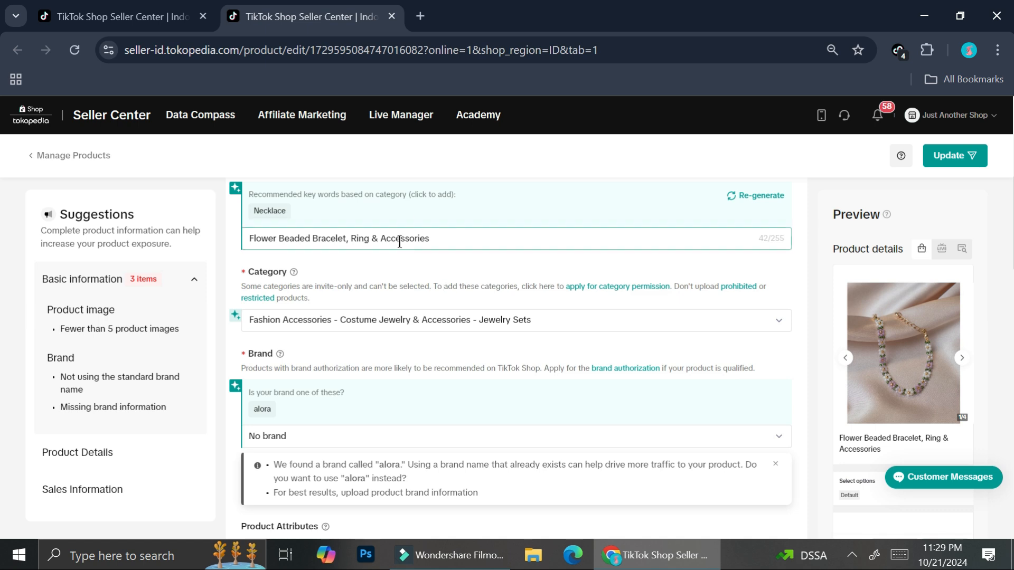
mouse_move(355, 258)
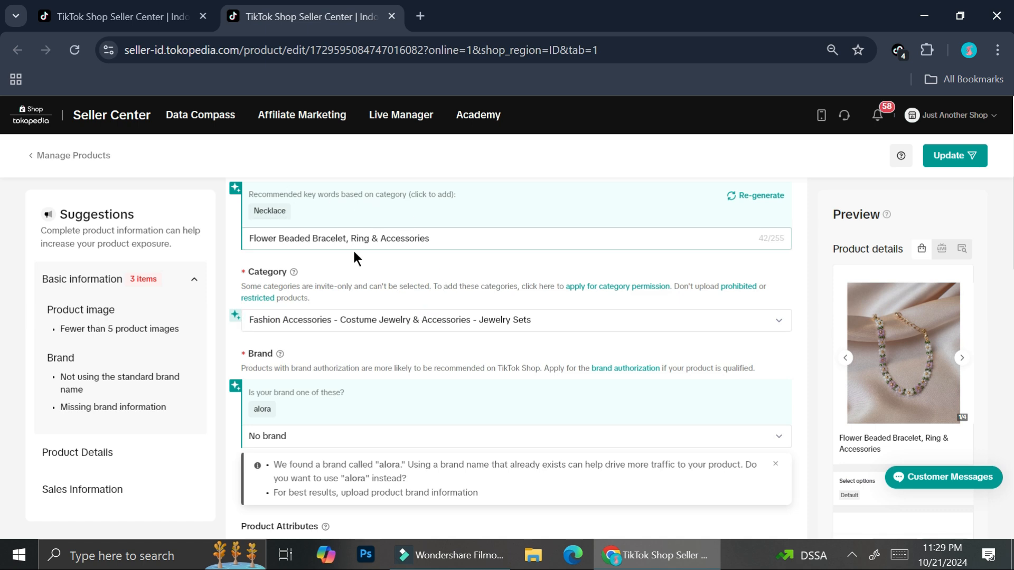
scroll("down", 3)
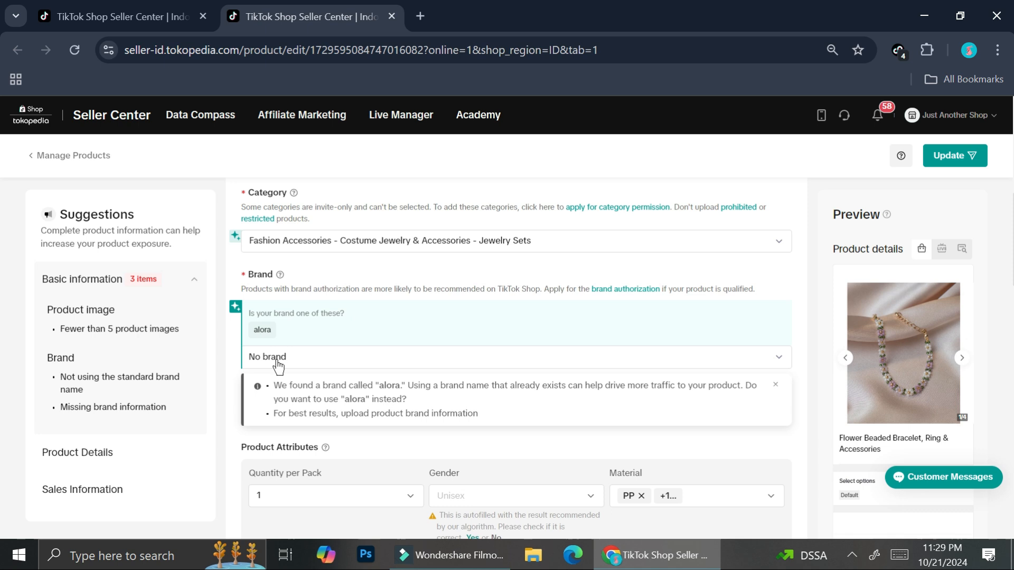
scroll("down", 3)
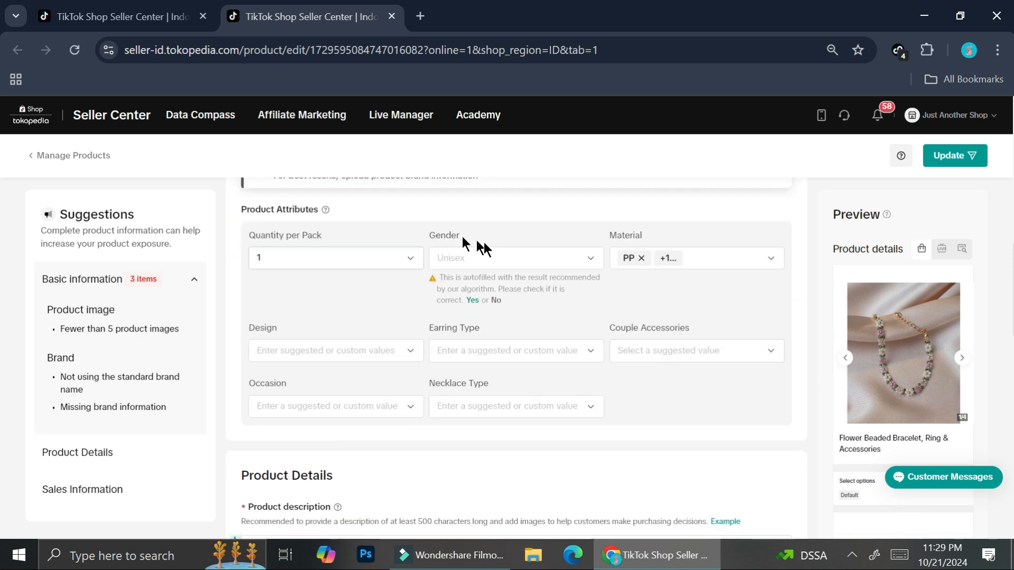
scroll("down", 3)
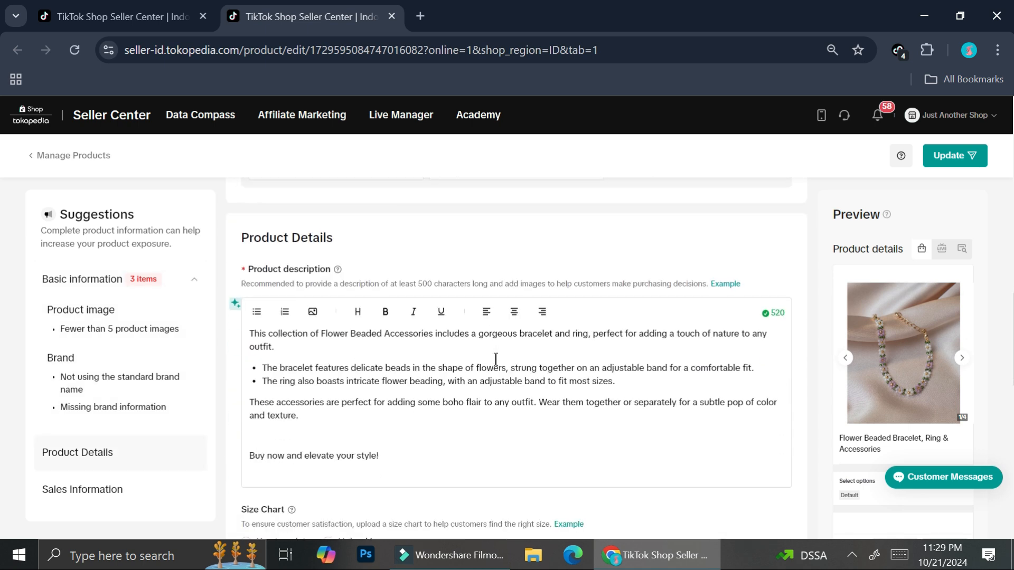
scroll("down", 3)
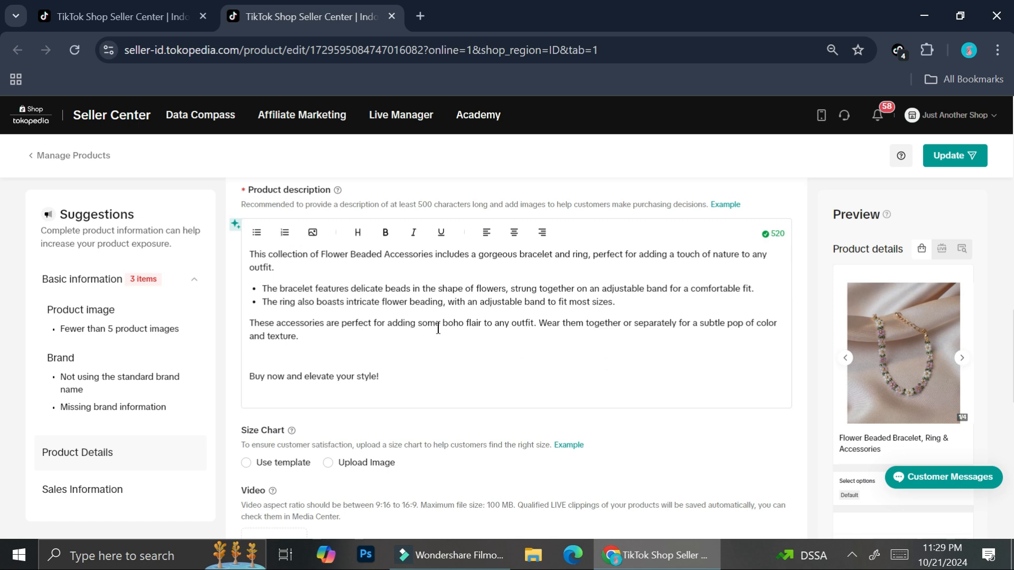
mouse_move(506, 416)
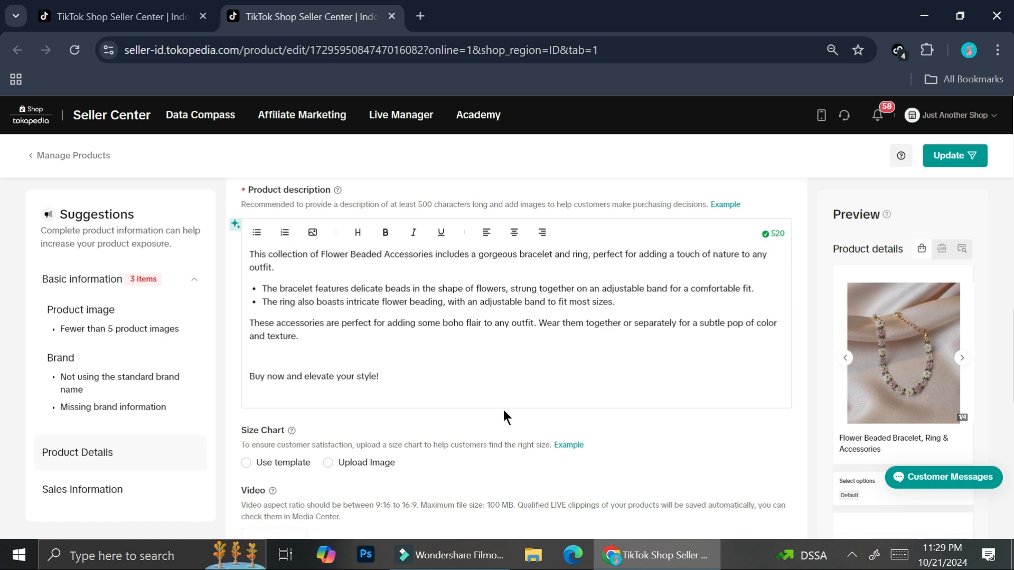
- Scroll the edit page to bring the Size Chart options into view
scroll("down", 3)
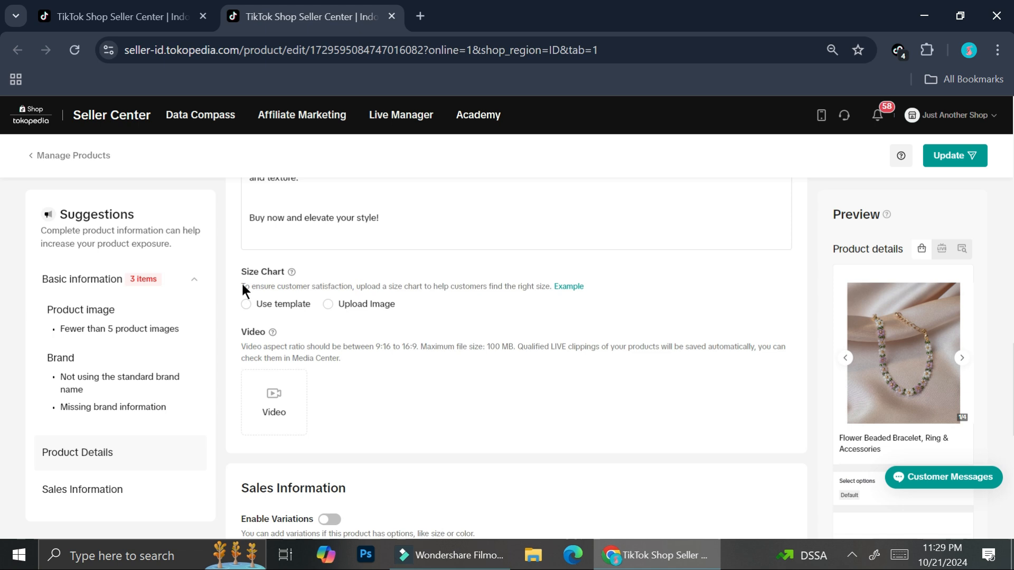
mouse_move(291, 272)
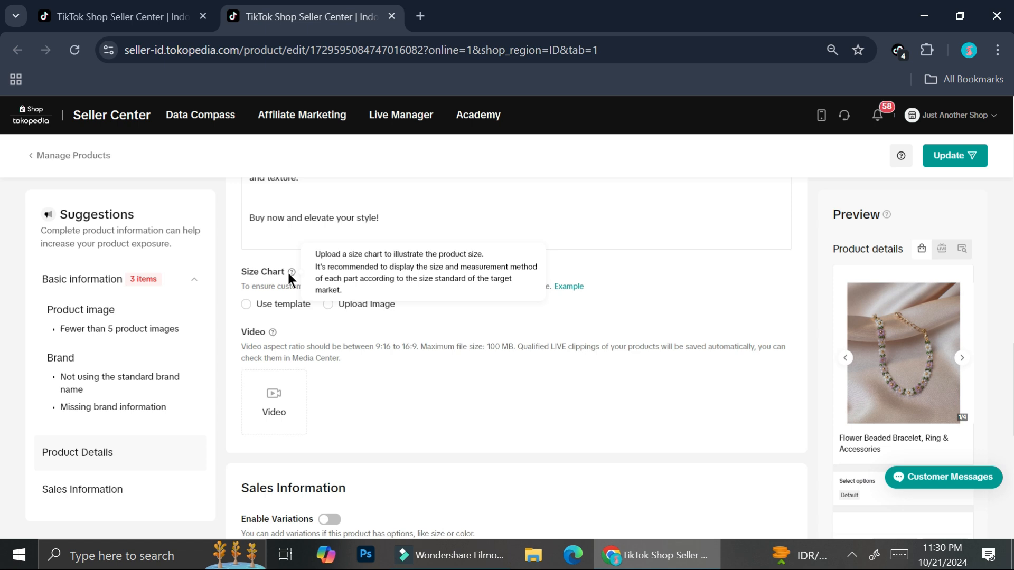
mouse_move(472, 218)
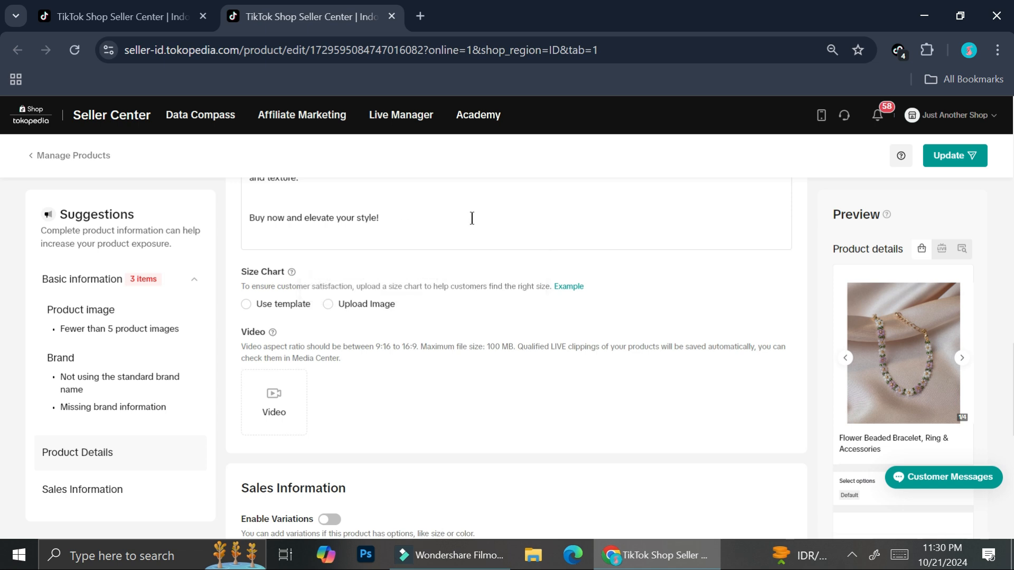
scroll("up", 3)
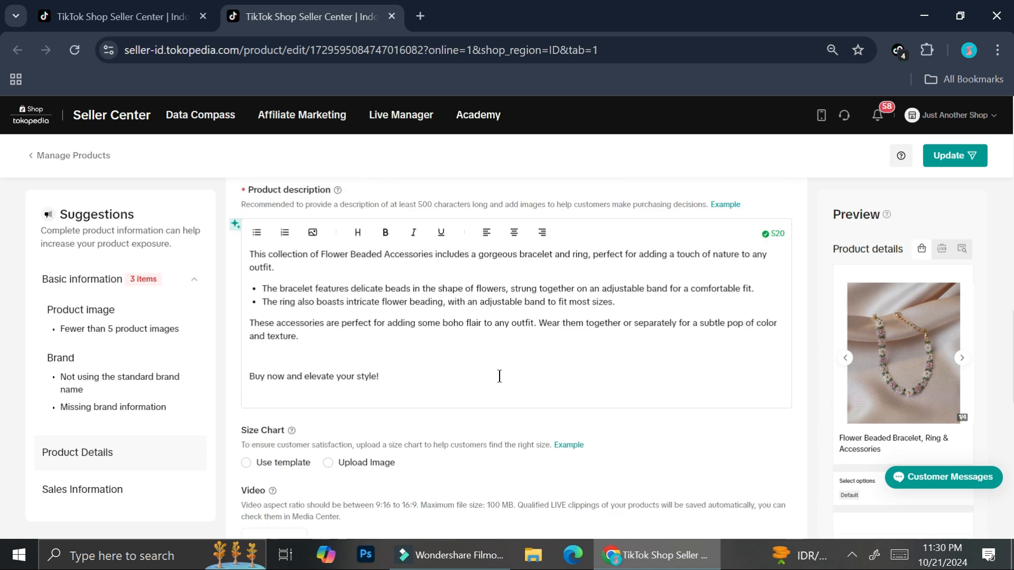
mouse_move(855, 329)
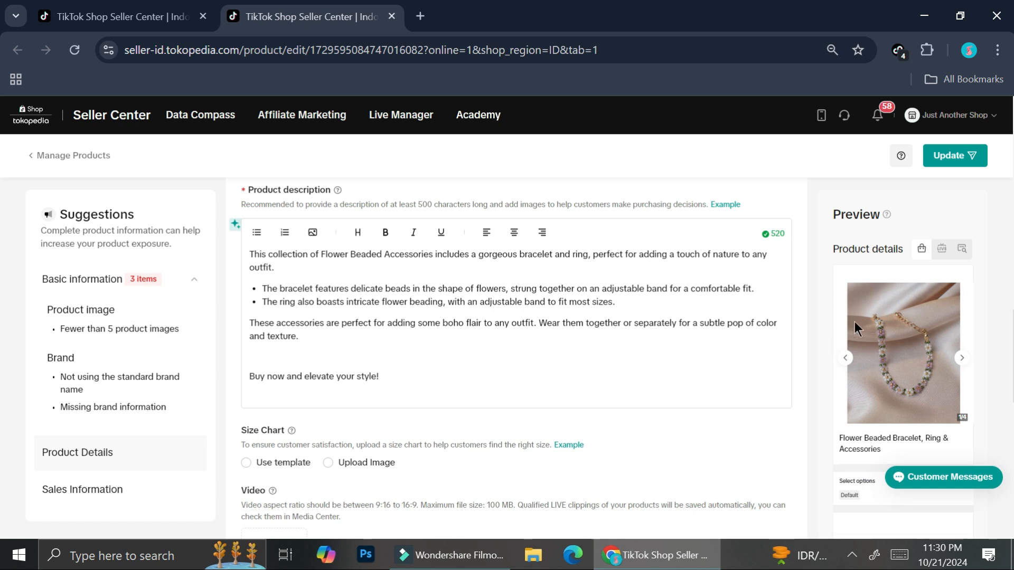
mouse_move(912, 327)
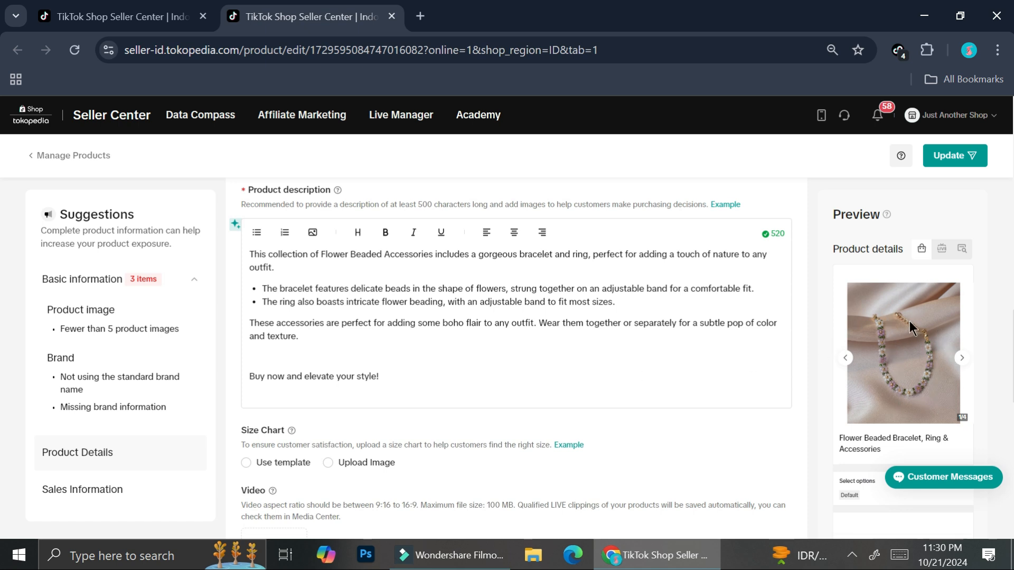
mouse_move(443, 361)
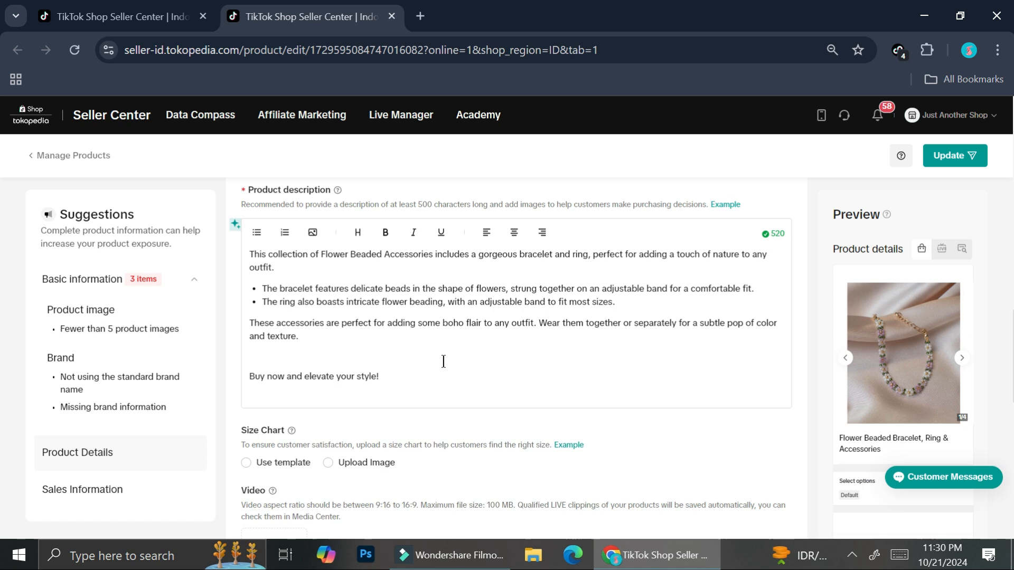
scroll("down", 3)
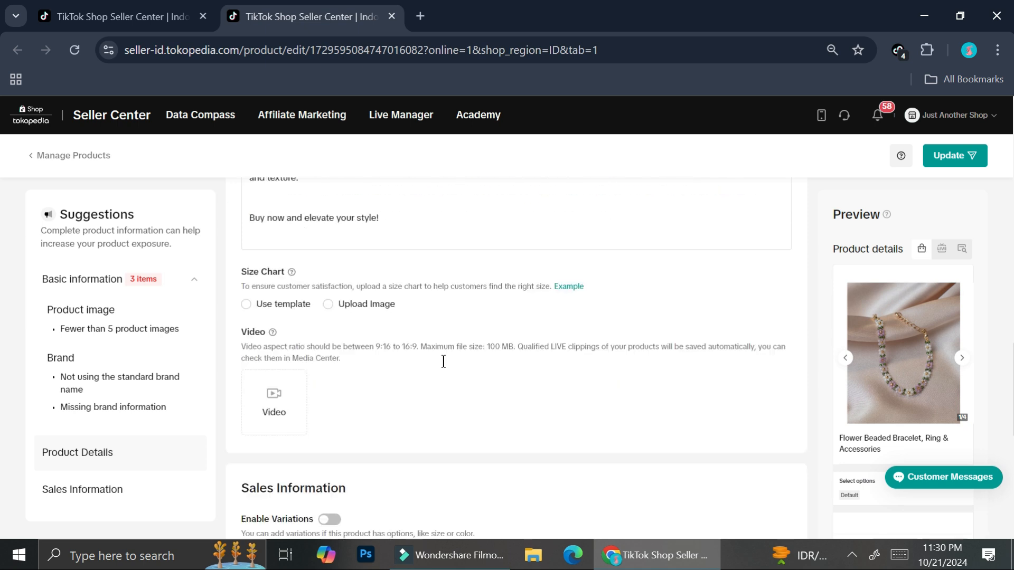
mouse_move(445, 368)
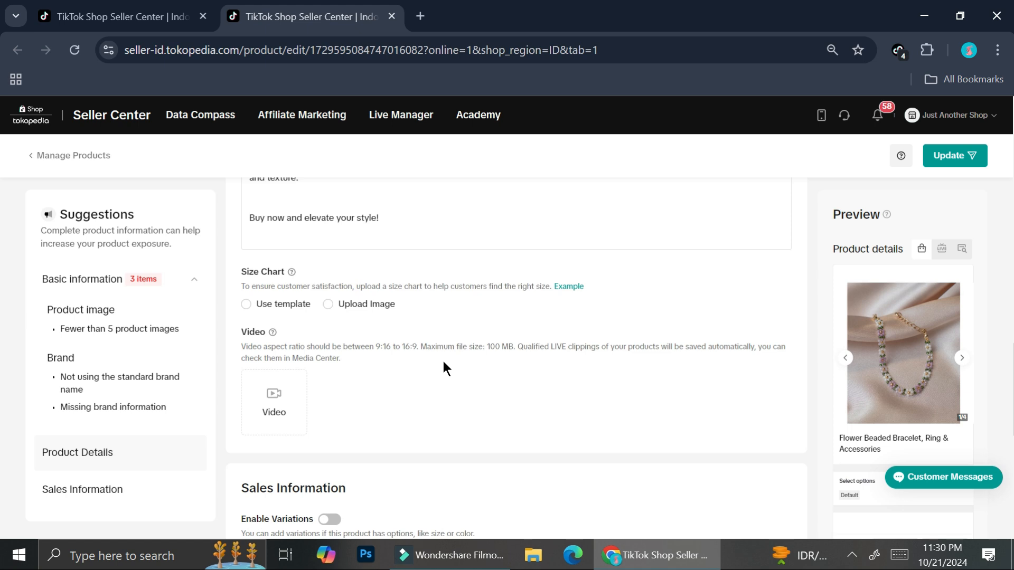
mouse_move(378, 310)
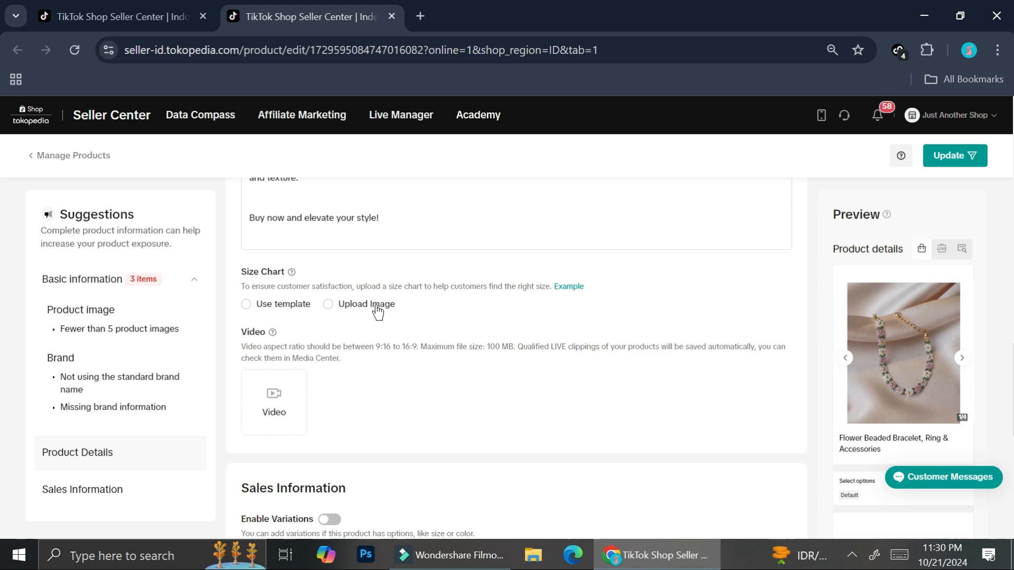
- Choose Use template and search for size chart templates, finding none
left_click(246, 305)
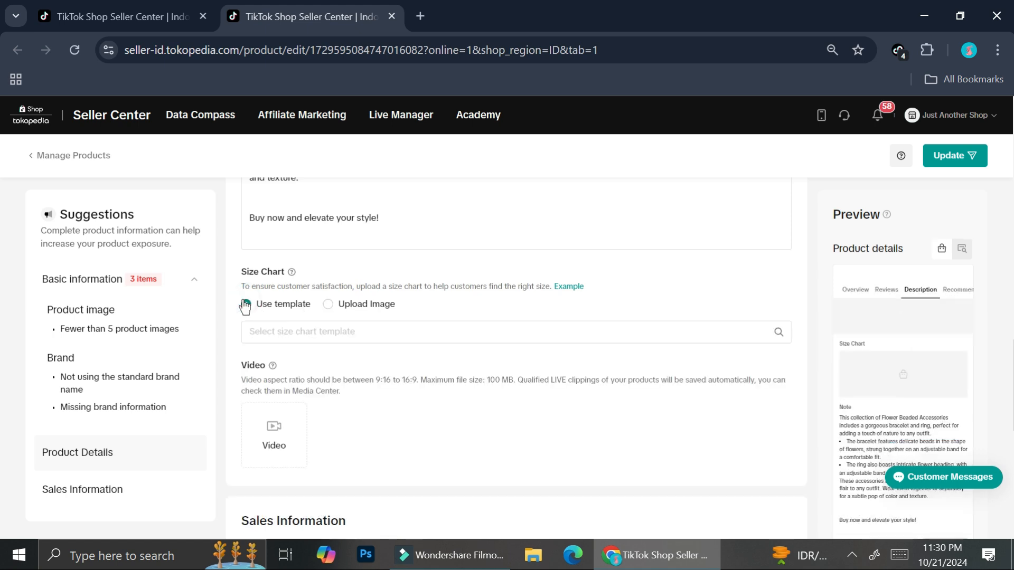
left_click(246, 304)
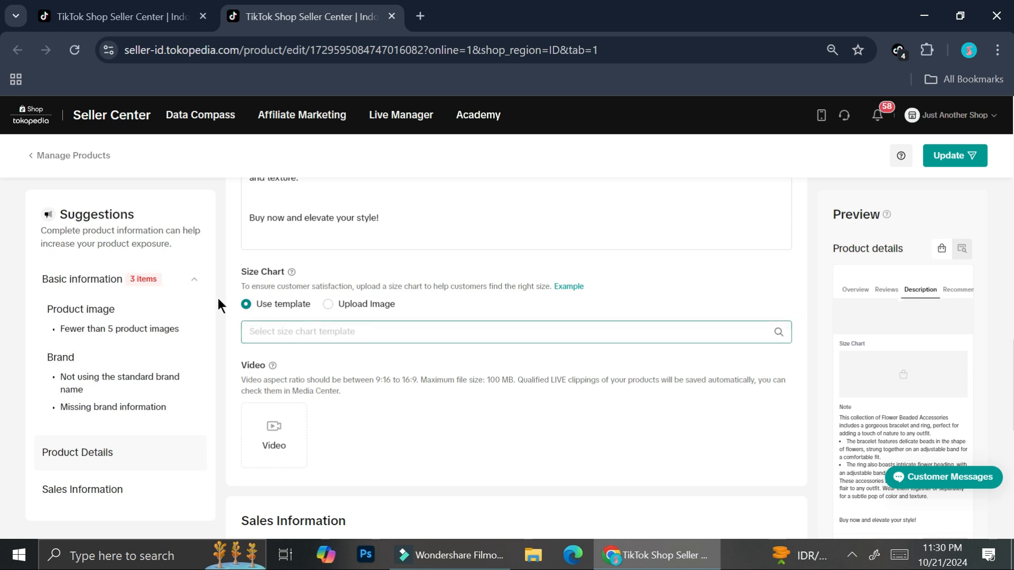
left_click(453, 332)
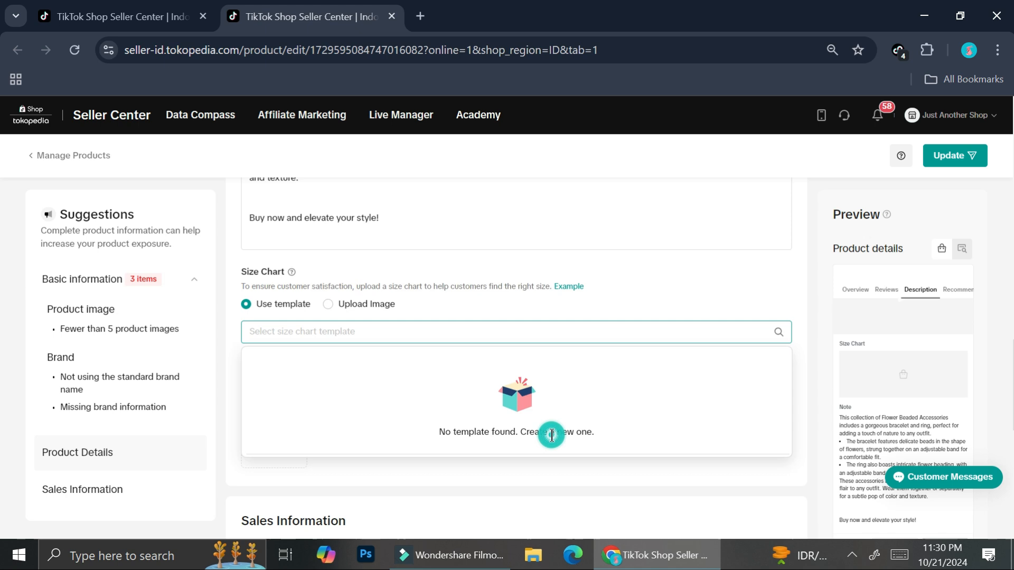
scroll("down", 3)
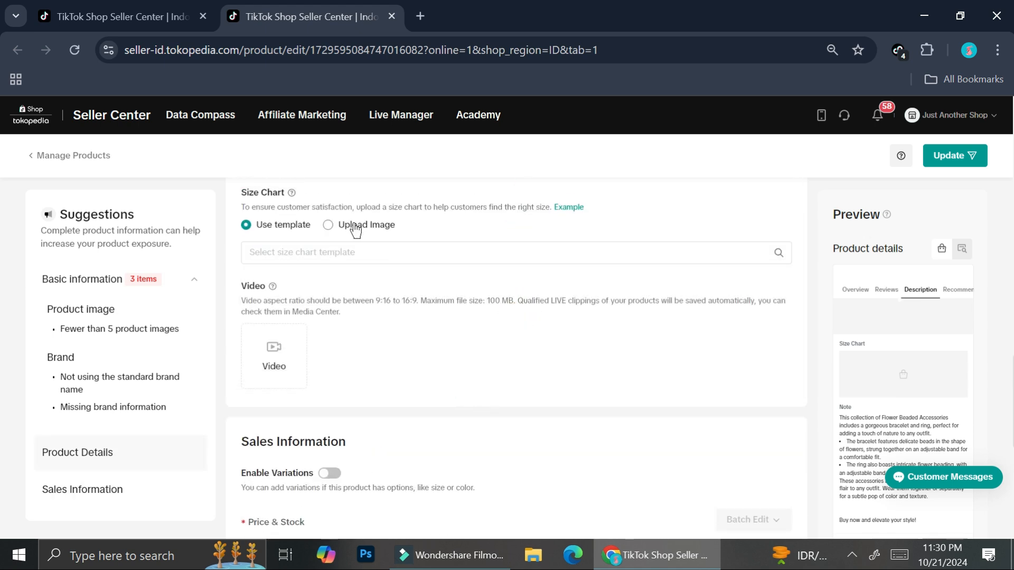
- Switch the size chart to Upload Image and start adding an image
left_click(327, 224)
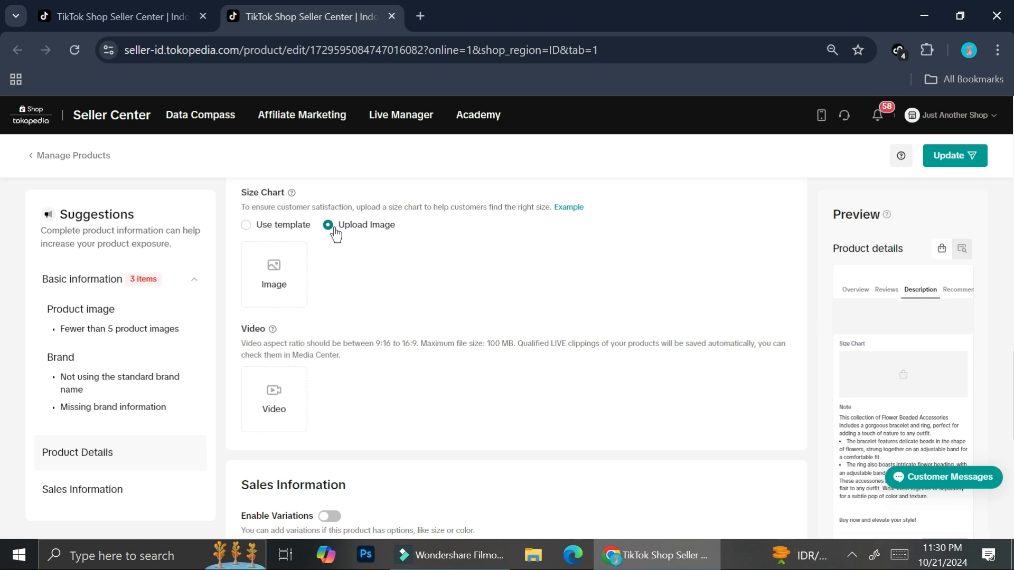
left_click(274, 275)
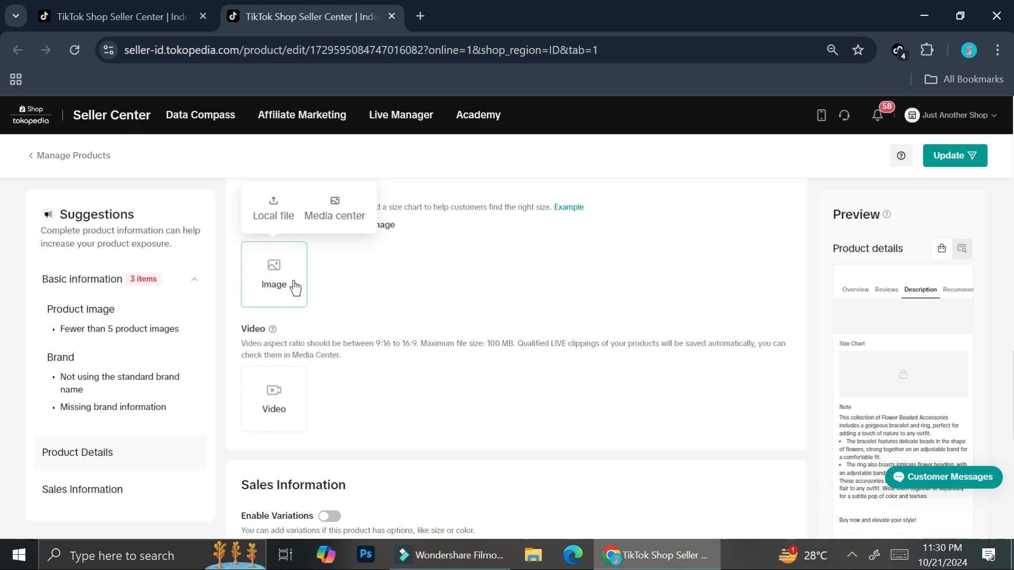
mouse_move(306, 286)
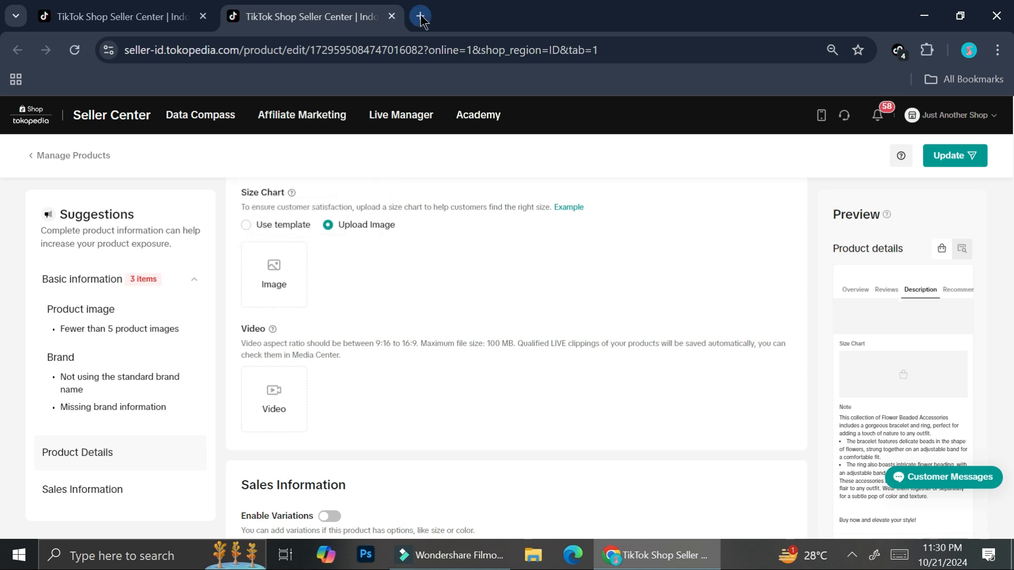
- Search Canva for 'size chart' in a new tab and browse the template results
left_click(420, 16)
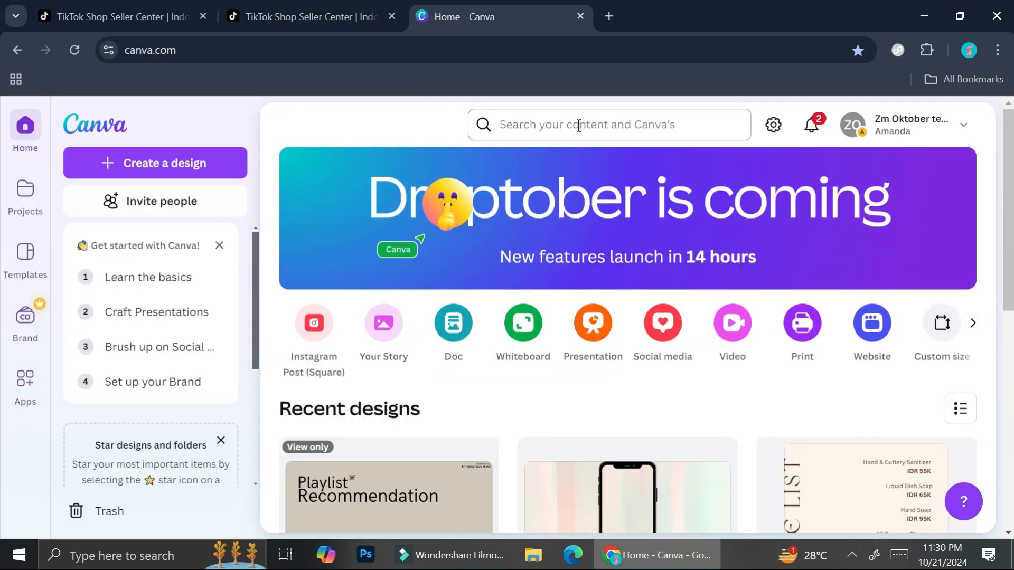
left_click(609, 125)
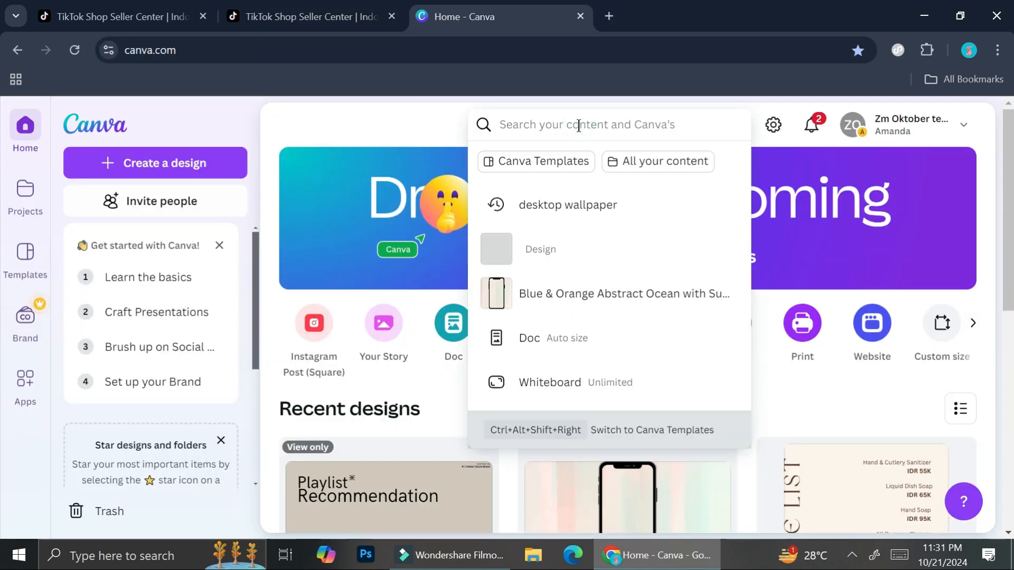
type("size chart")
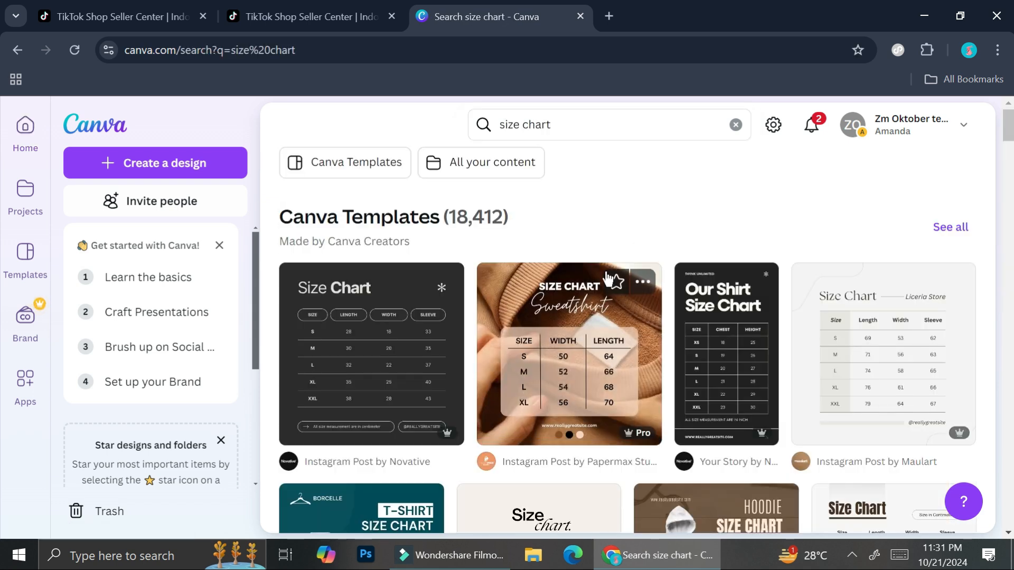
mouse_move(605, 337)
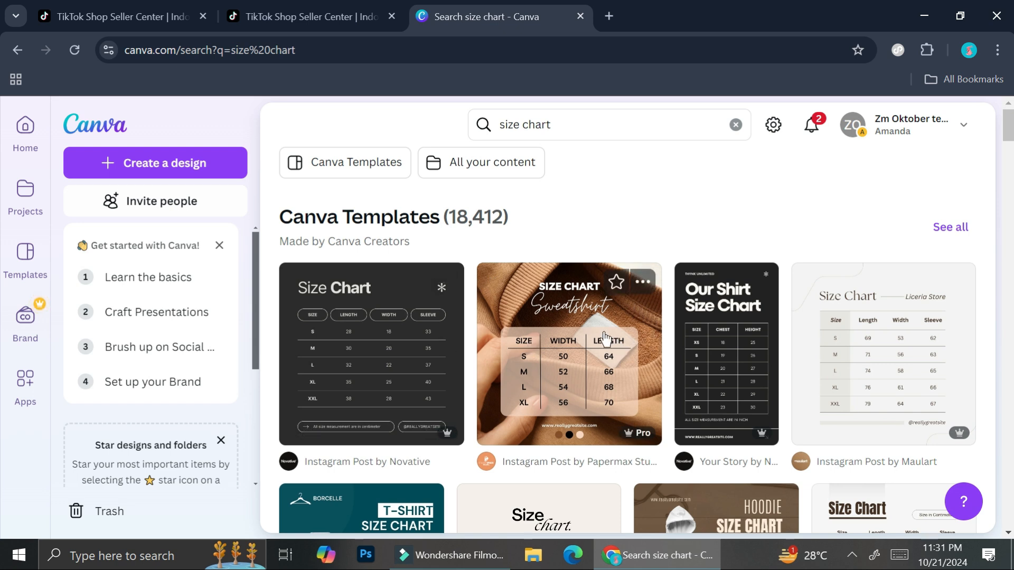
scroll("down", 3)
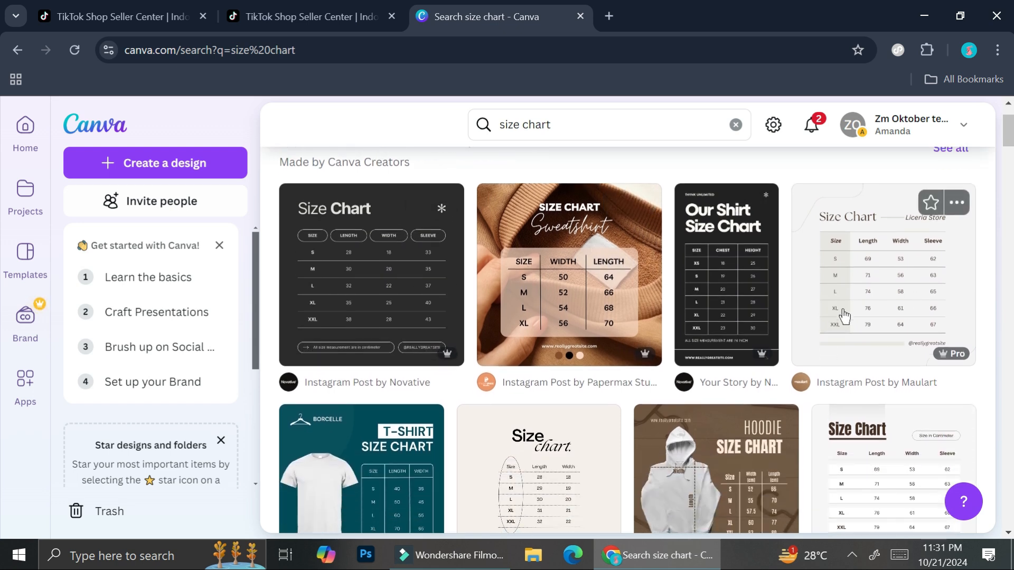
scroll("down", 3)
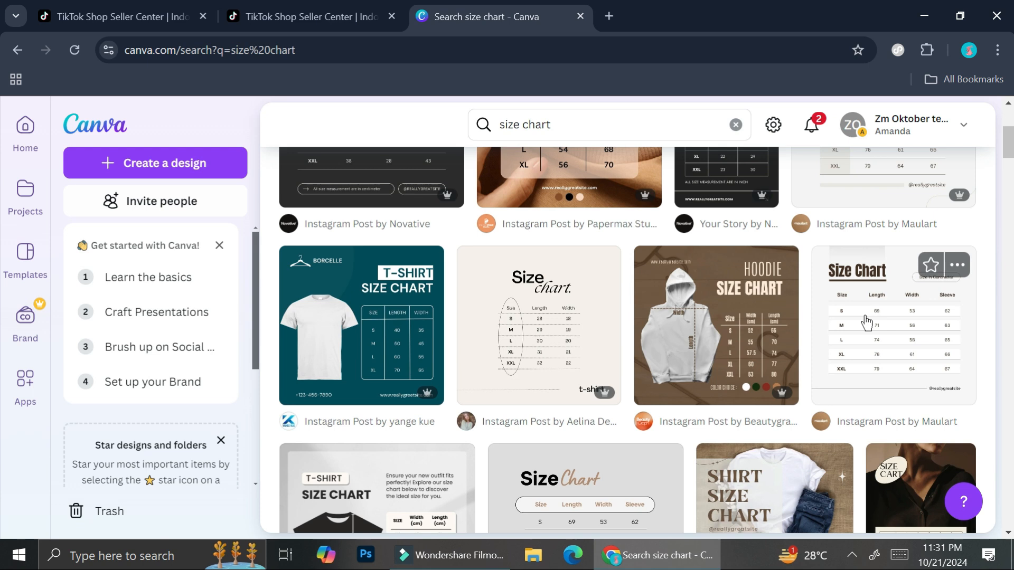
scroll("up", 3)
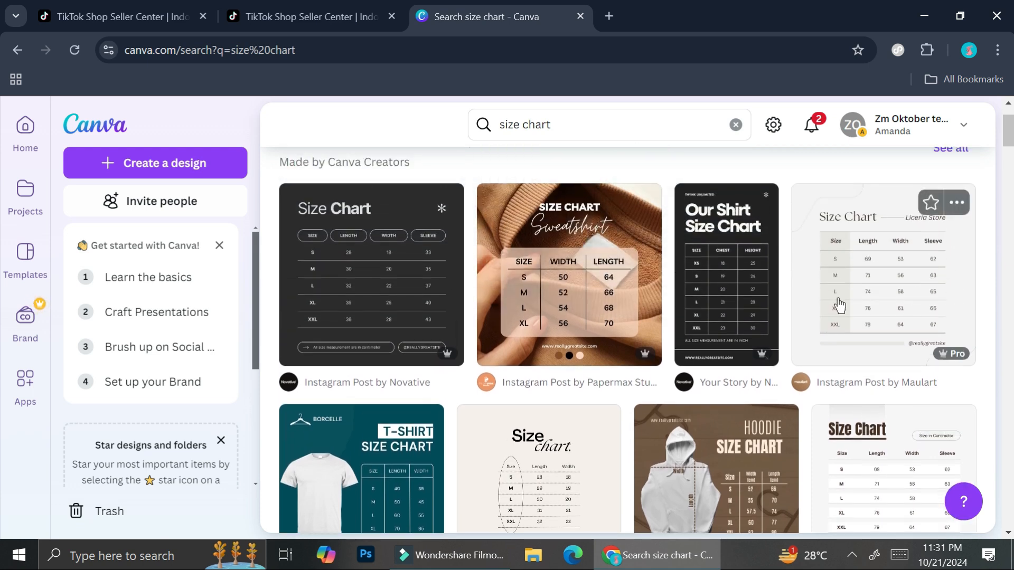
scroll("down", 3)
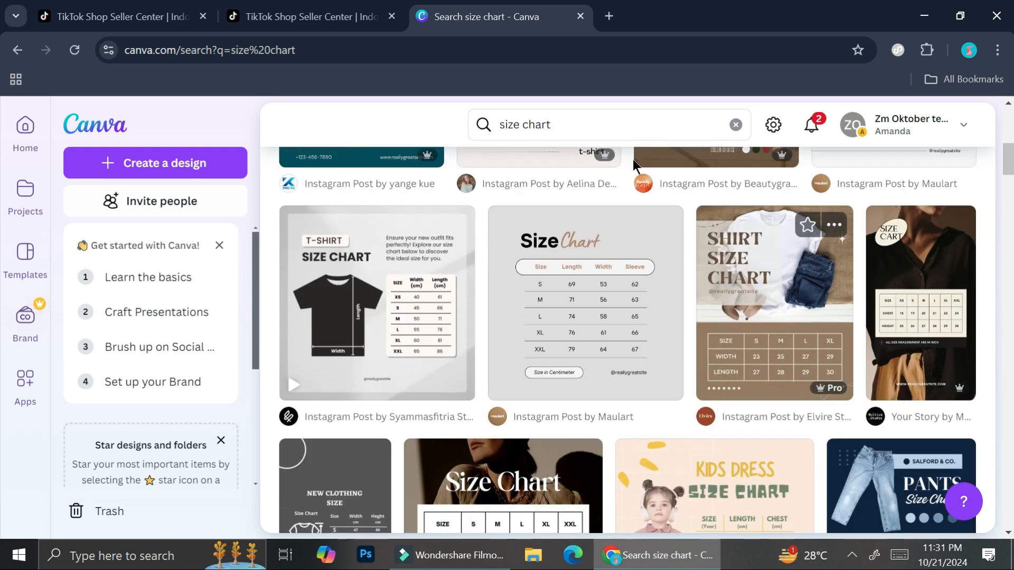
- Return to the Seller Center edit page and scroll up to the Product name field
left_click(304, 16)
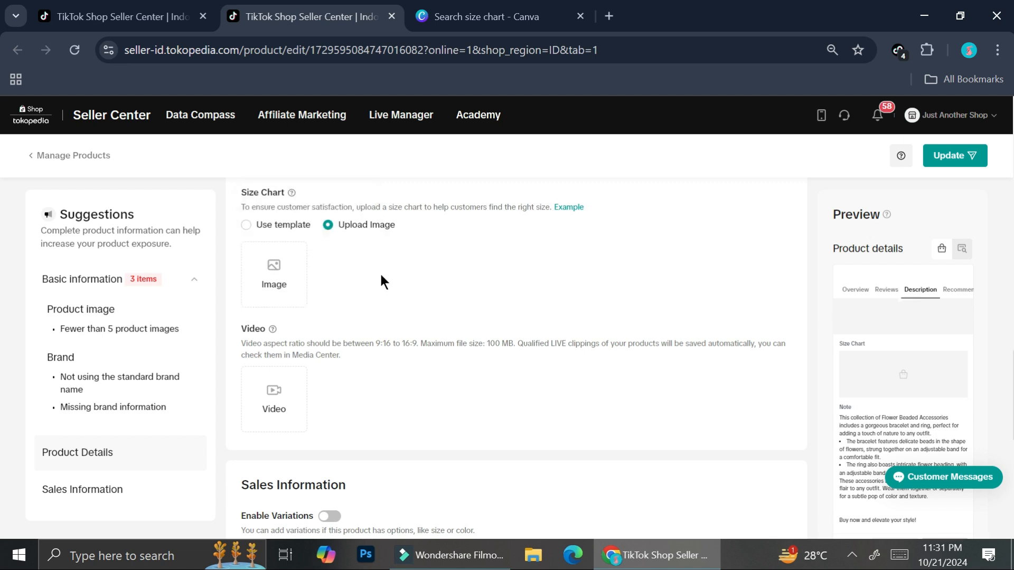
left_click(246, 224)
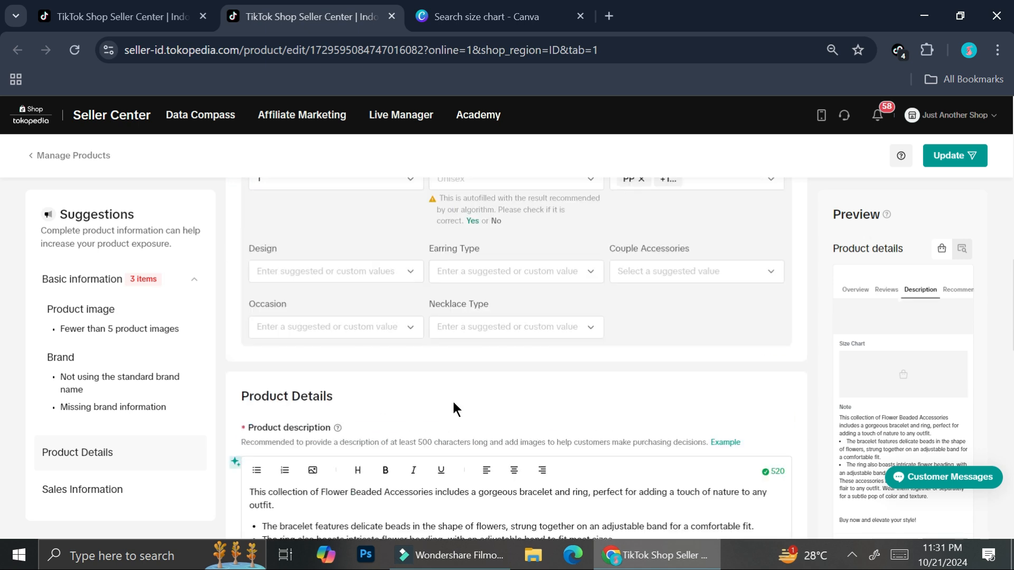
scroll("up", 3)
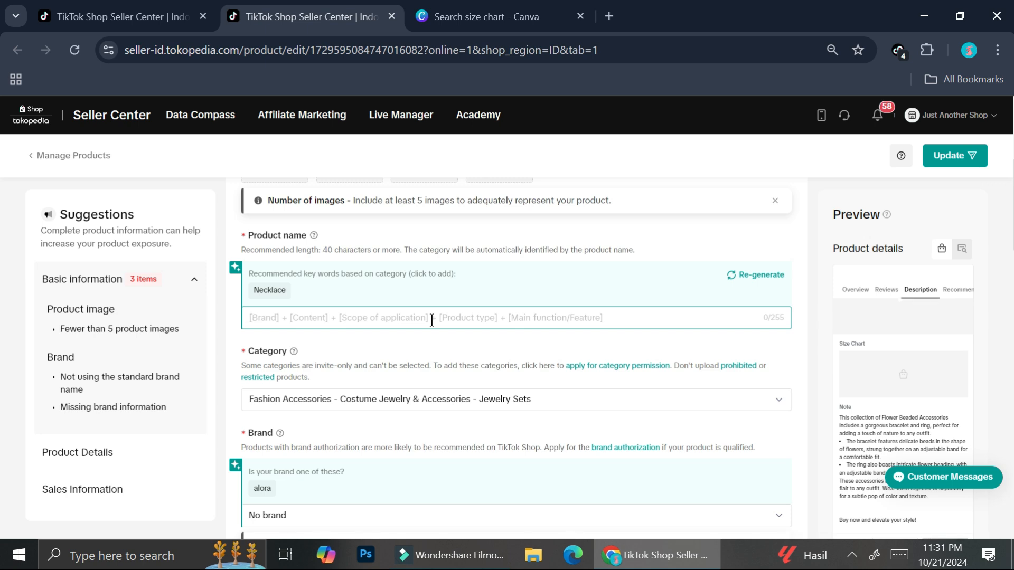
- Enter 'summer dress woman' as the product name
type("dress")
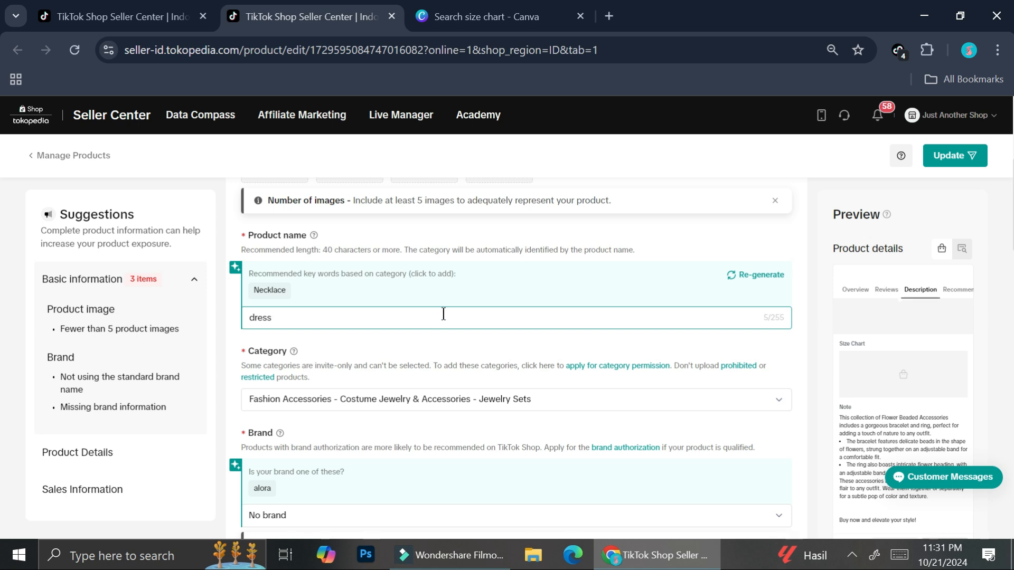
key("Backspace")
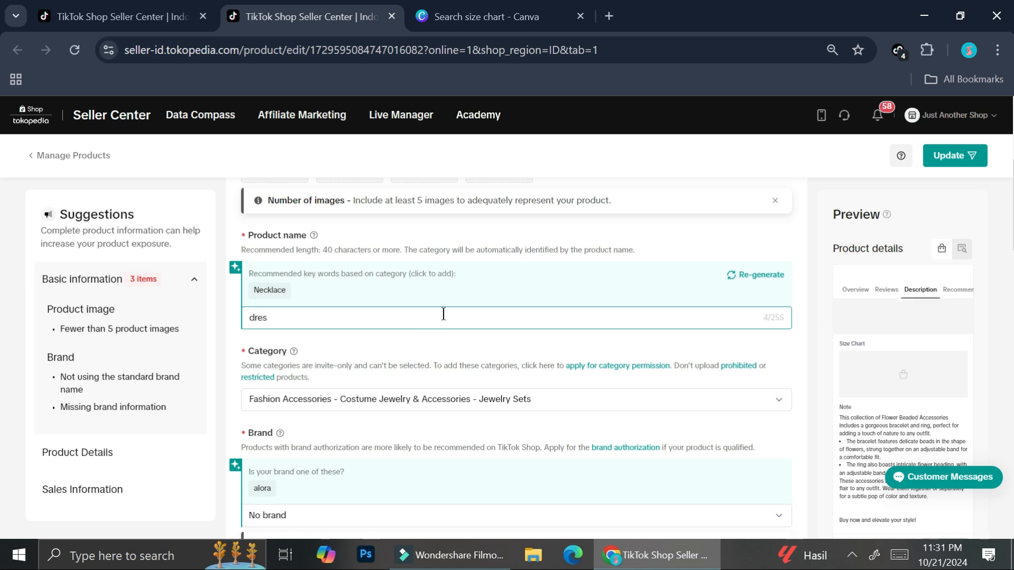
type("su")
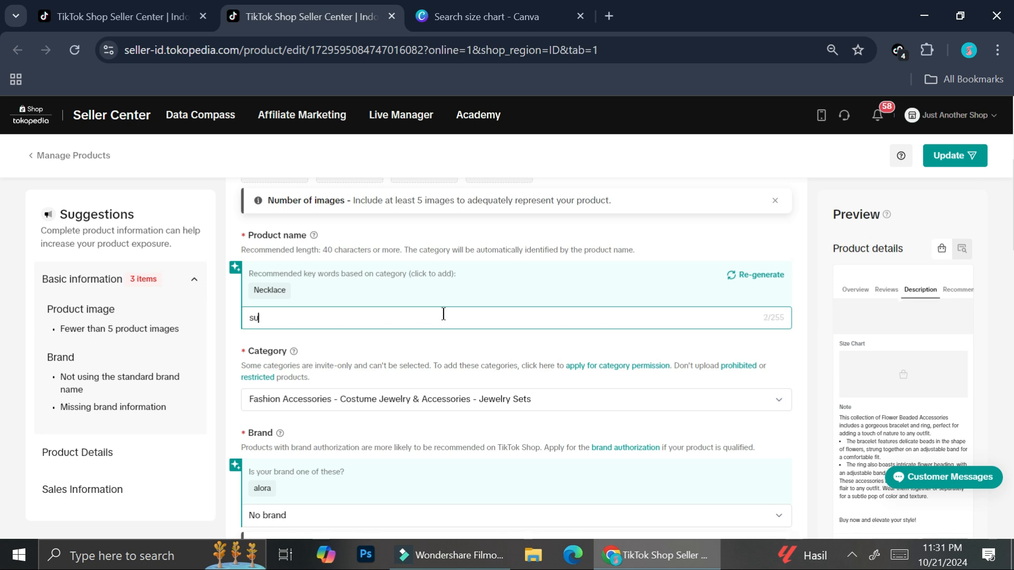
type("n")
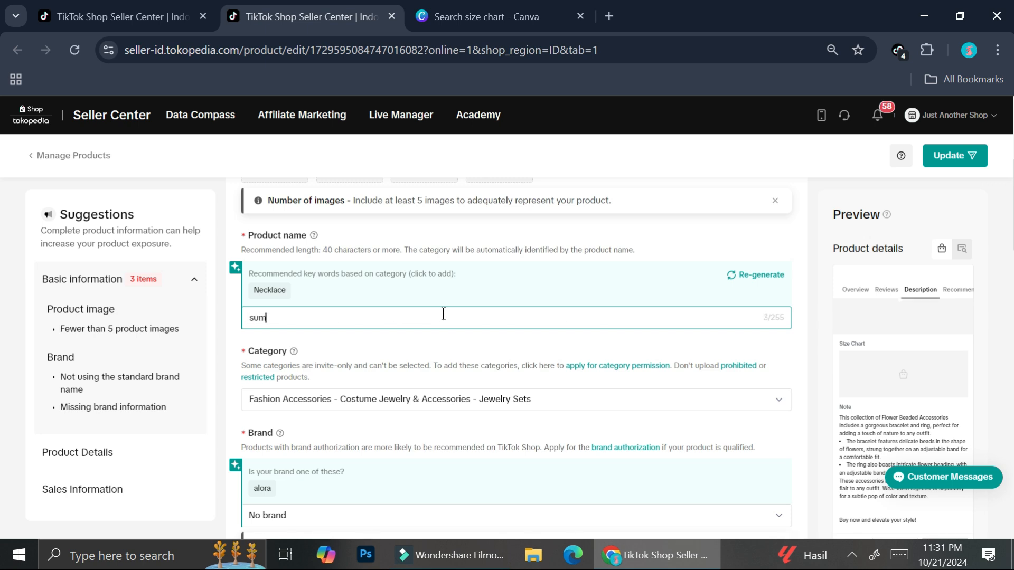
type("mmer dr")
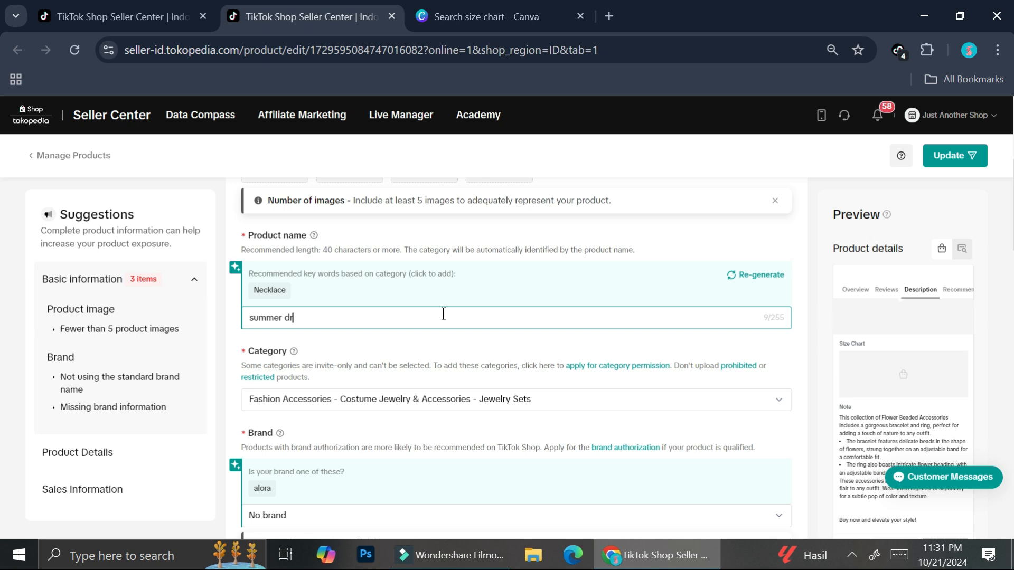
type("ess w")
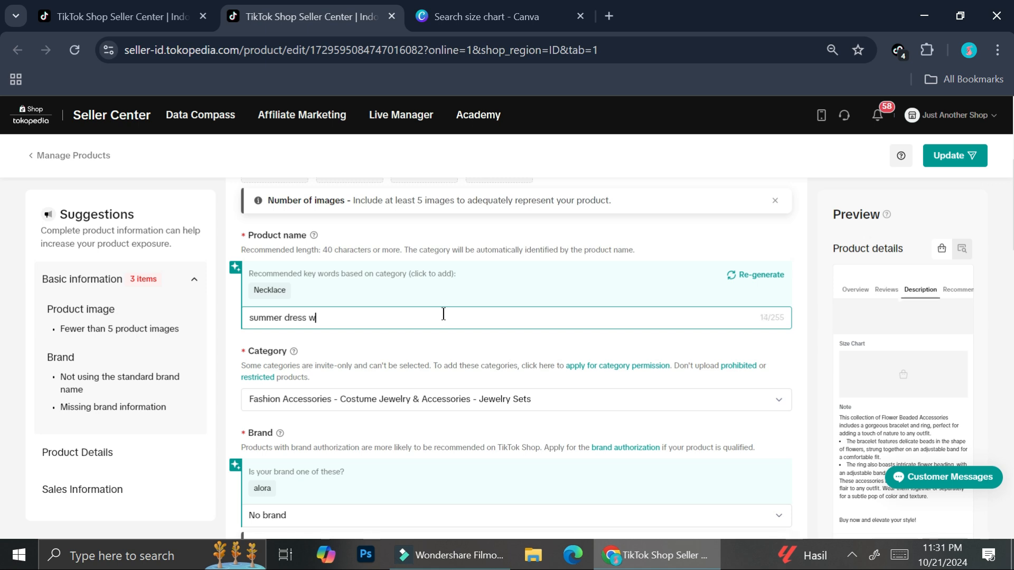
type("oma")
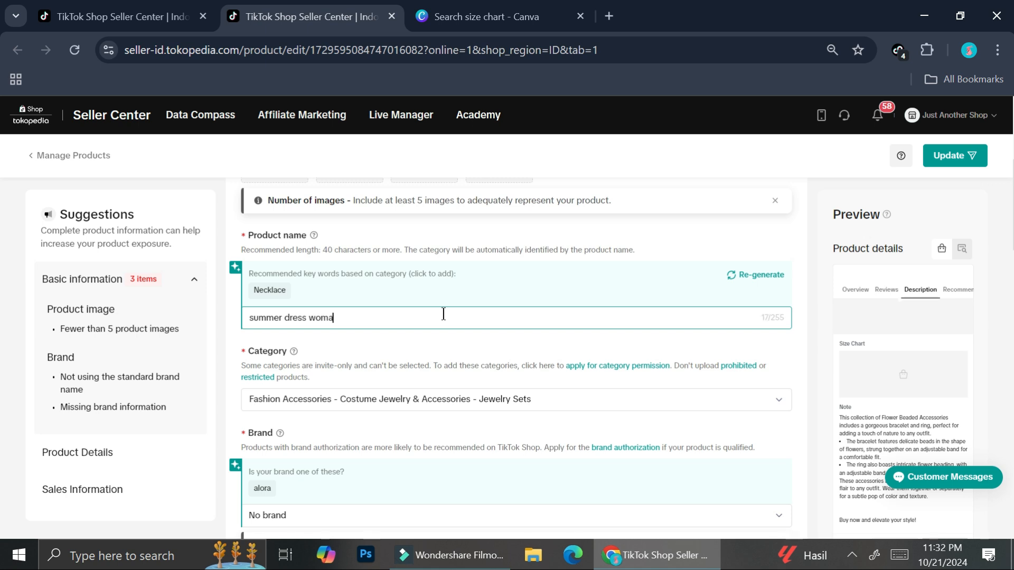
type("n")
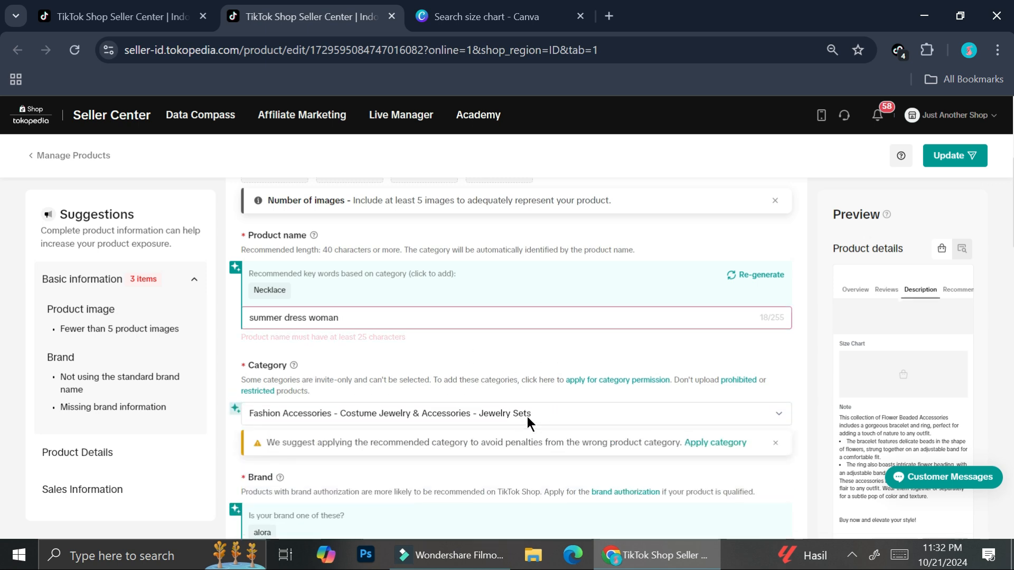
- Prepend 'flower' so the name reads 'flower summer dress woman'
left_click(432, 318)
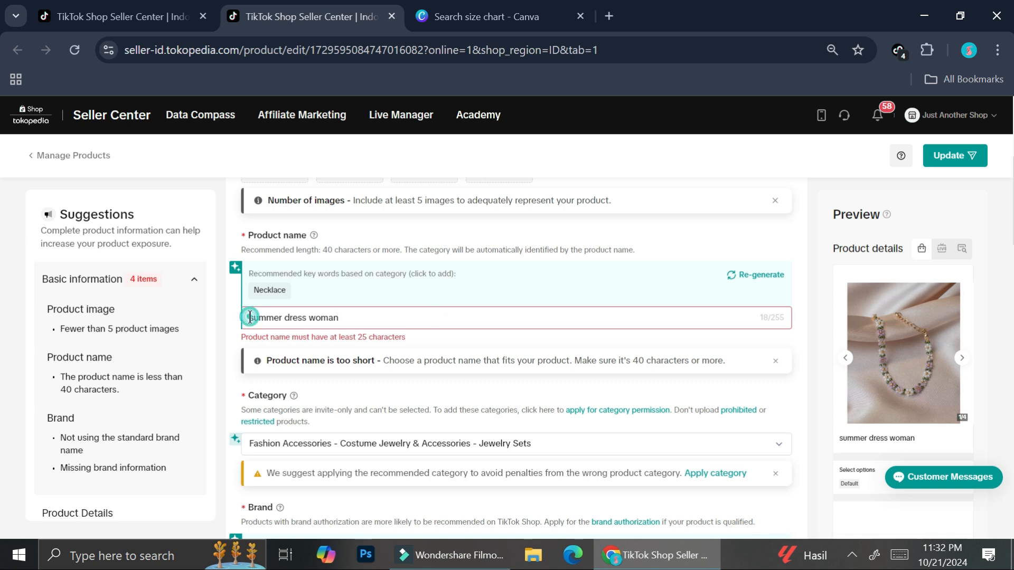
type("fl")
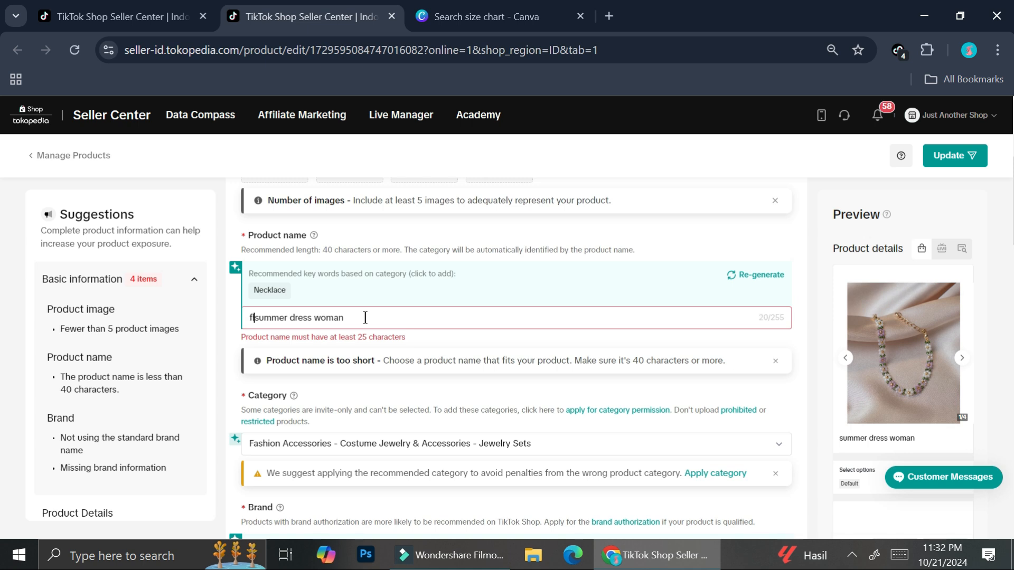
type("ower")
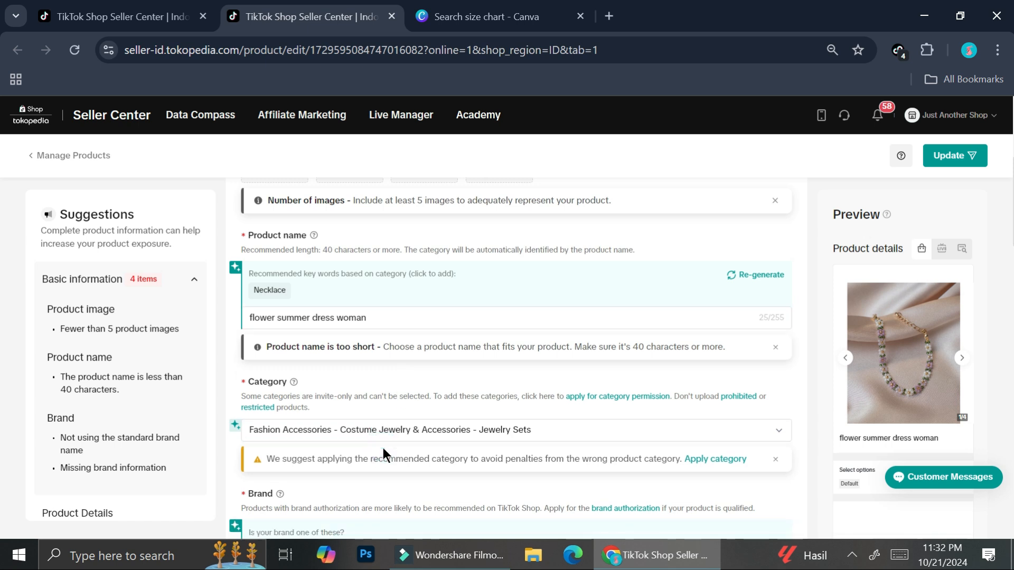
mouse_move(782, 355)
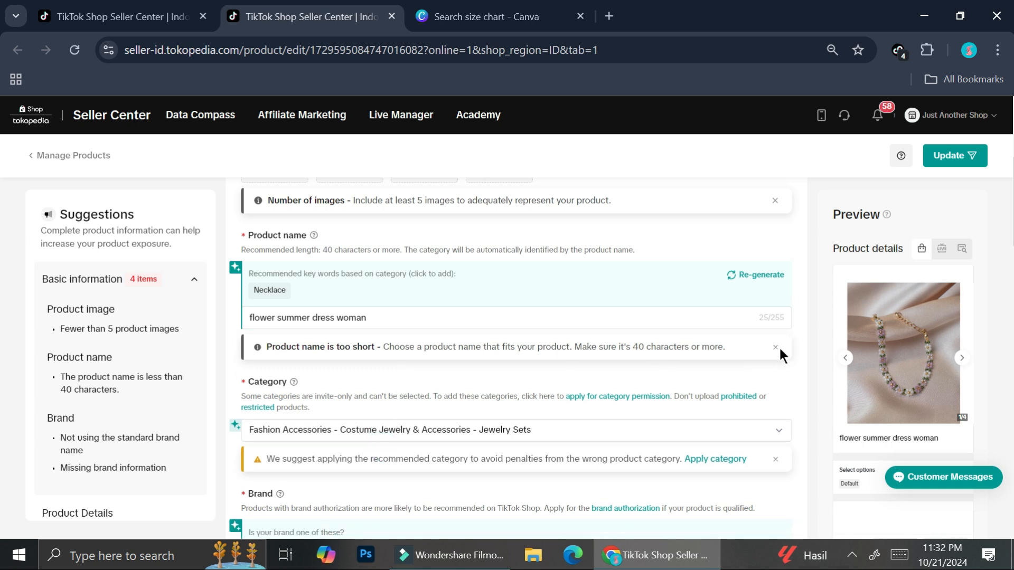
- Set the category to Womenswear & Underwear > Women's Dresses > Casual Dresses
left_click(774, 346)
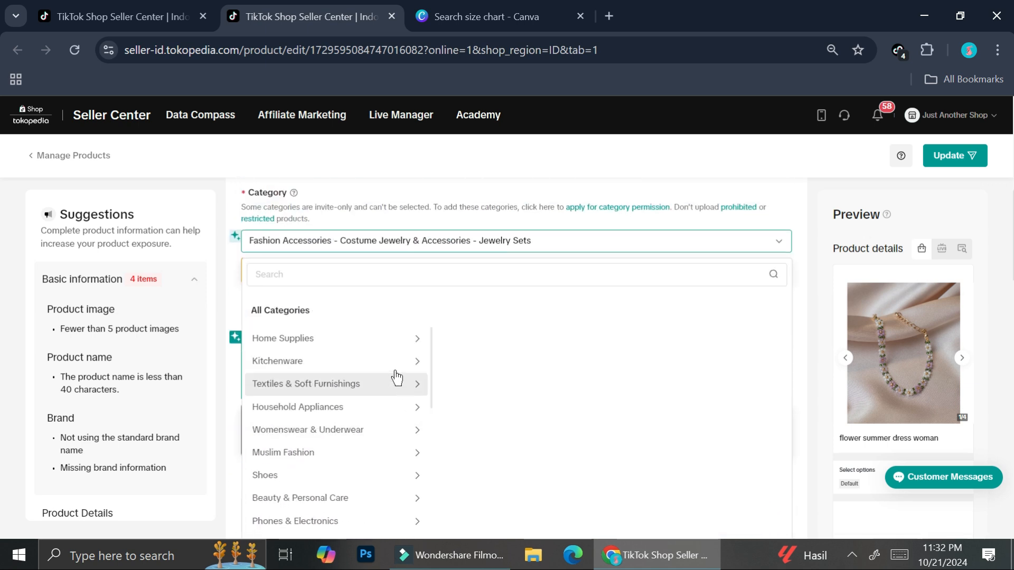
mouse_move(316, 458)
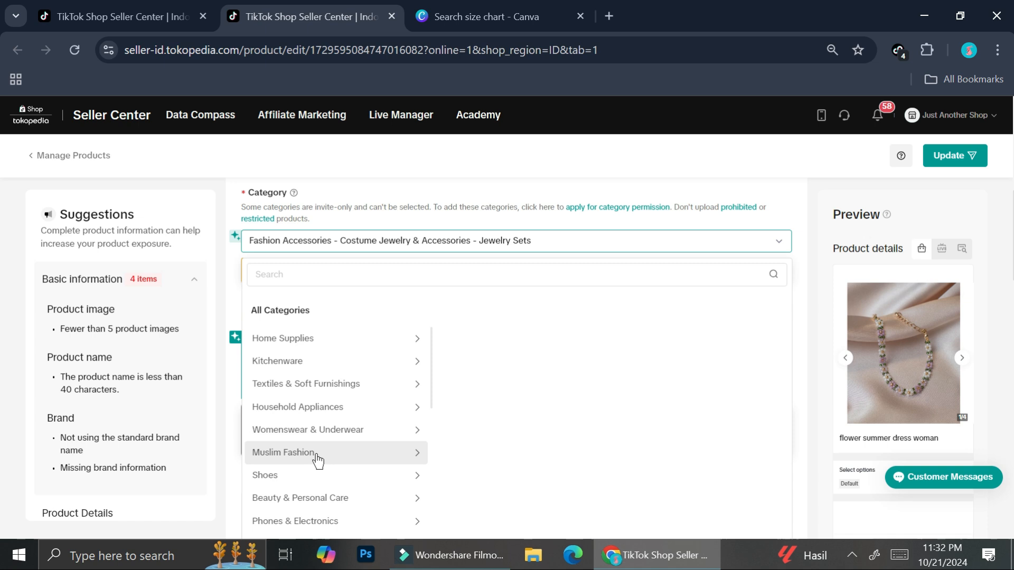
left_click(307, 430)
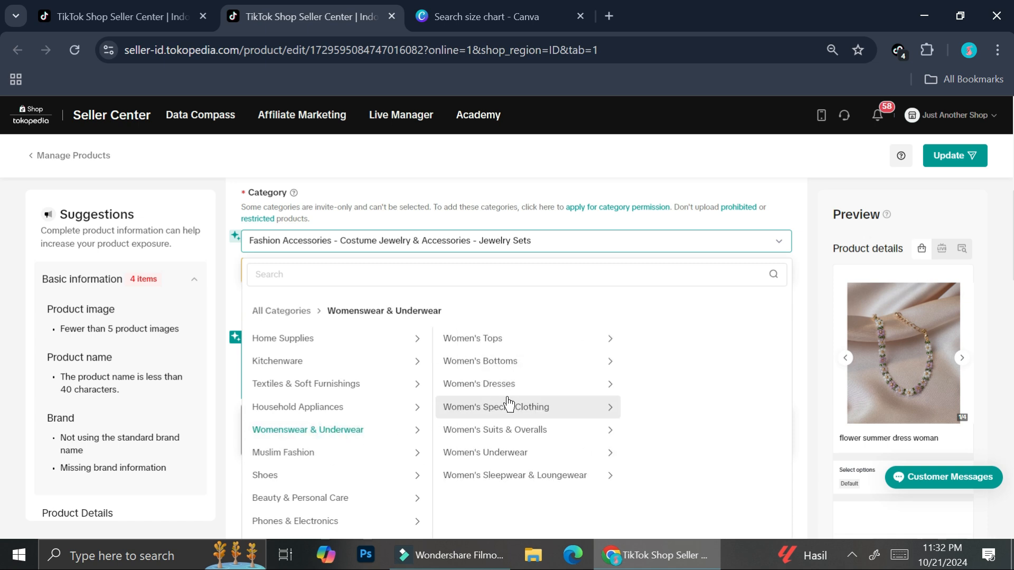
left_click(479, 383)
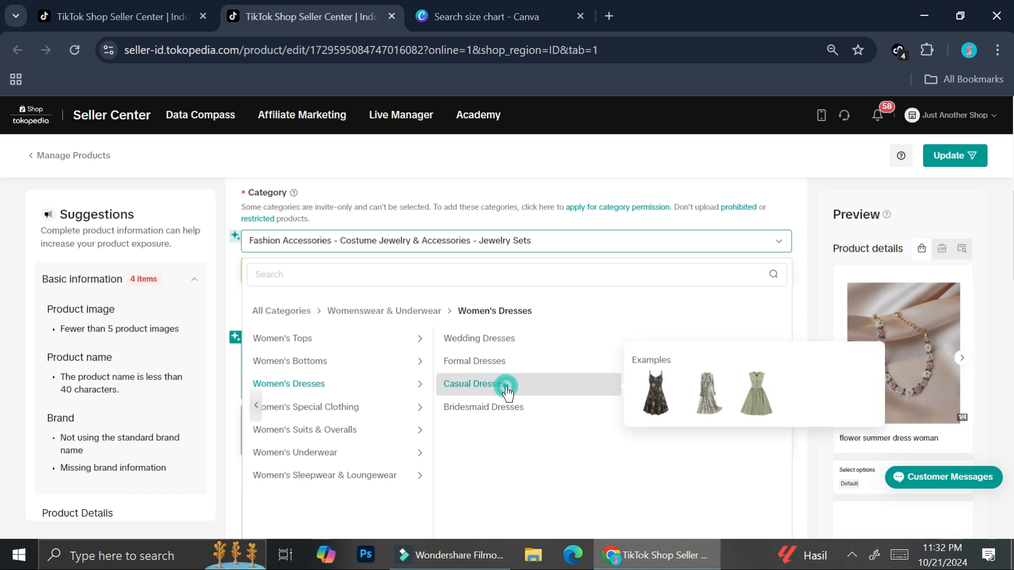
left_click(475, 384)
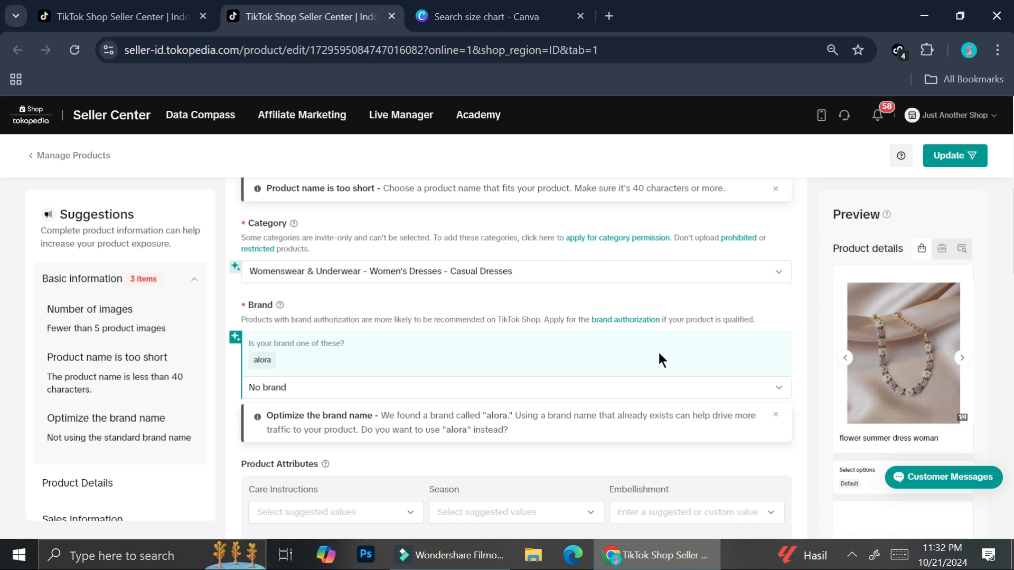
mouse_move(596, 355)
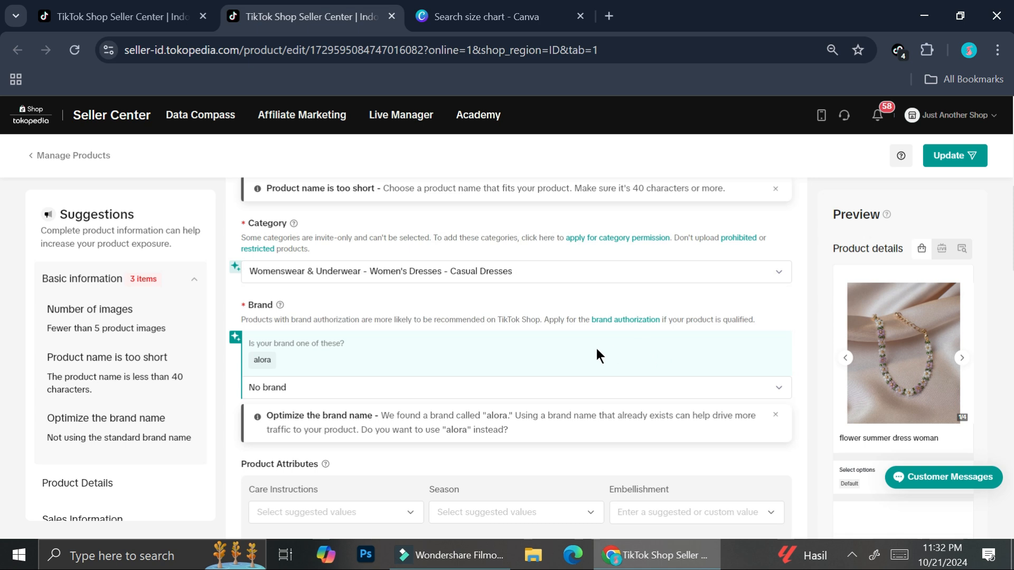
- Scroll past Product Attributes and Details down to the Size Chart section
scroll("down", 3)
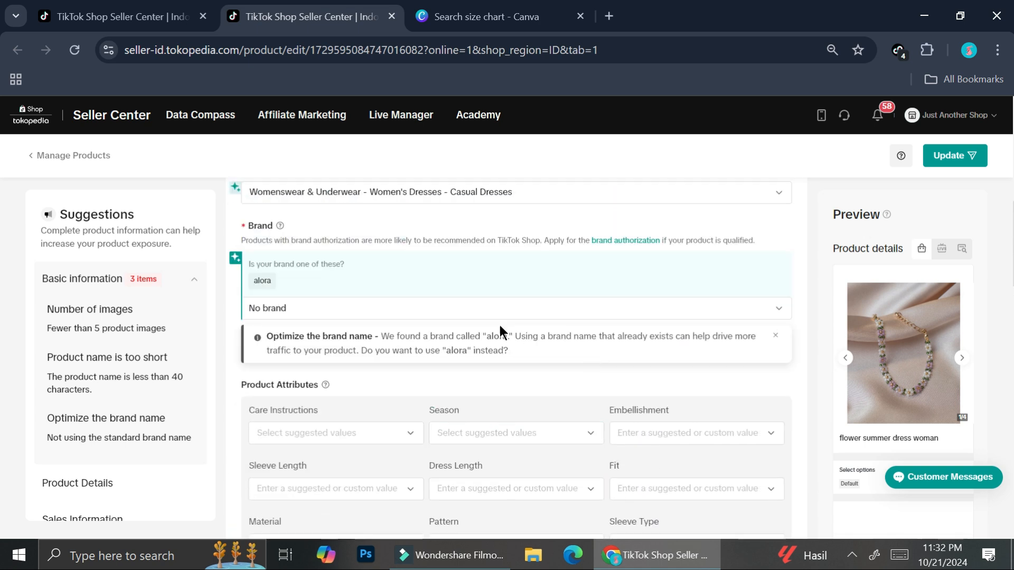
scroll("down", 3)
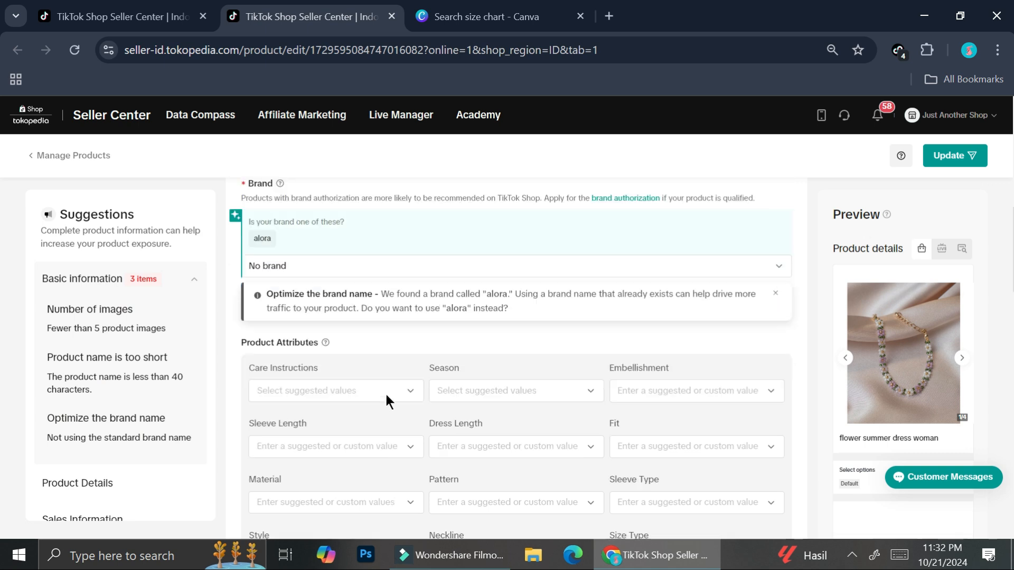
scroll("down", 3)
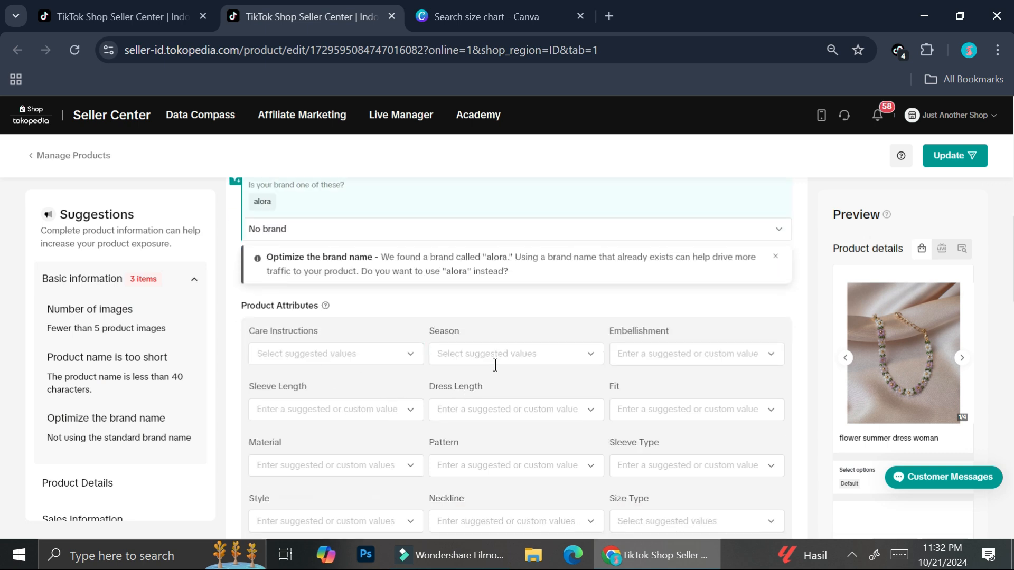
scroll("down", 3)
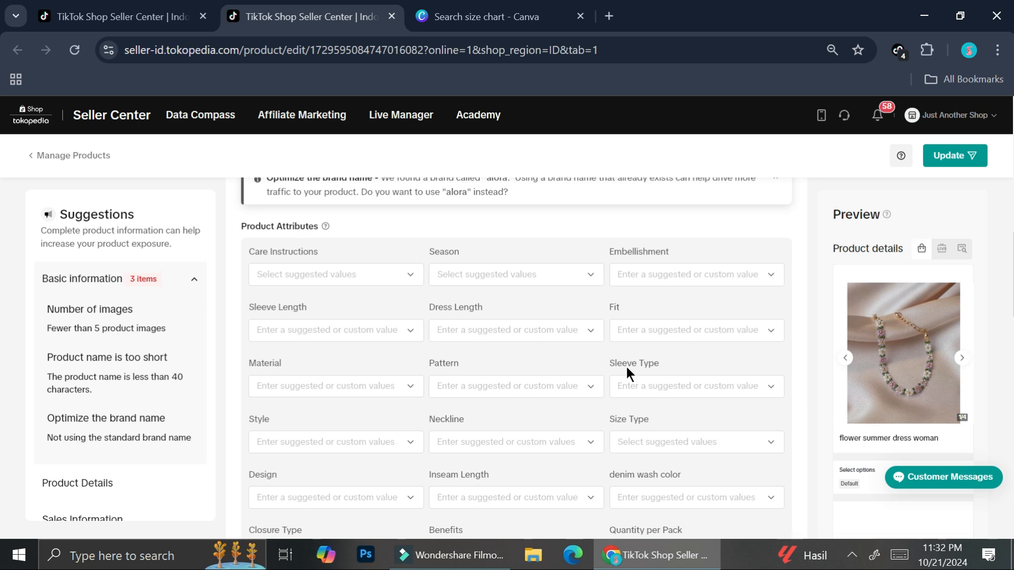
scroll("down", 3)
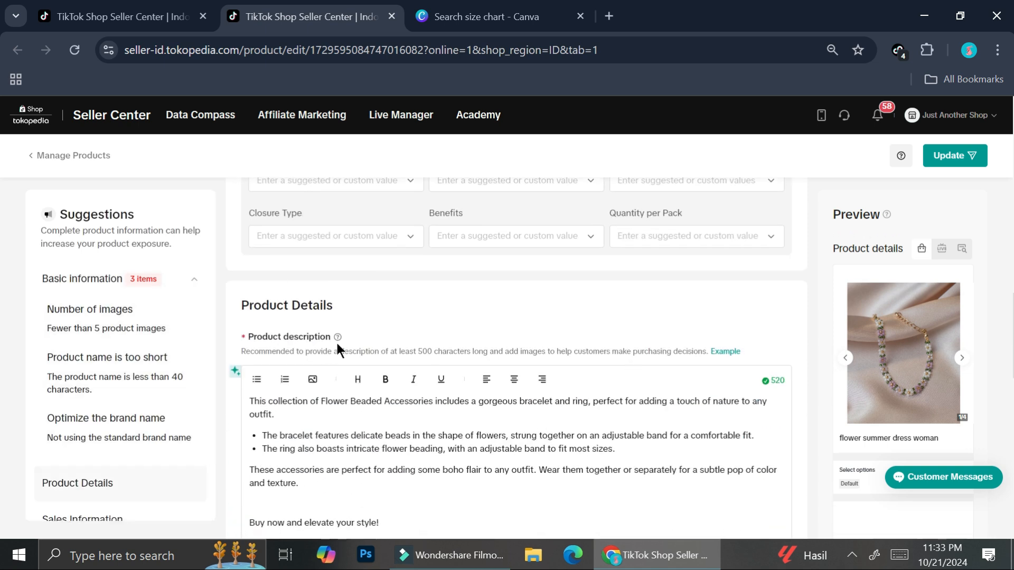
scroll("down", 3)
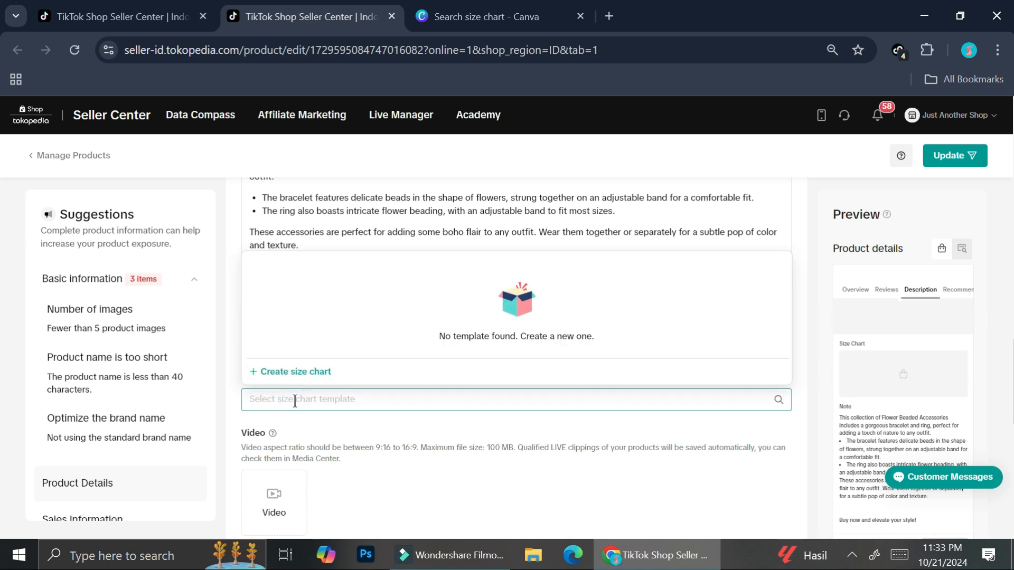
- Create a new size chart named 'Dress Size'
left_click(295, 371)
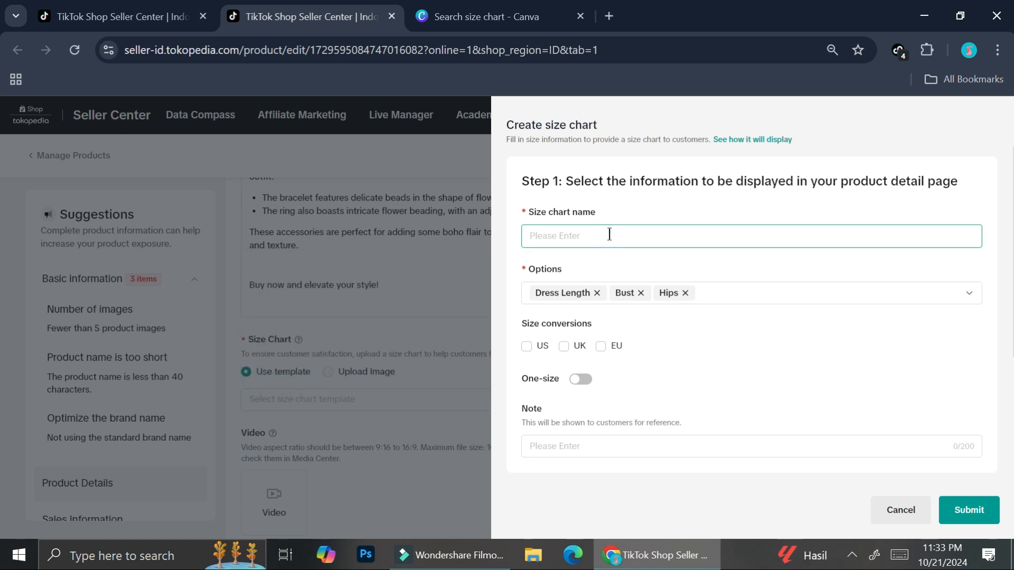
type("Dres")
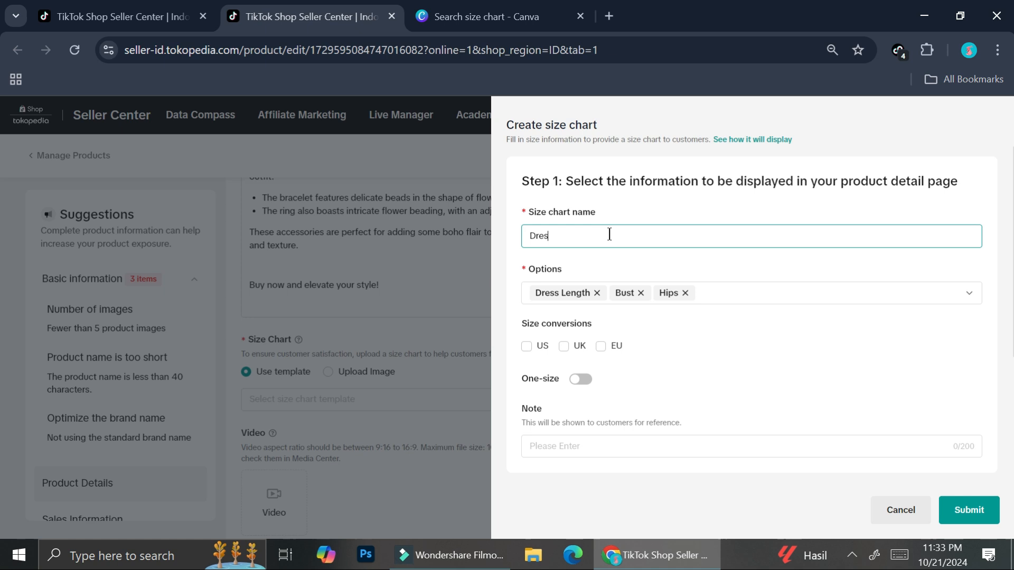
type("s Siz")
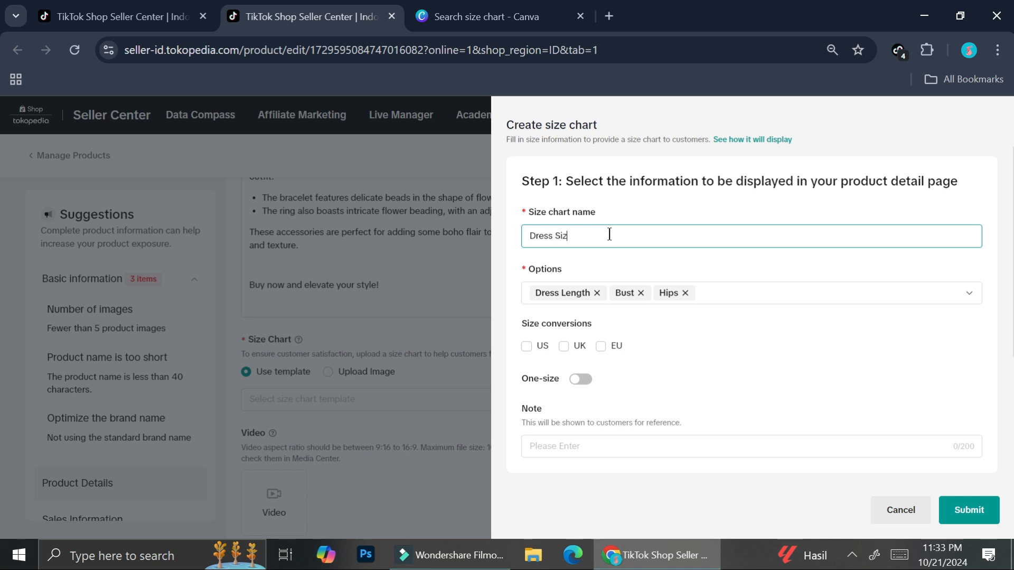
key("Backspace")
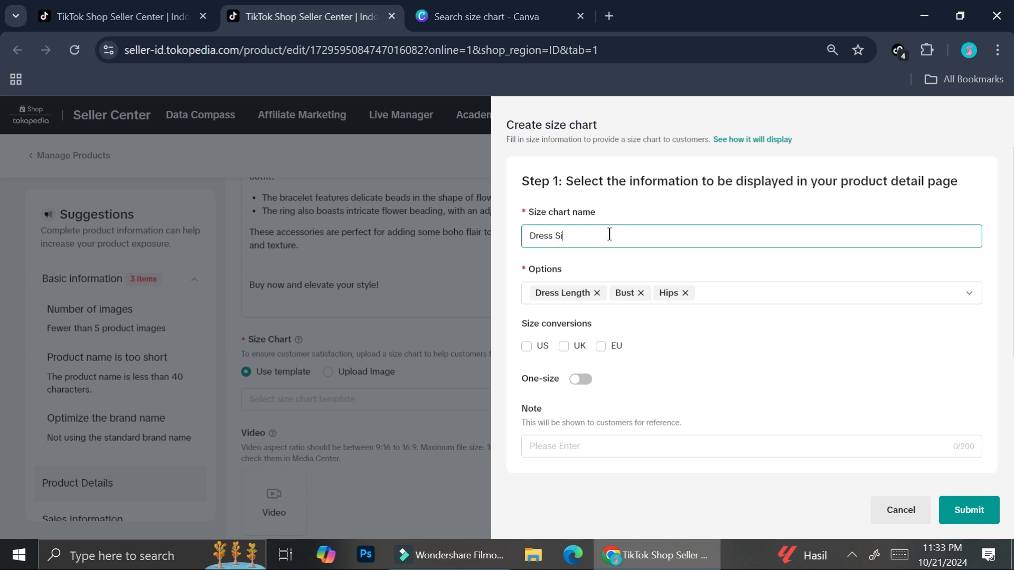
type("ze")
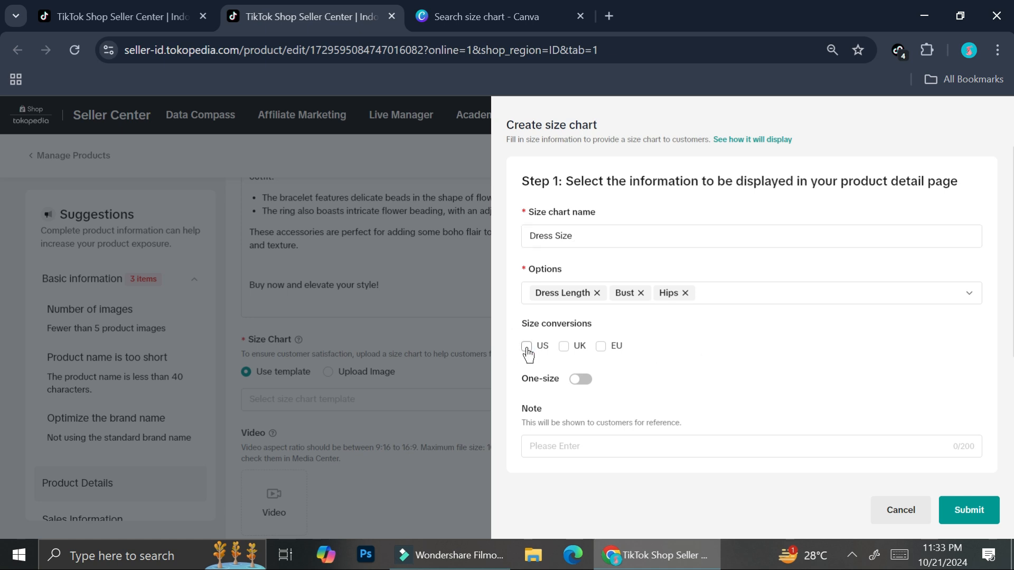
- Tick US, UK and EU size conversions for the chart
left_click(526, 347)
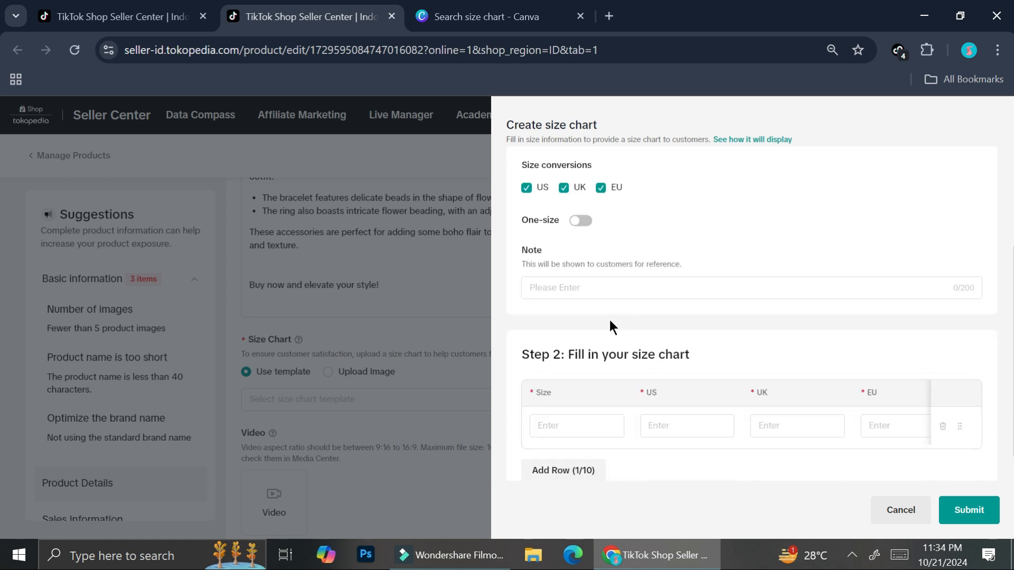
mouse_move(613, 233)
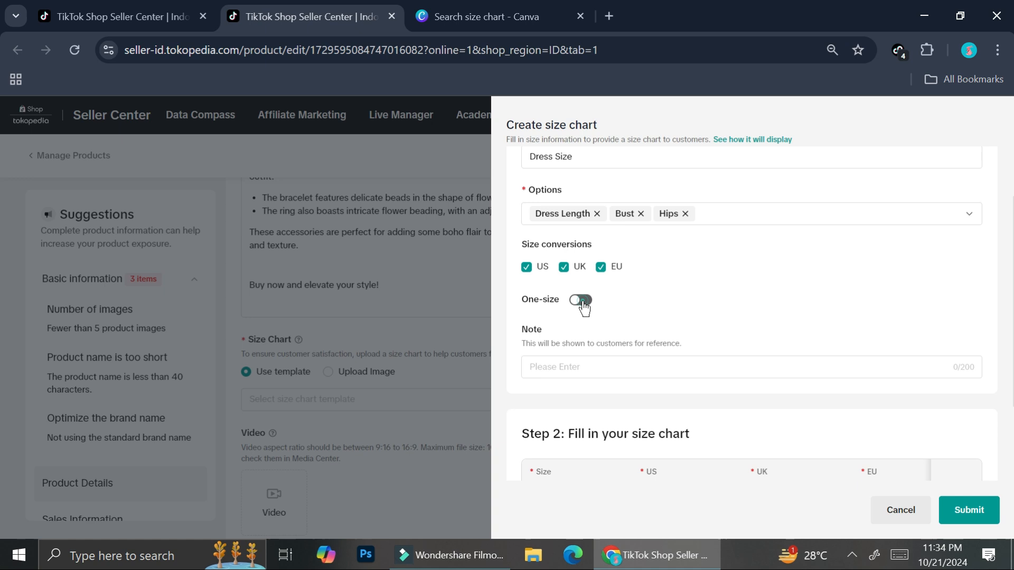
left_click(580, 299)
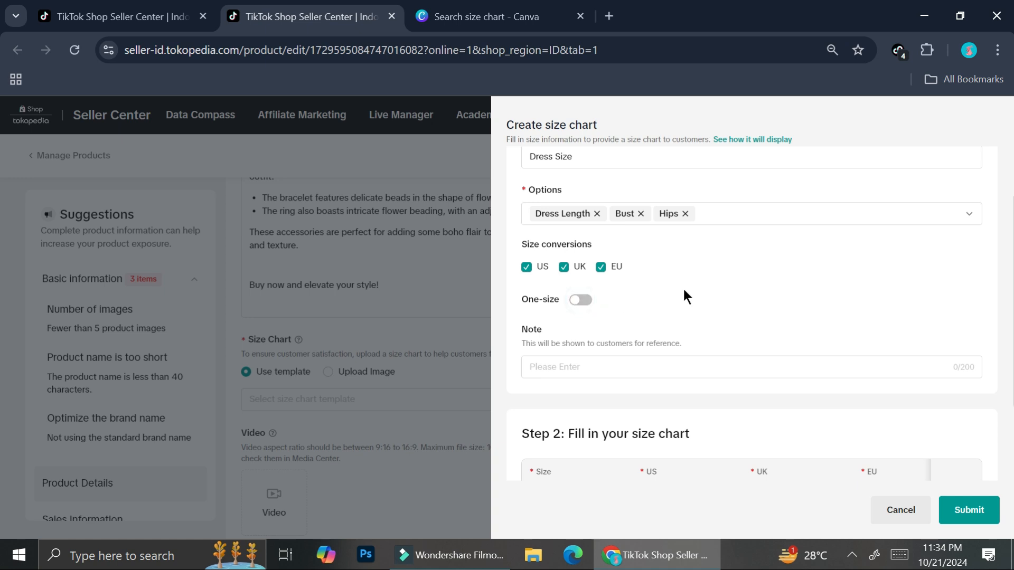
scroll("down", 3)
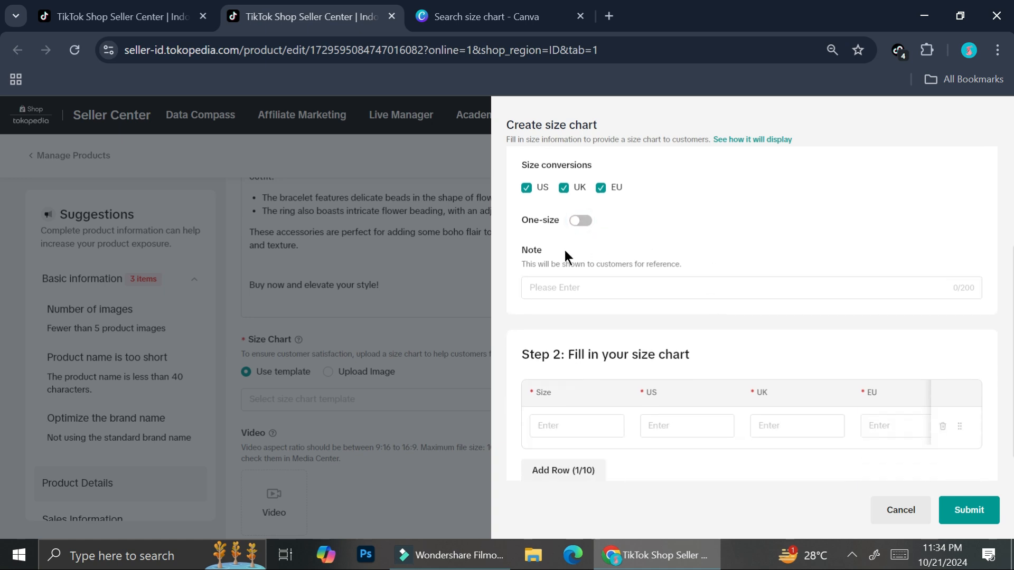
left_click(710, 287)
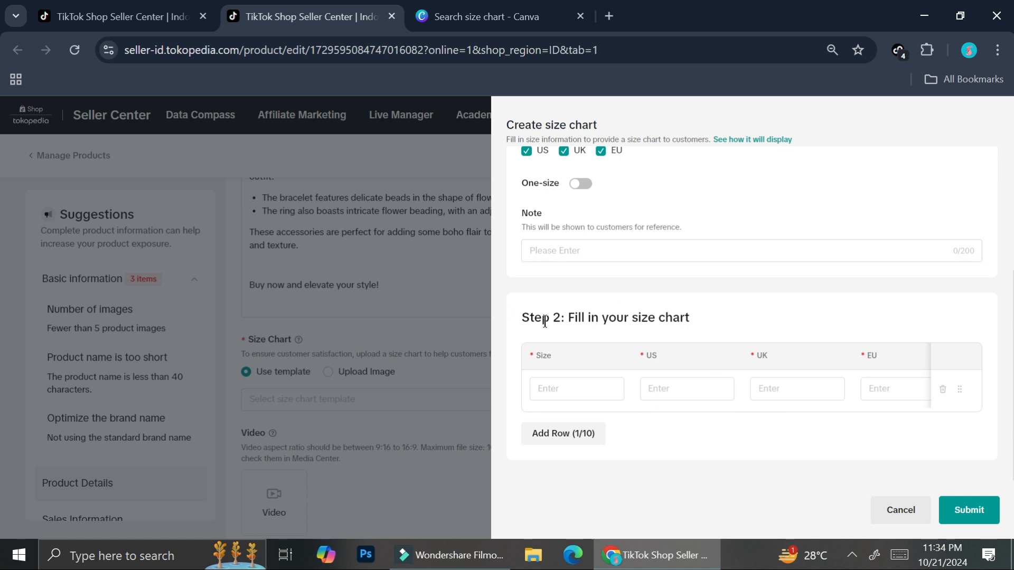
- Enter XL as the row's size label in the Dress Size chart
left_click(576, 389)
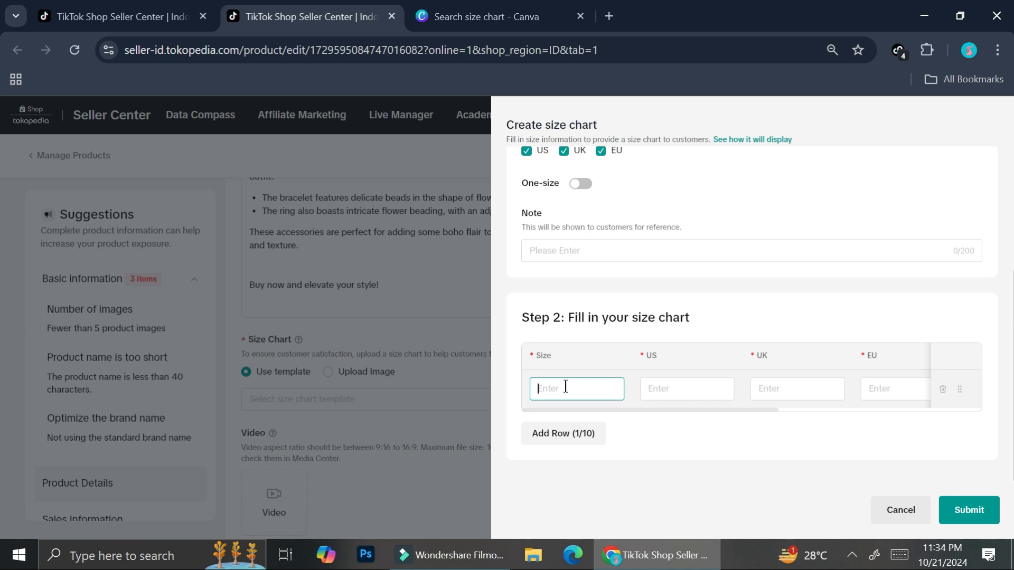
type("X")
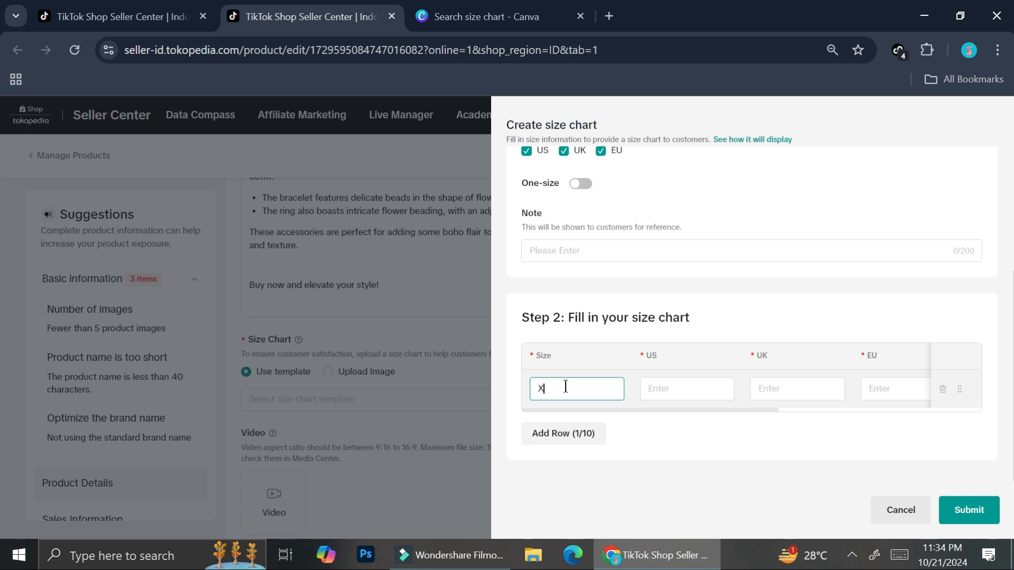
type("L")
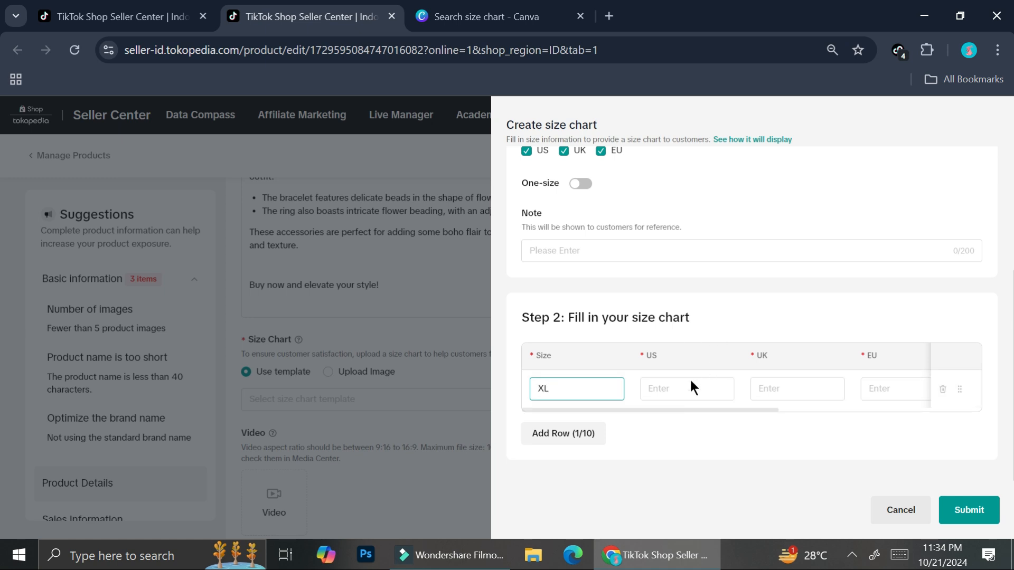
scroll("up", 3)
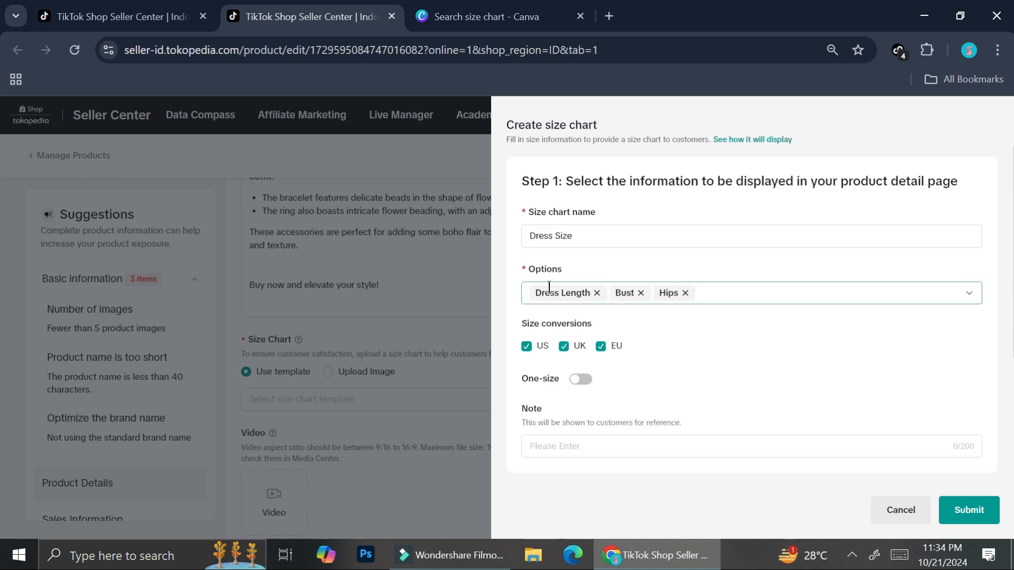
scroll("down", 3)
type("XL")
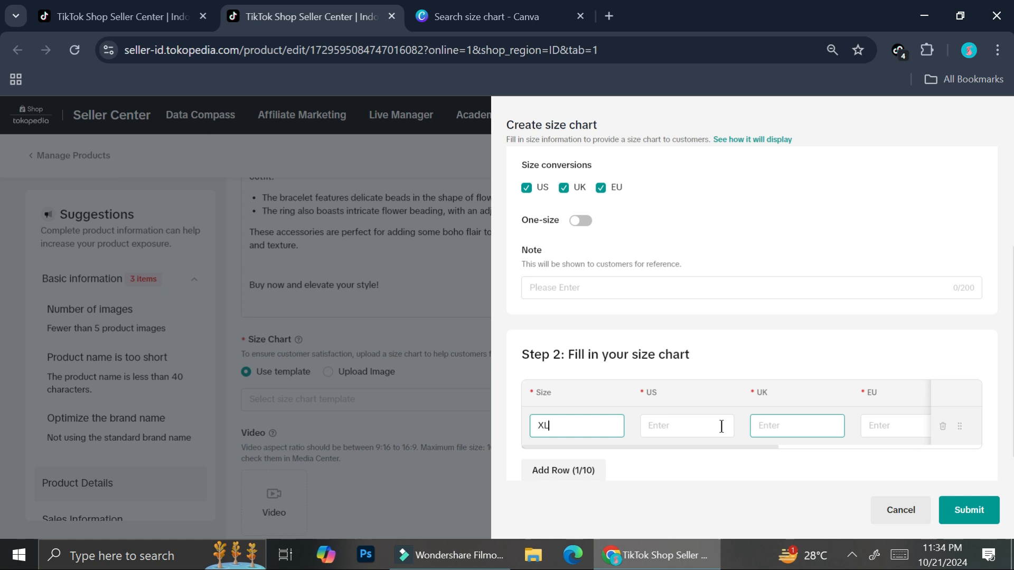
scroll("up", 3)
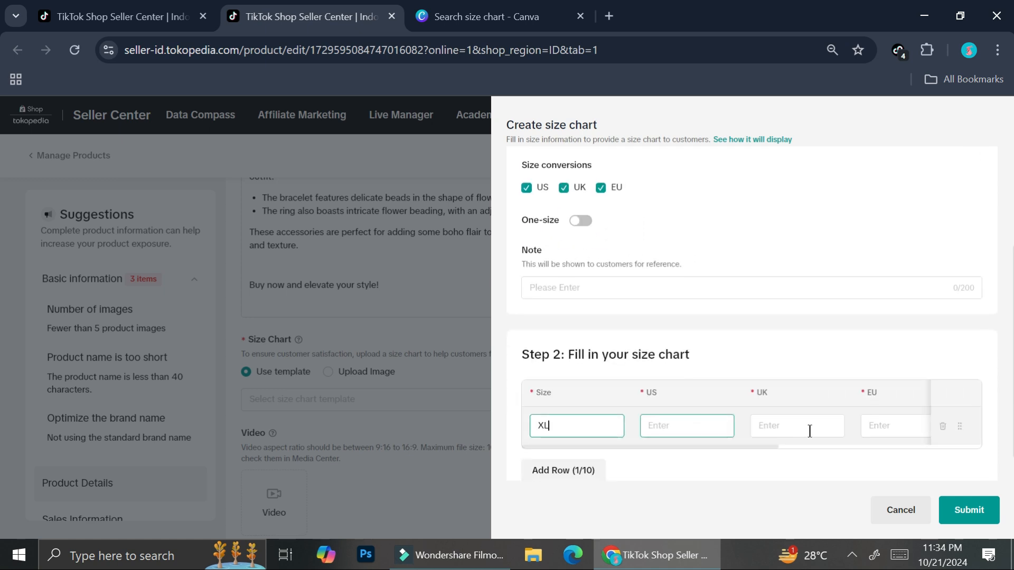
- Fill the row's UK size 16 and EU size 44, scrolling the table sideways
left_click(687, 425)
type("14")
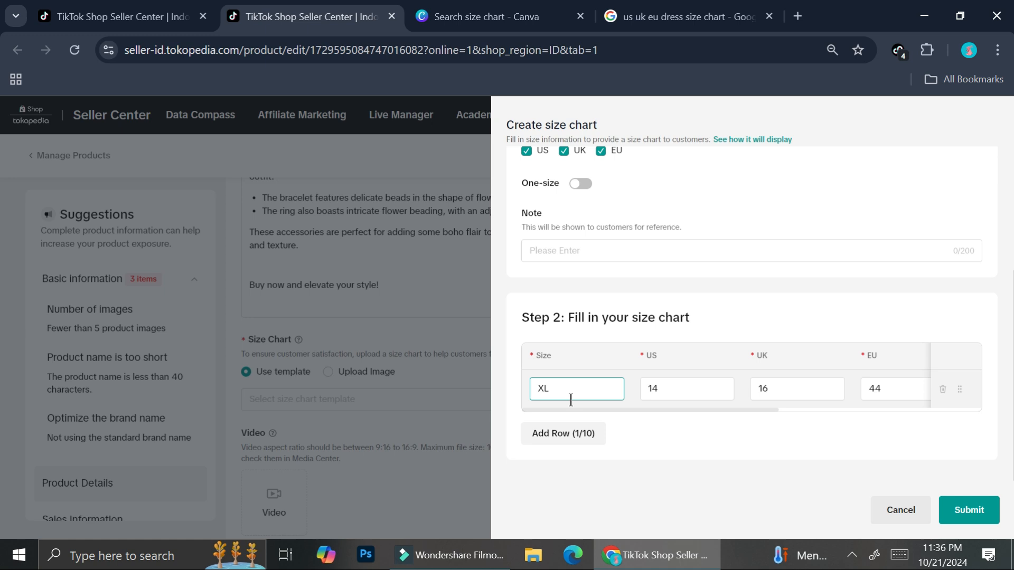
mouse_move(625, 426)
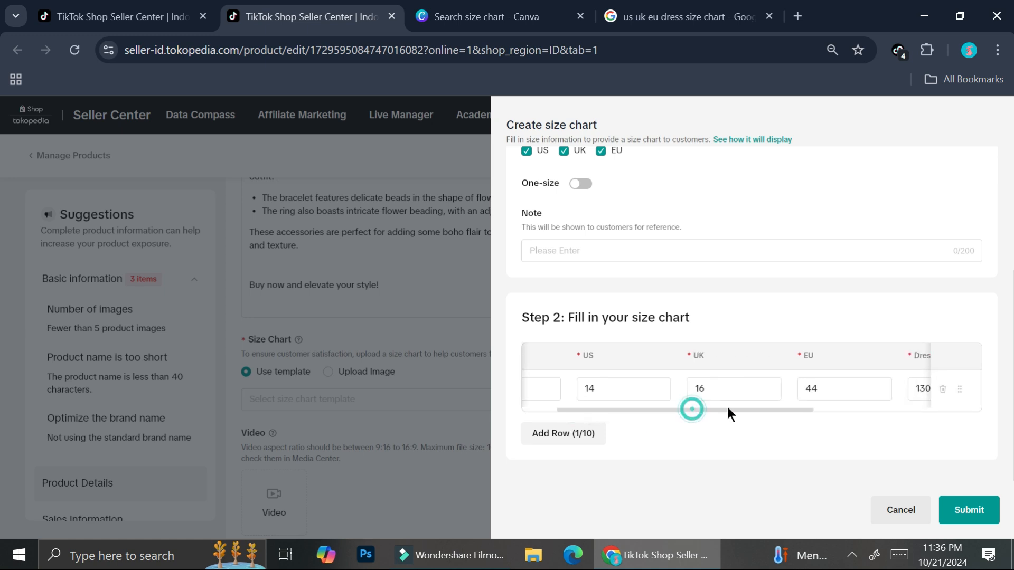
scroll("right", 3)
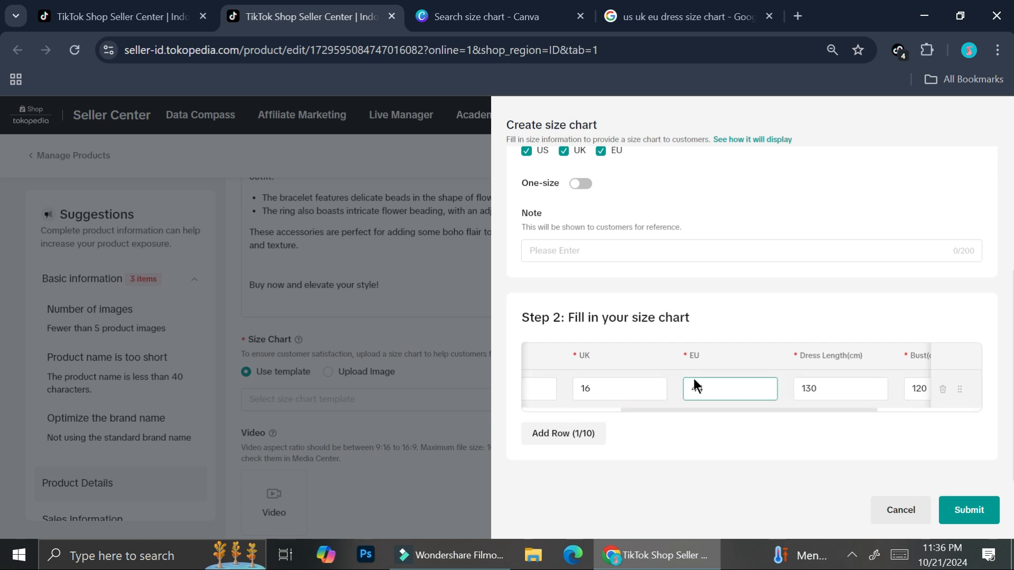
type("44")
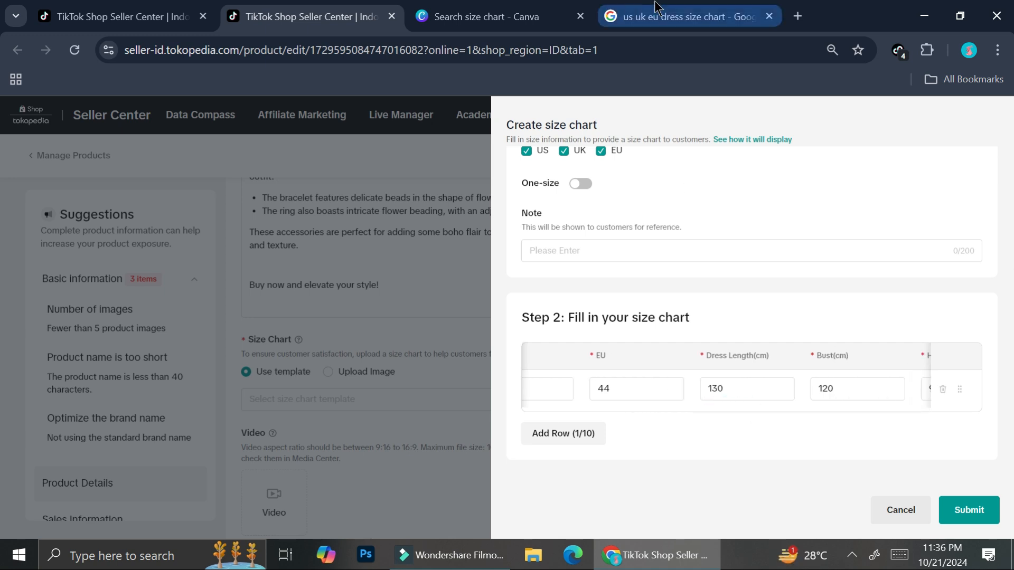
- Check the Google 'us uk eu dress size chart' results for reference, then return to the form
left_click(685, 16)
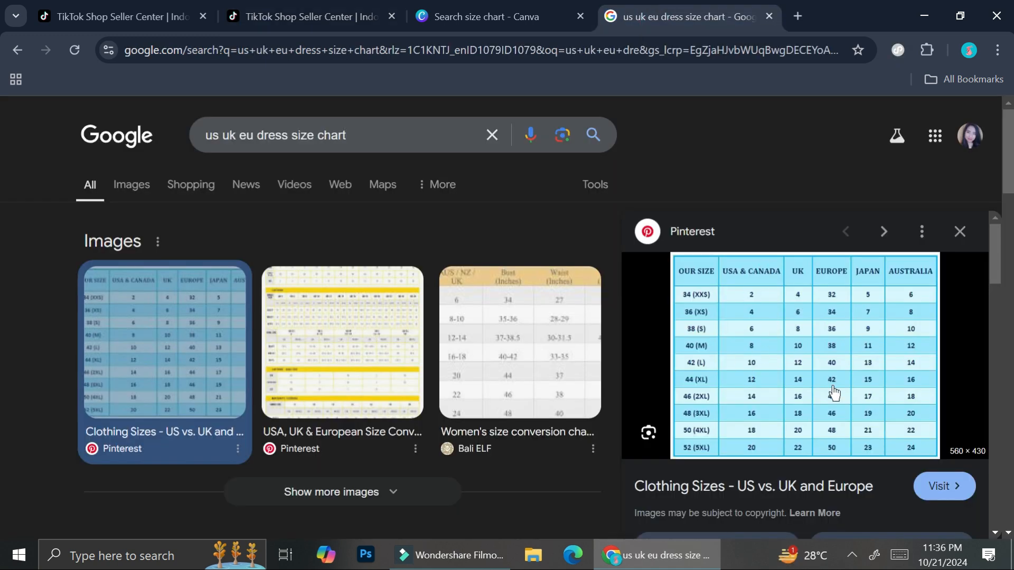
mouse_move(726, 393)
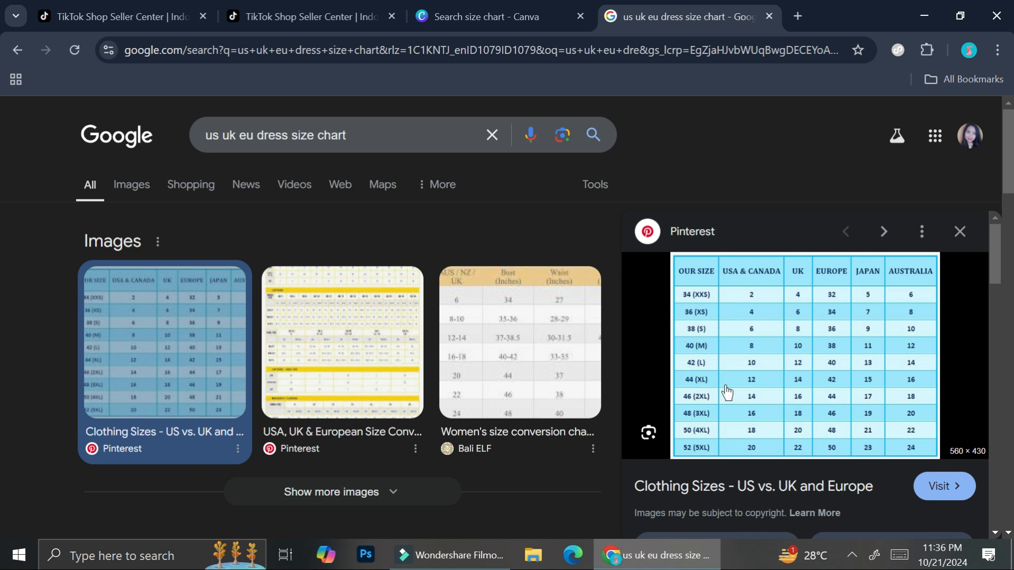
mouse_move(694, 252)
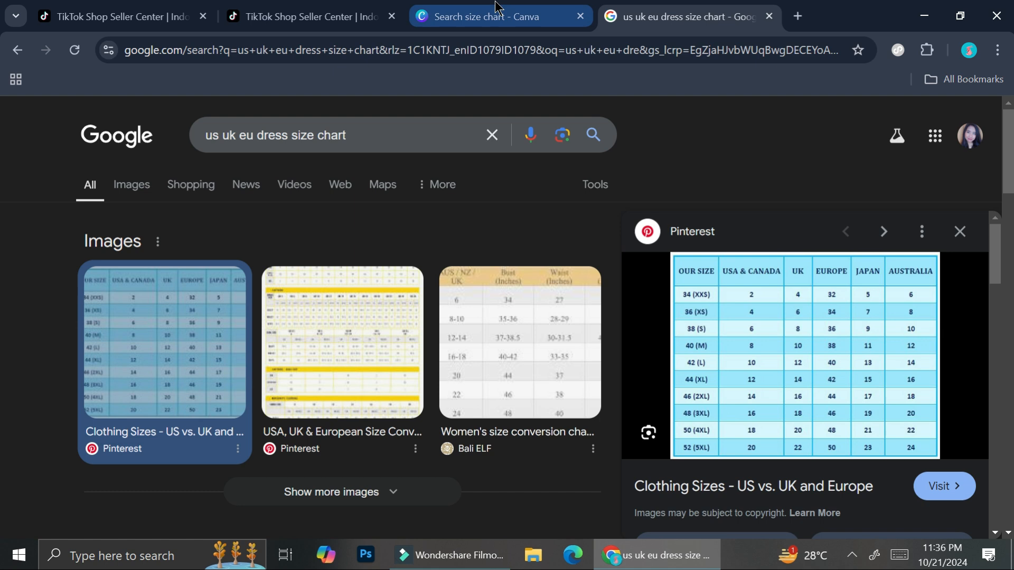
left_click(304, 16)
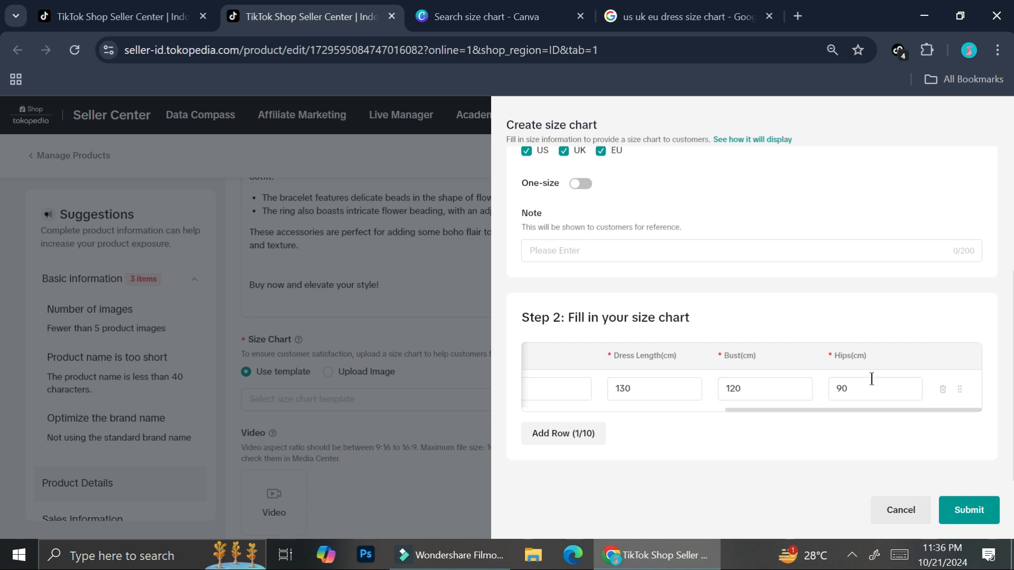
- Add a size row, delete the empty spare row, and submit the Dress Size chart
left_click(562, 433)
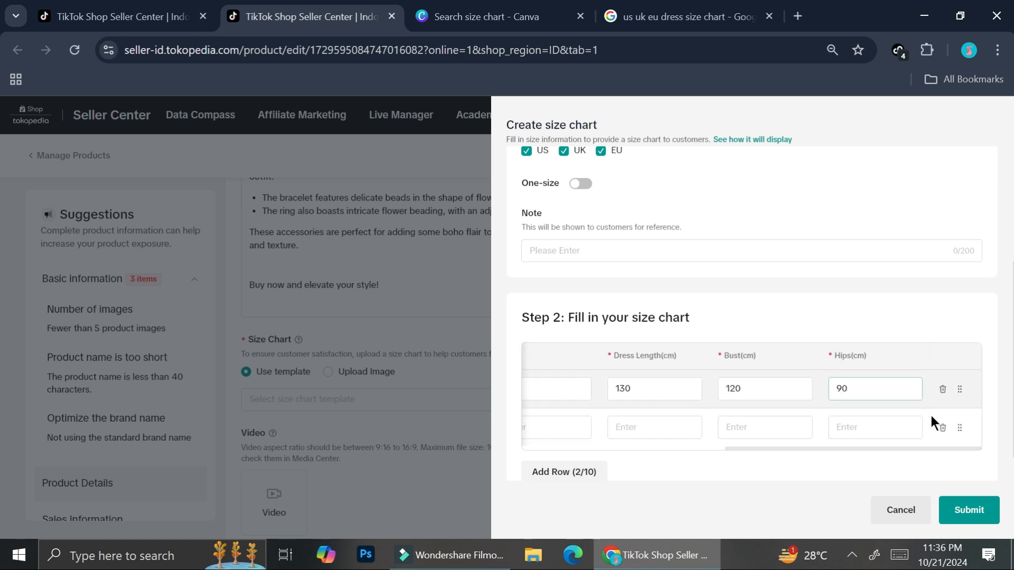
left_click(942, 428)
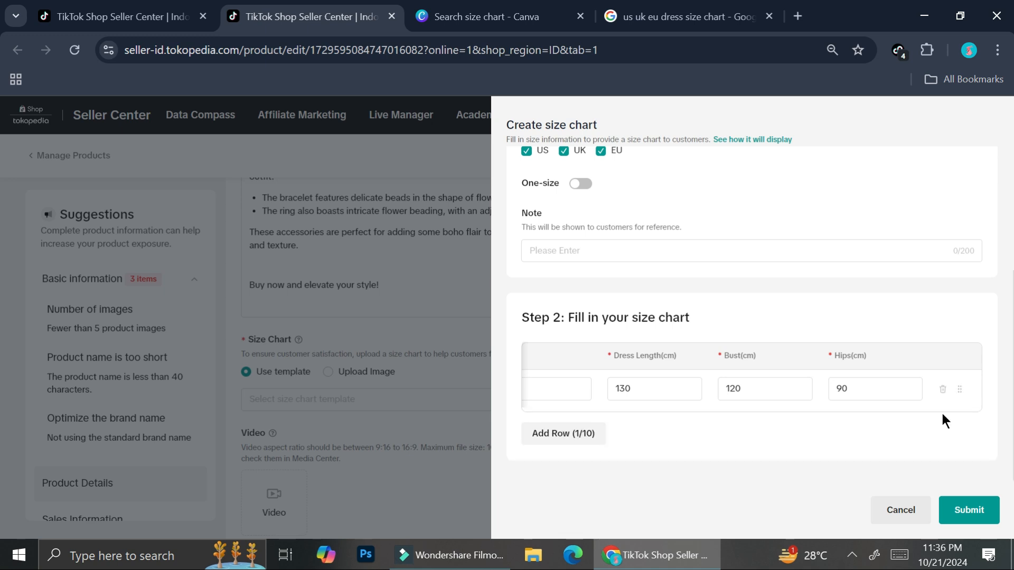
mouse_move(996, 532)
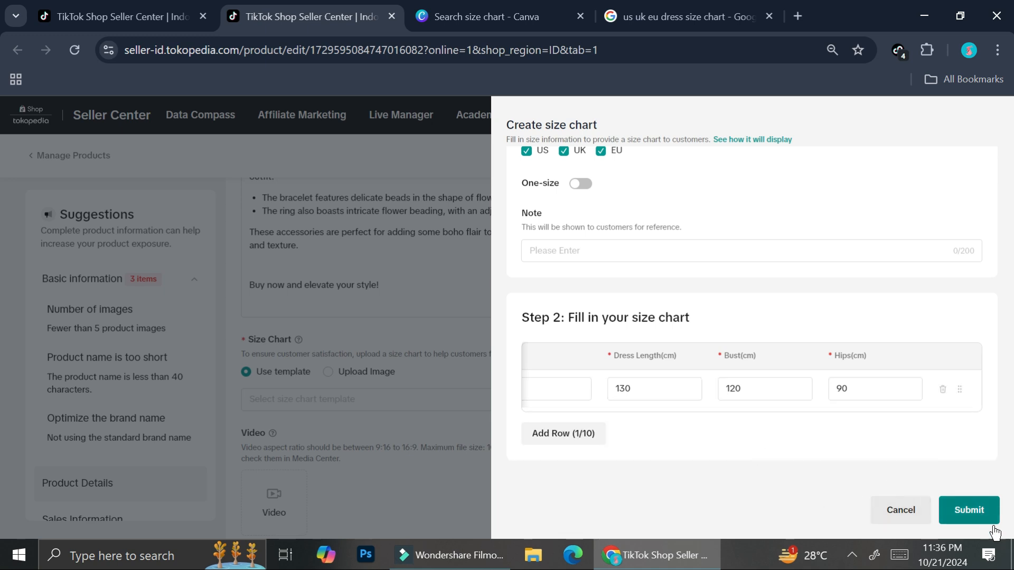
left_click(969, 509)
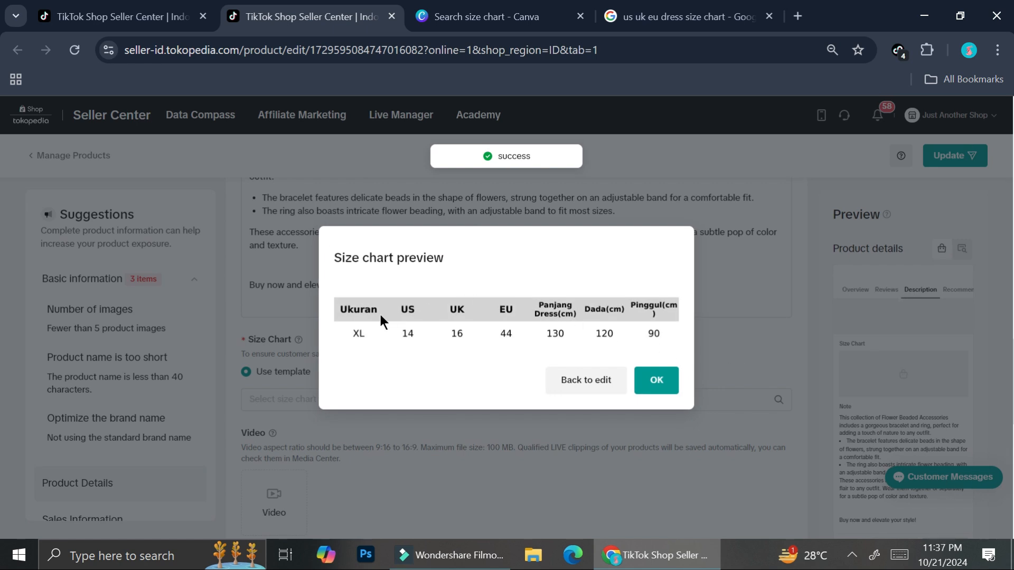
mouse_move(429, 325)
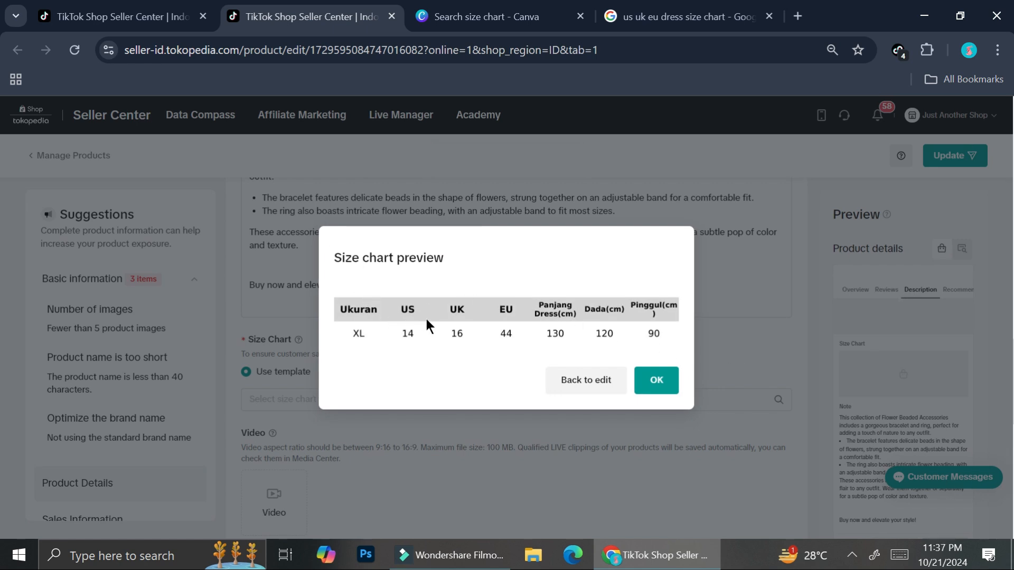
mouse_move(601, 320)
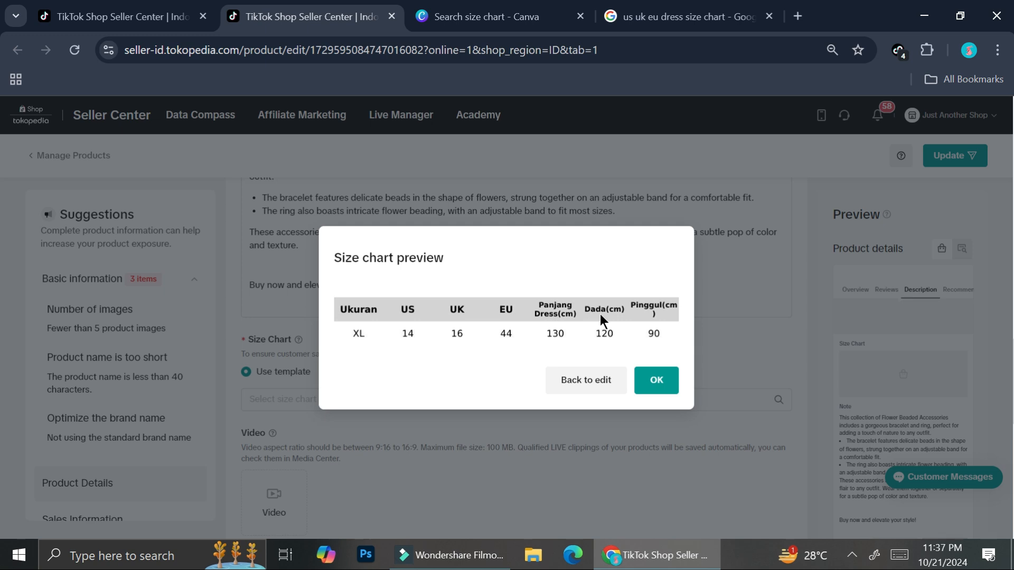
mouse_move(589, 321)
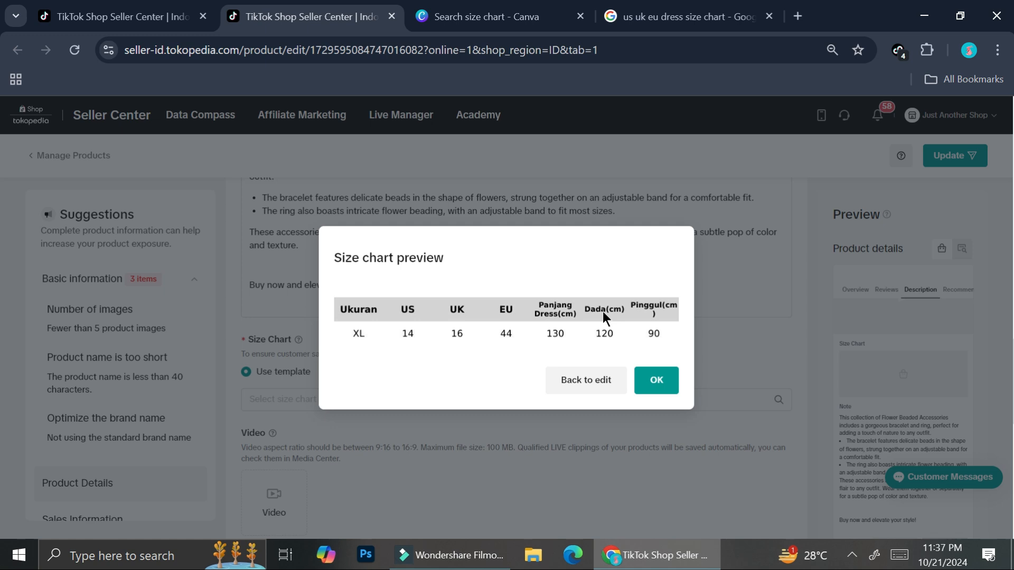
mouse_move(584, 330)
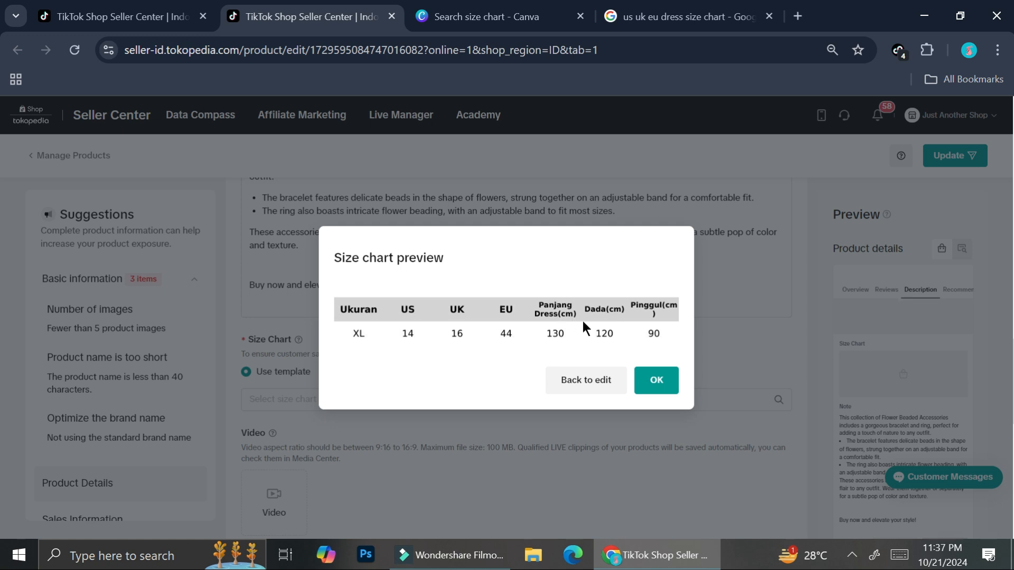
mouse_move(568, 342)
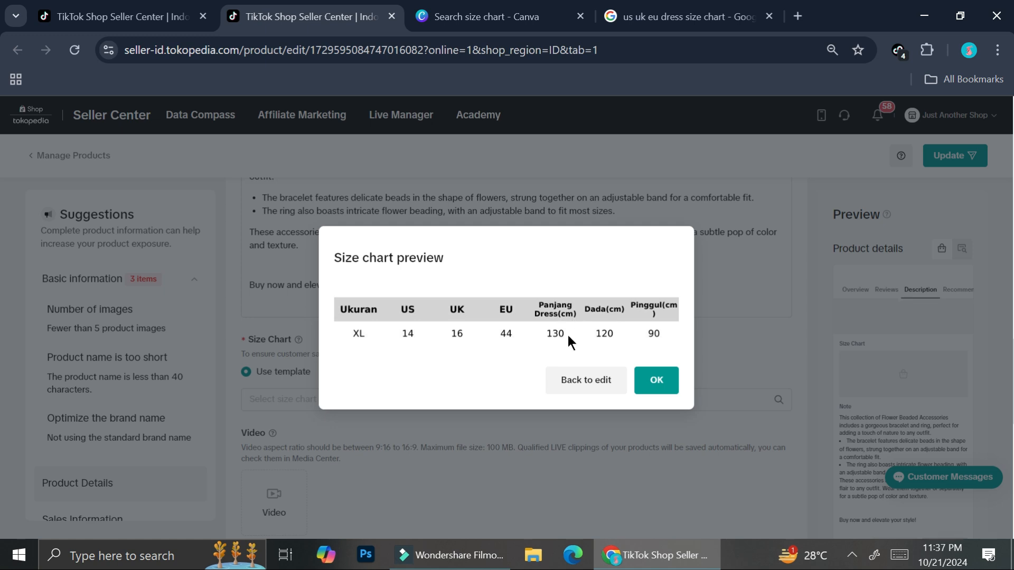
mouse_move(575, 344)
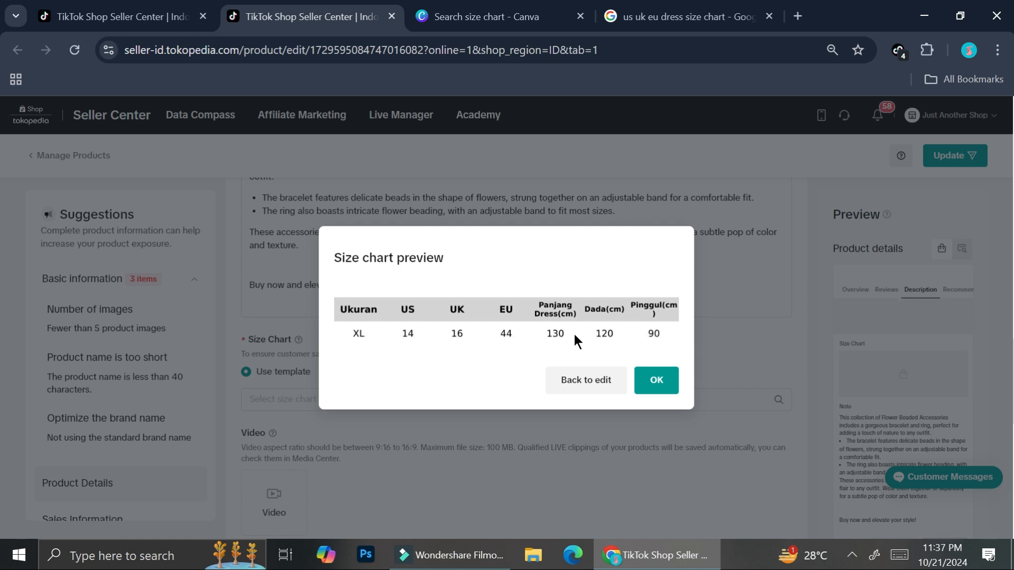
mouse_move(540, 309)
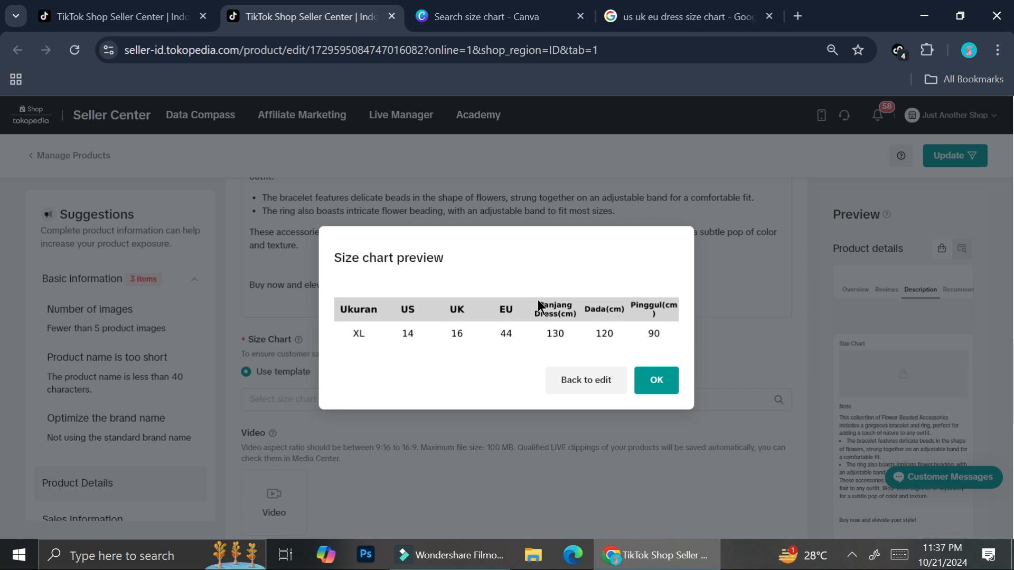
mouse_move(585, 380)
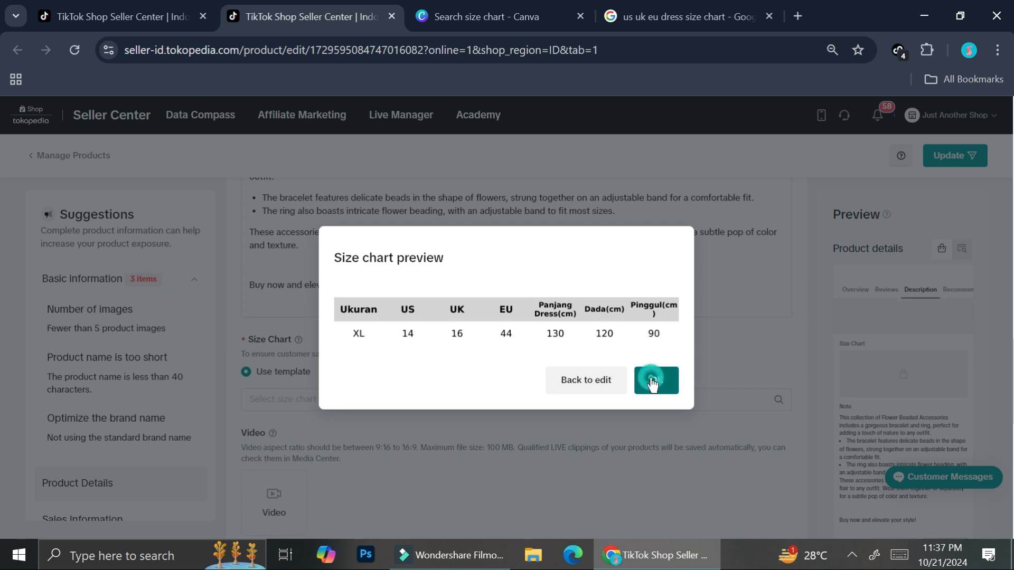
- Accept the XL size chart preview (US 14, UK 16, EU 44, 130/120/90 cm) with OK
left_click(655, 379)
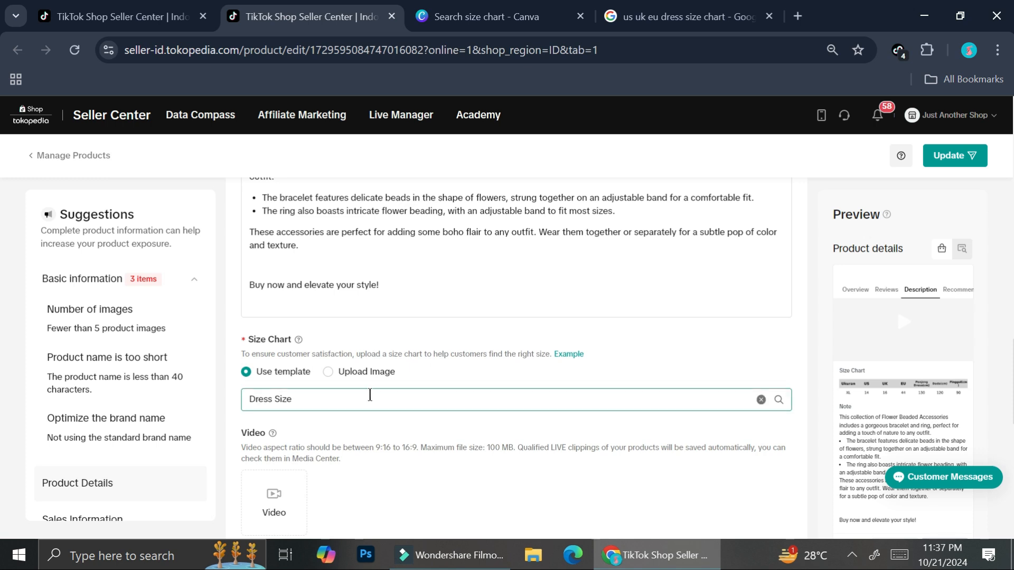
- Update the bracelet listing and submit despite the '2 issues may need optimization' warning
scroll("down", 3)
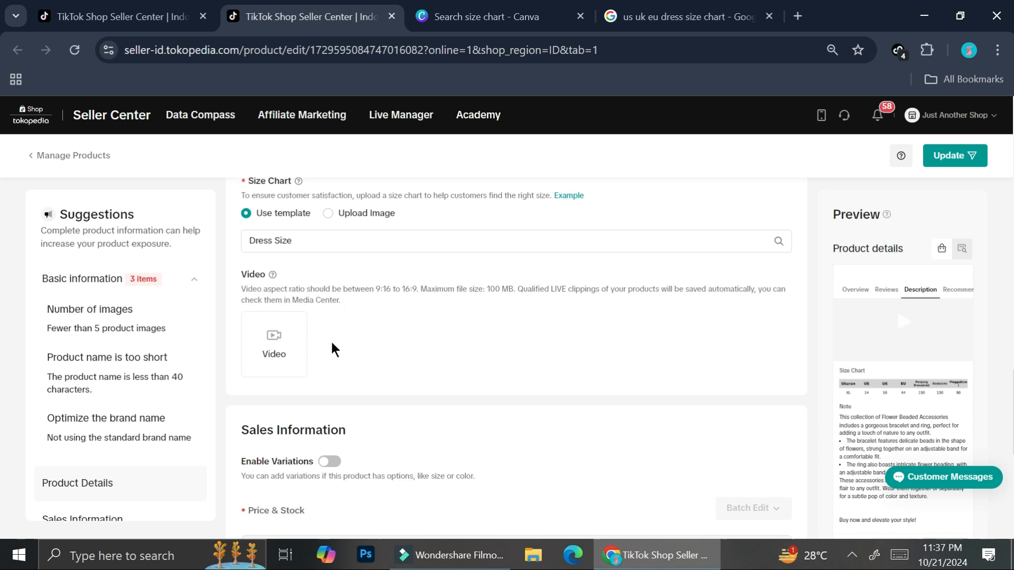
scroll("down", 3)
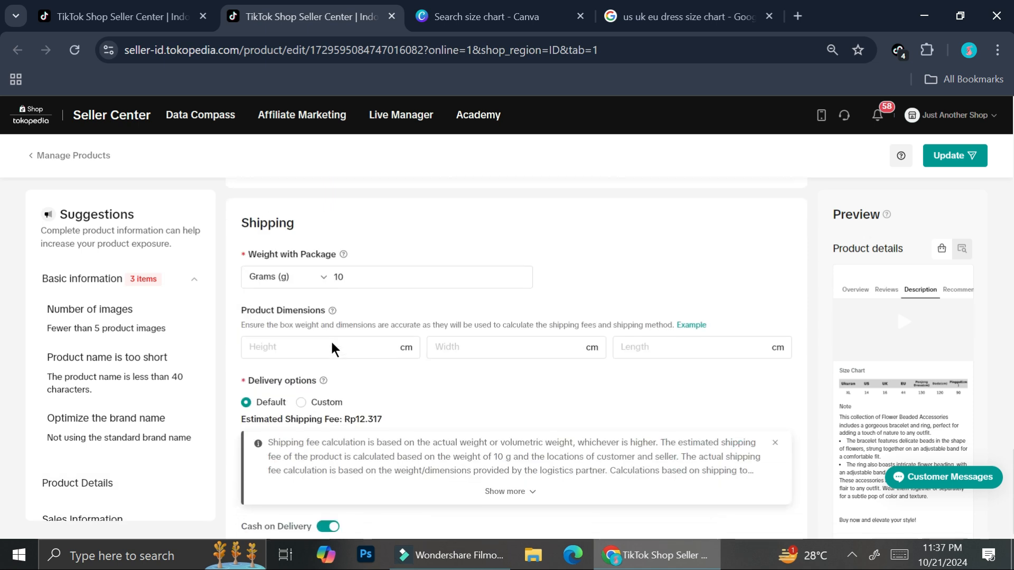
scroll("up", 3)
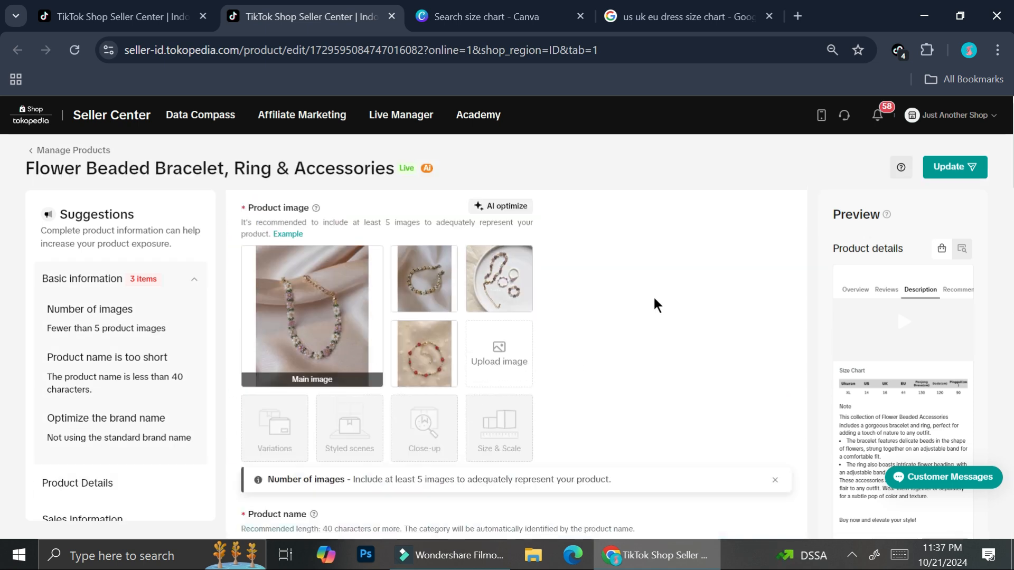
left_click(953, 167)
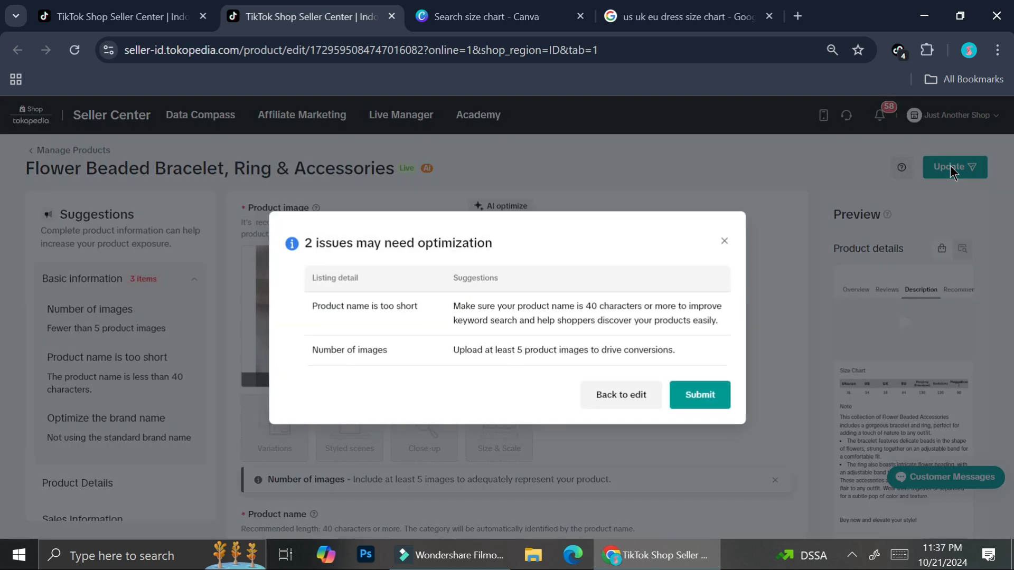
left_click(698, 396)
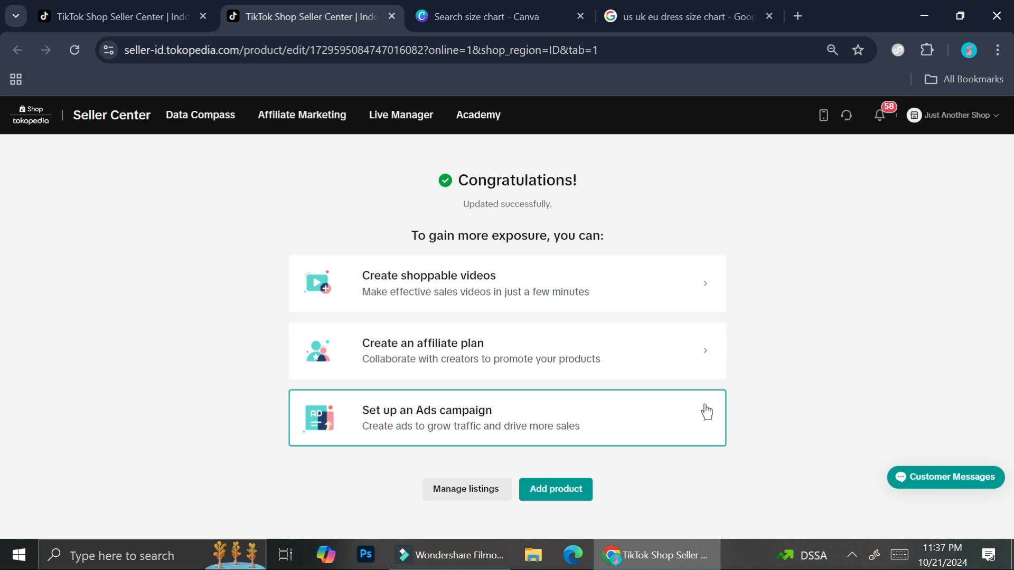
mouse_move(773, 499)
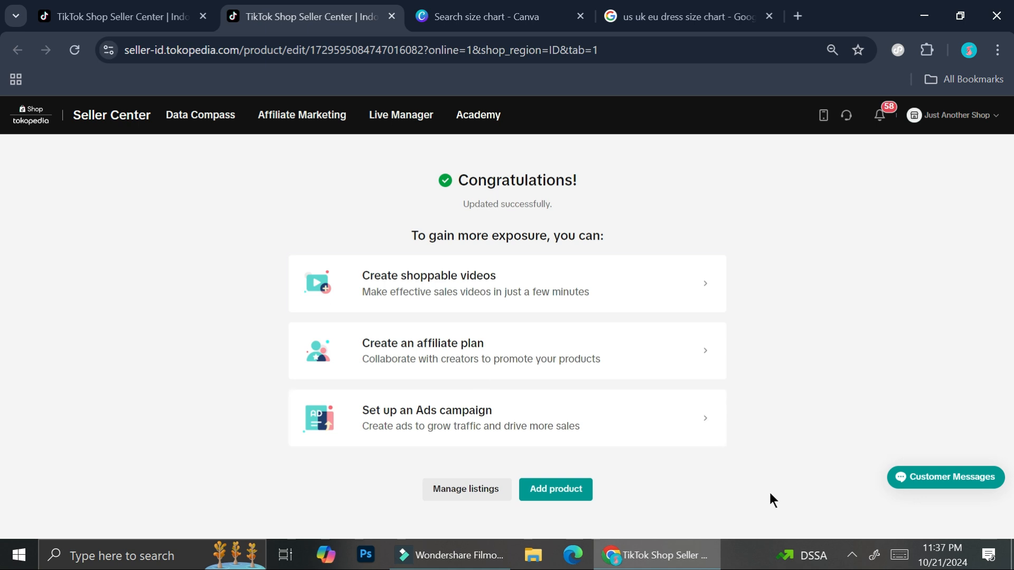
mouse_move(628, 514)
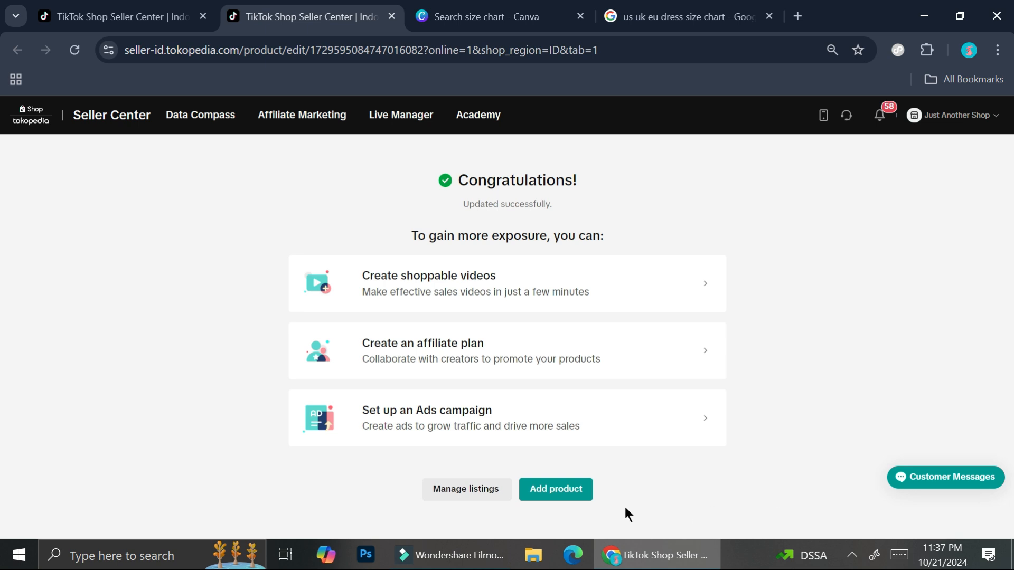
- Start a new product listing from the Congratulations page via Add product
left_click(554, 489)
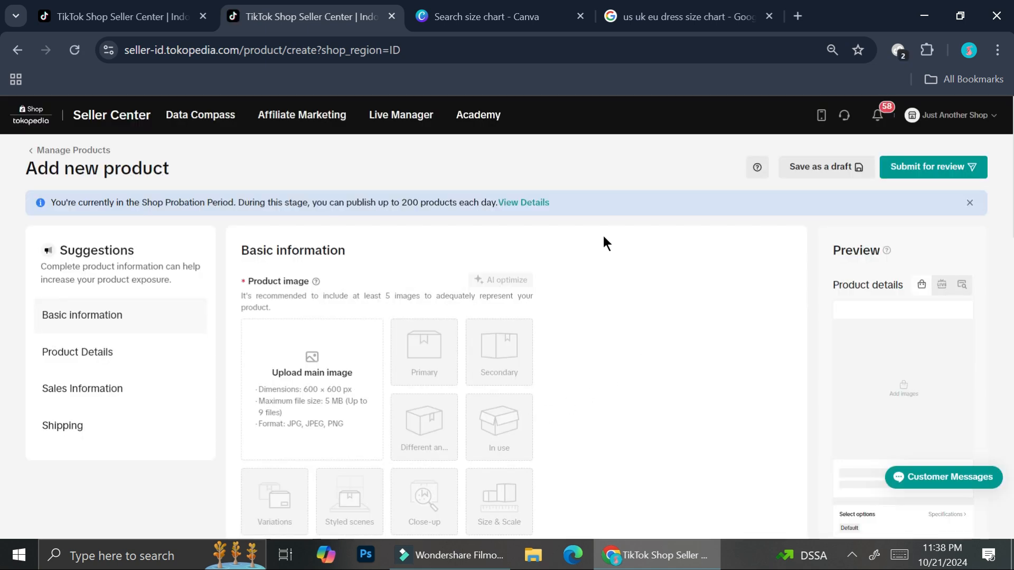
mouse_move(548, 337)
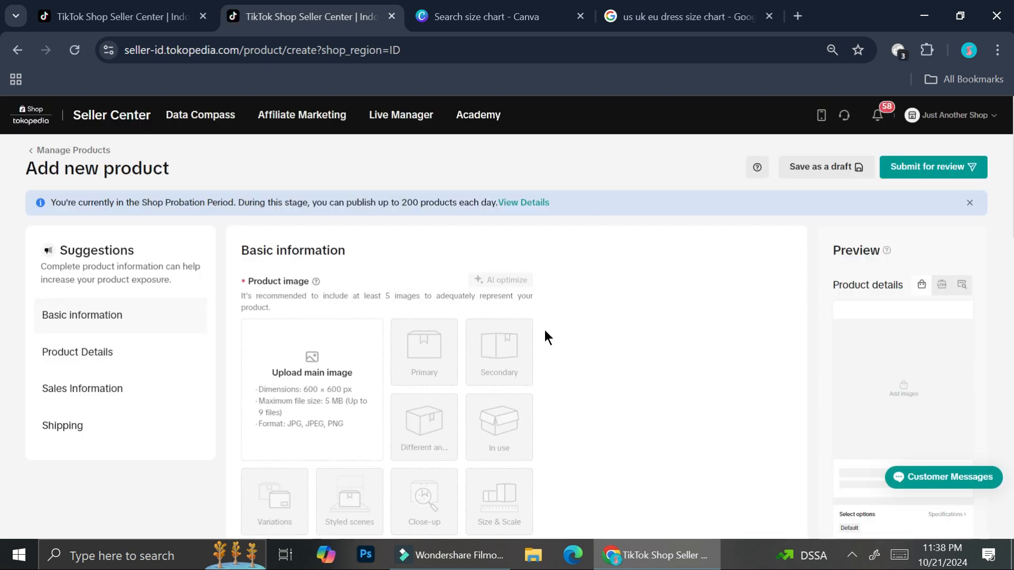
scroll("down", 3)
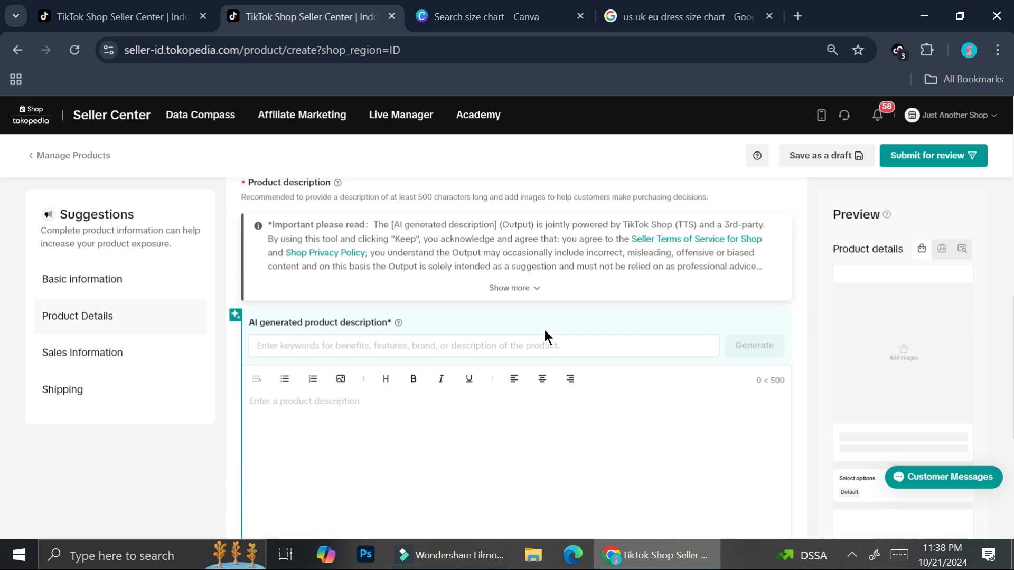
scroll("down", 3)
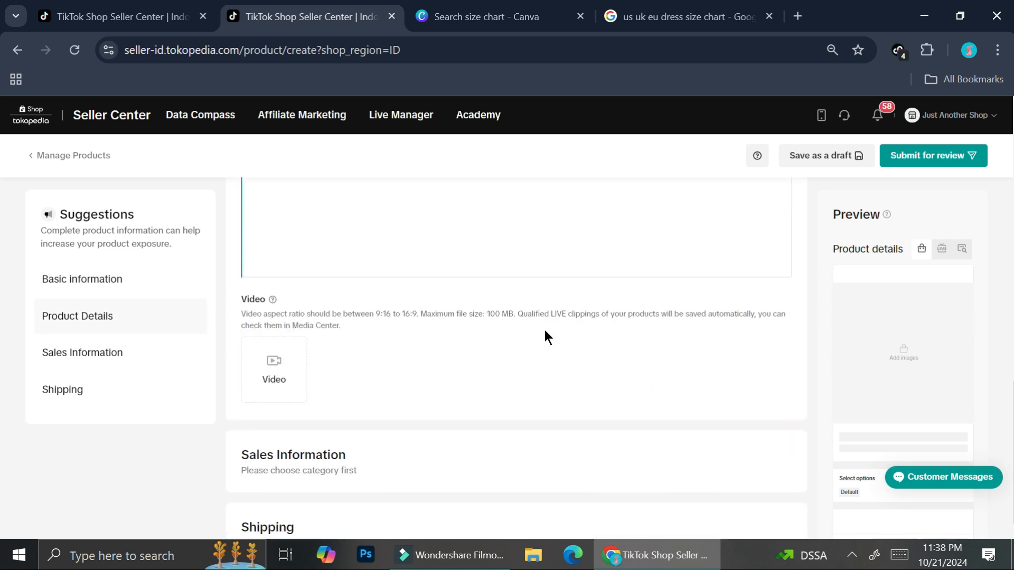
scroll("up", 3)
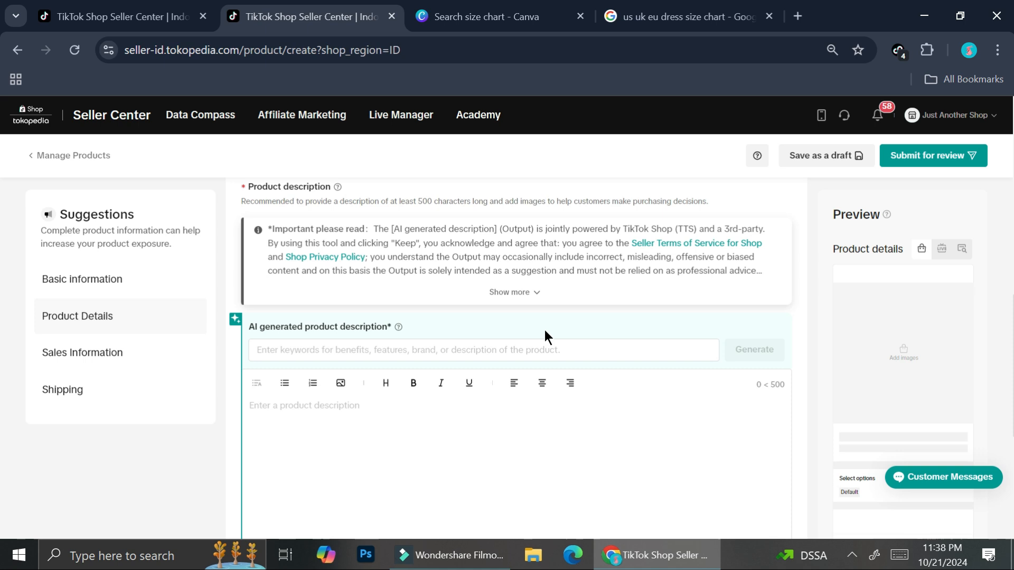
scroll("down", 3)
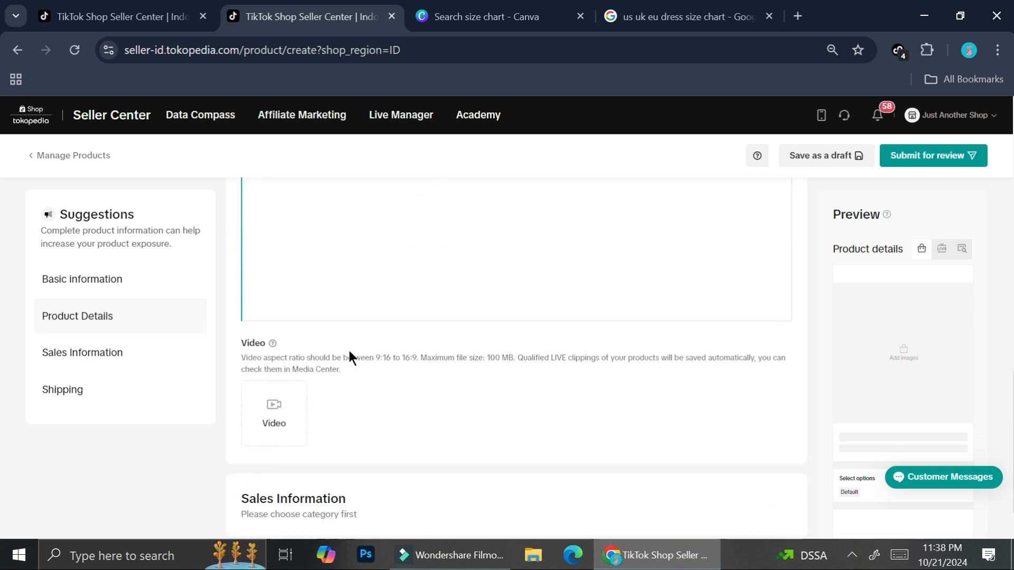
scroll("up", 3)
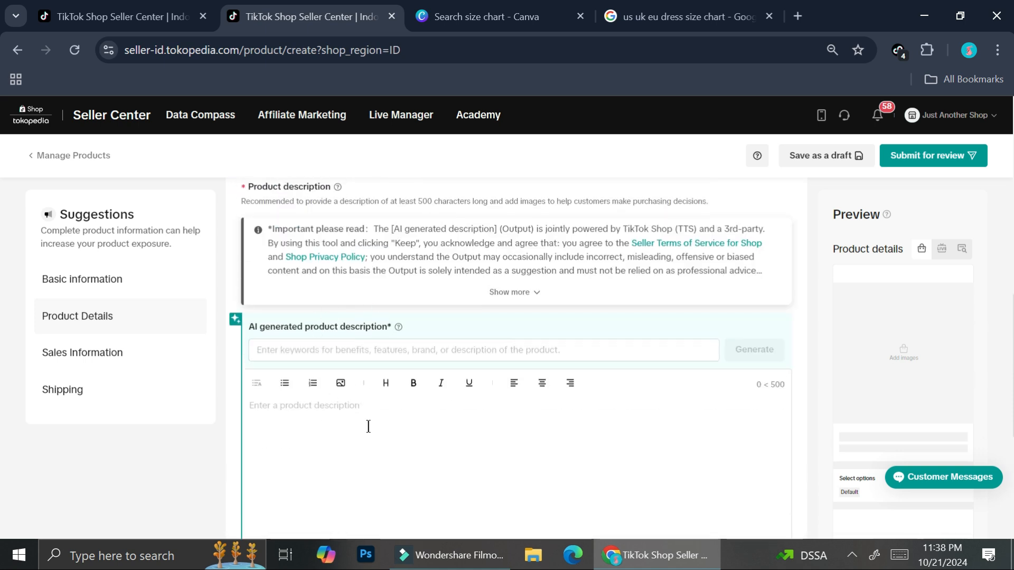
scroll("down", 3)
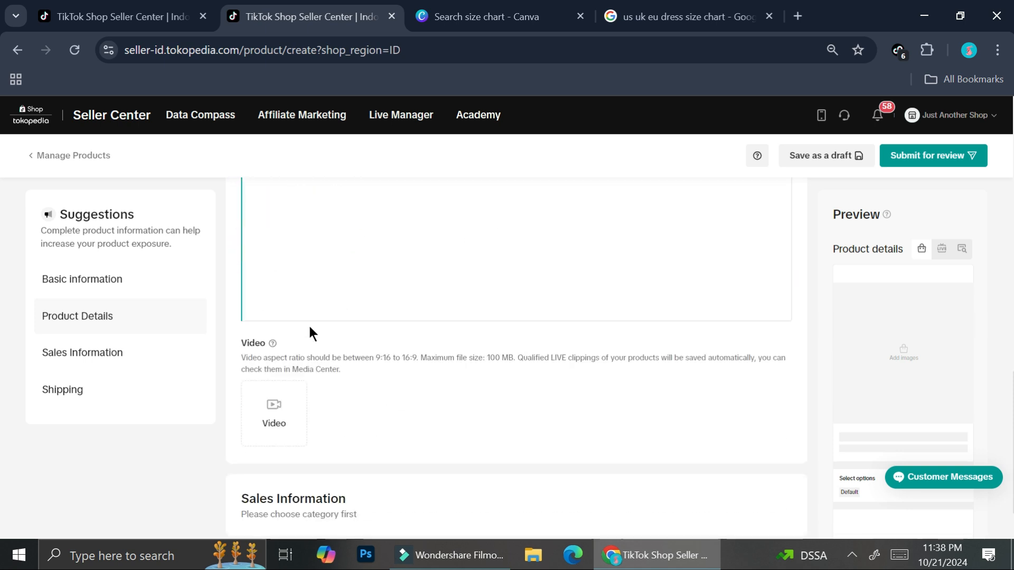
mouse_move(375, 427)
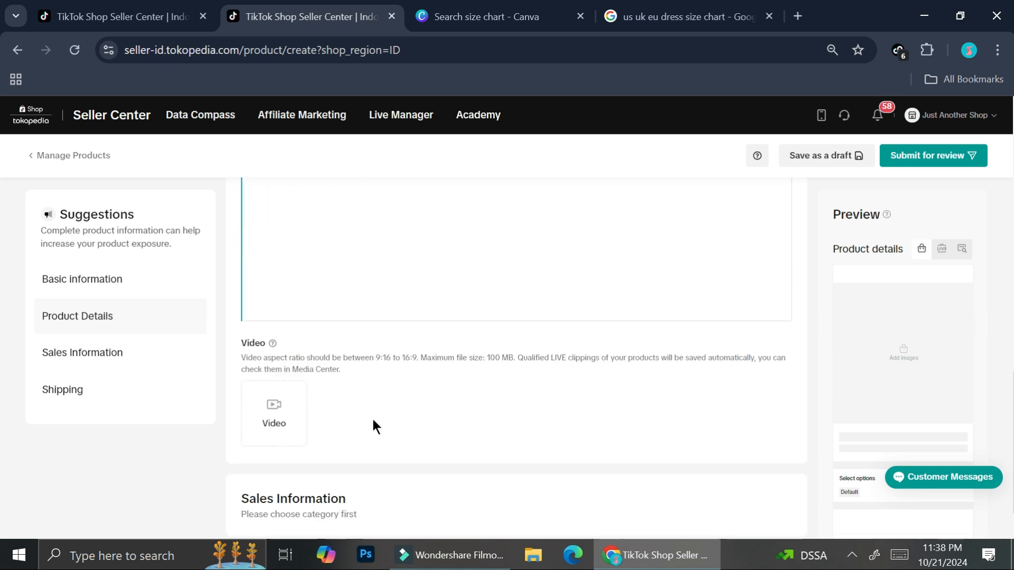
scroll("up", 3)
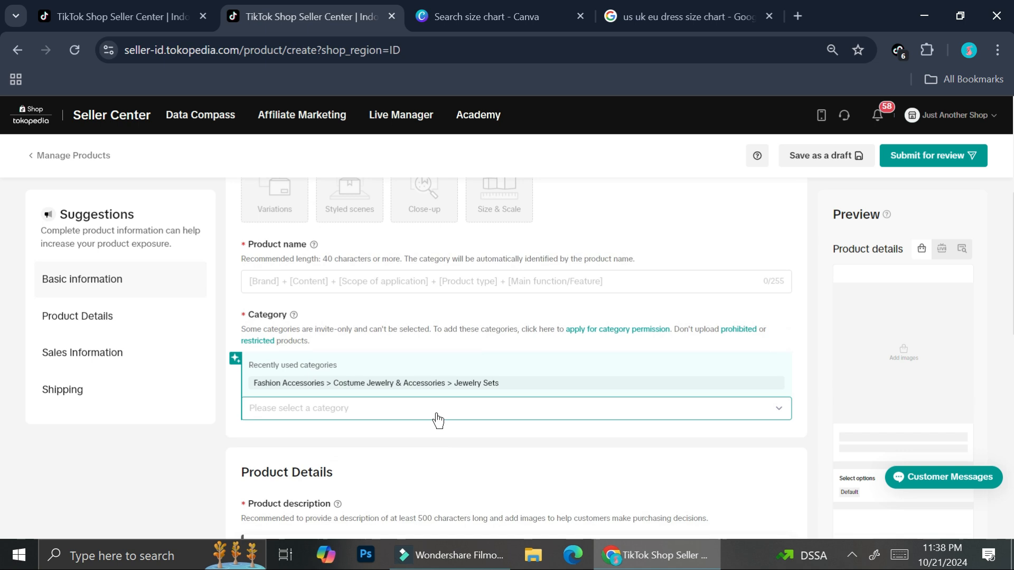
mouse_move(275, 420)
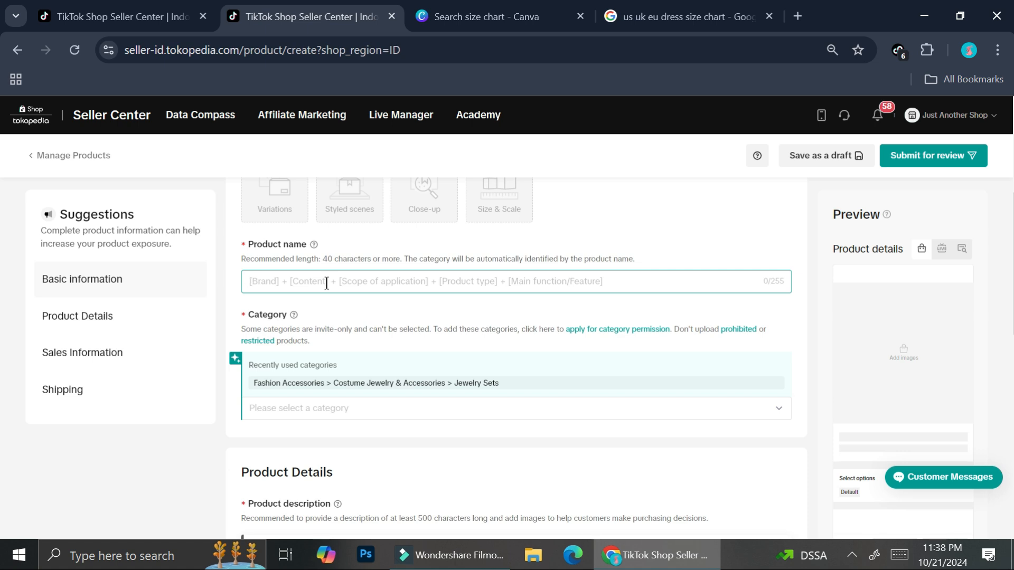
- Name the product 'Cat woman's hoodie long sleeve' and pick category Women's Tops > Hoodies & Sweaters
type("Cat w")
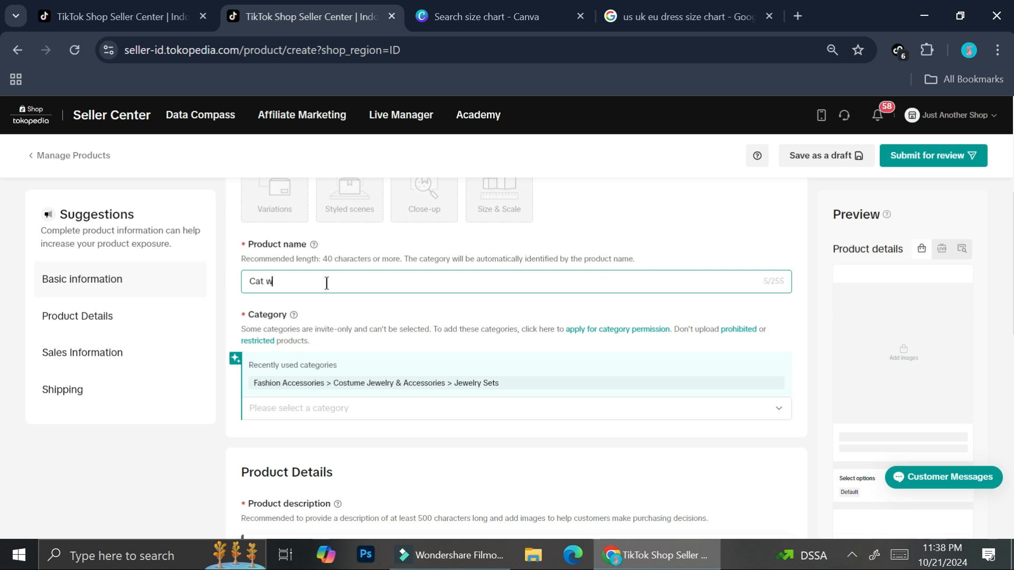
type("oman's H")
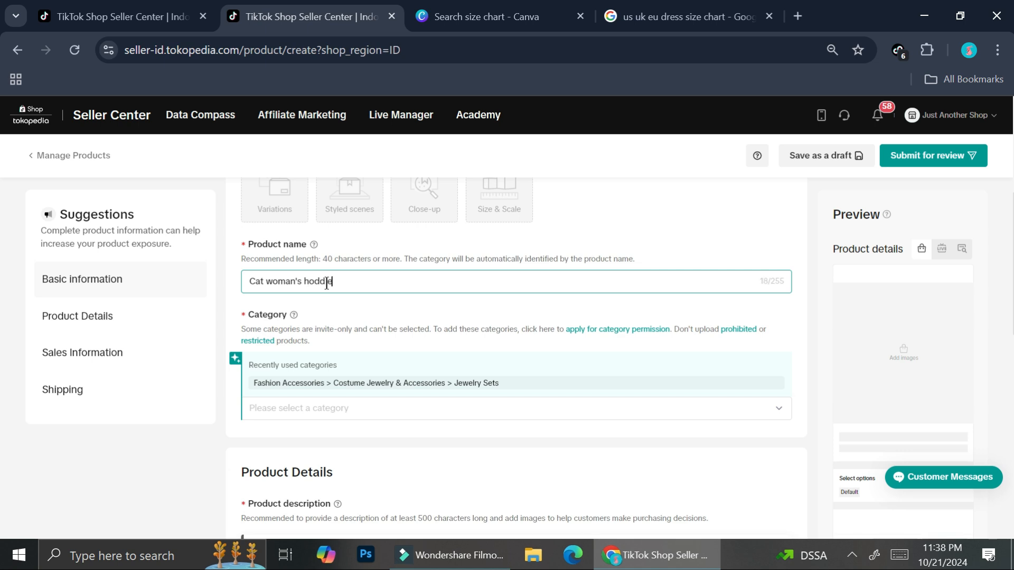
key("Backspace")
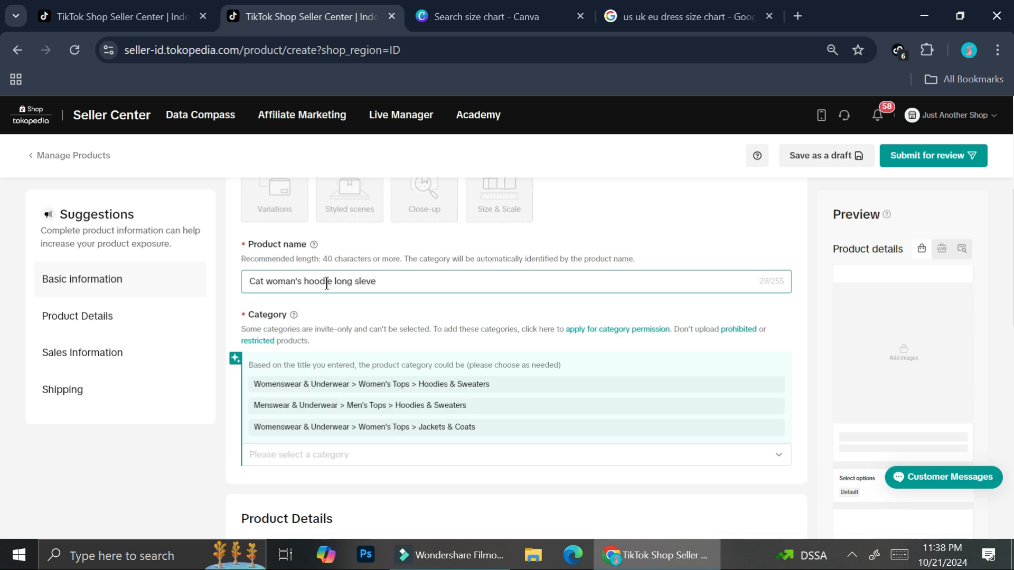
key("Backspace")
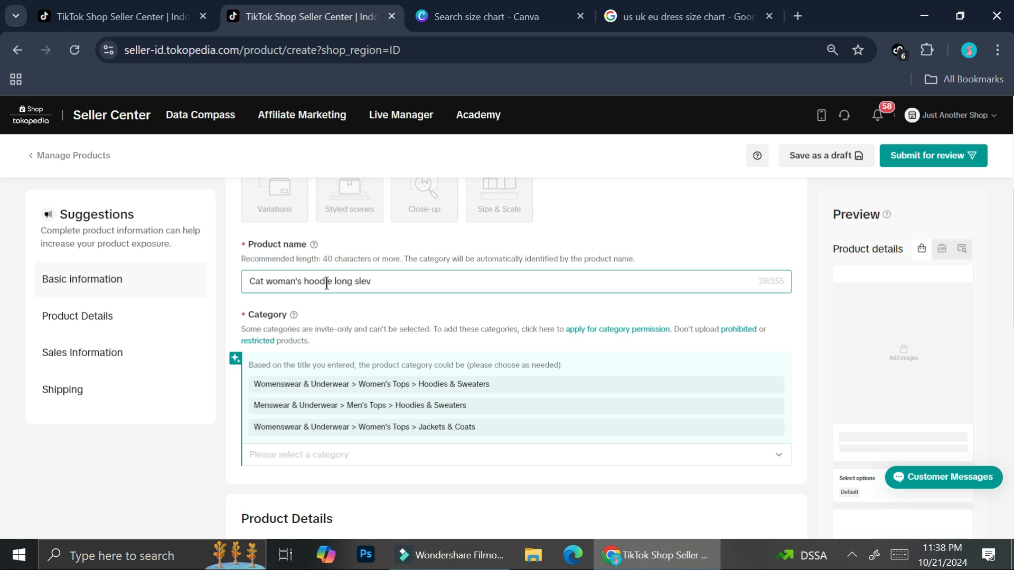
type("eve")
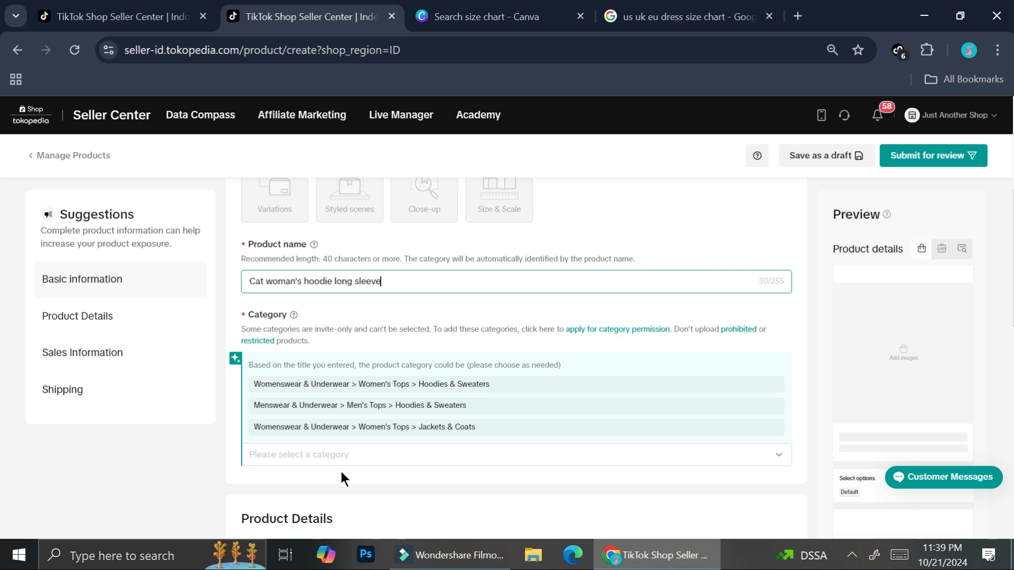
mouse_move(396, 384)
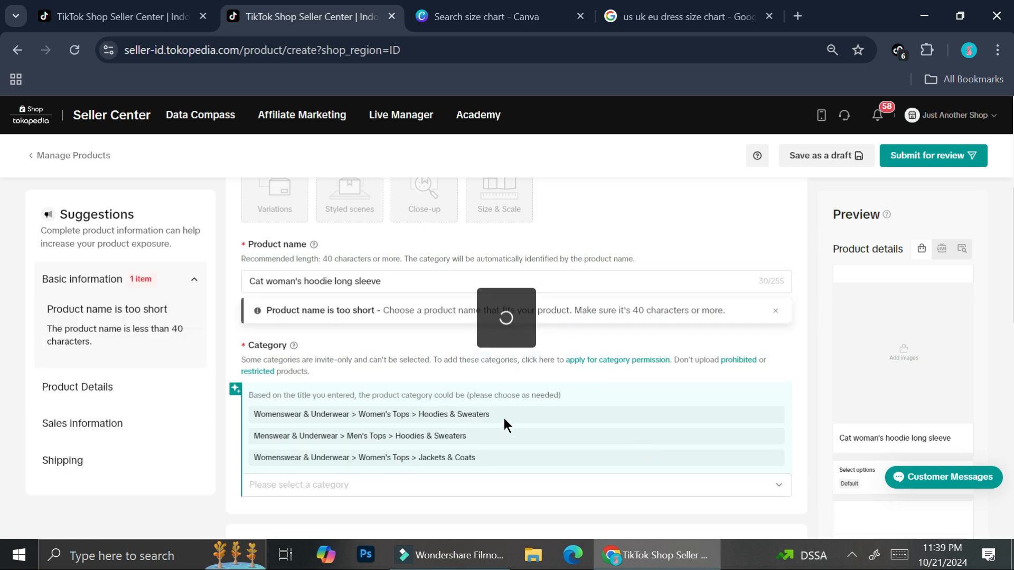
left_click(370, 414)
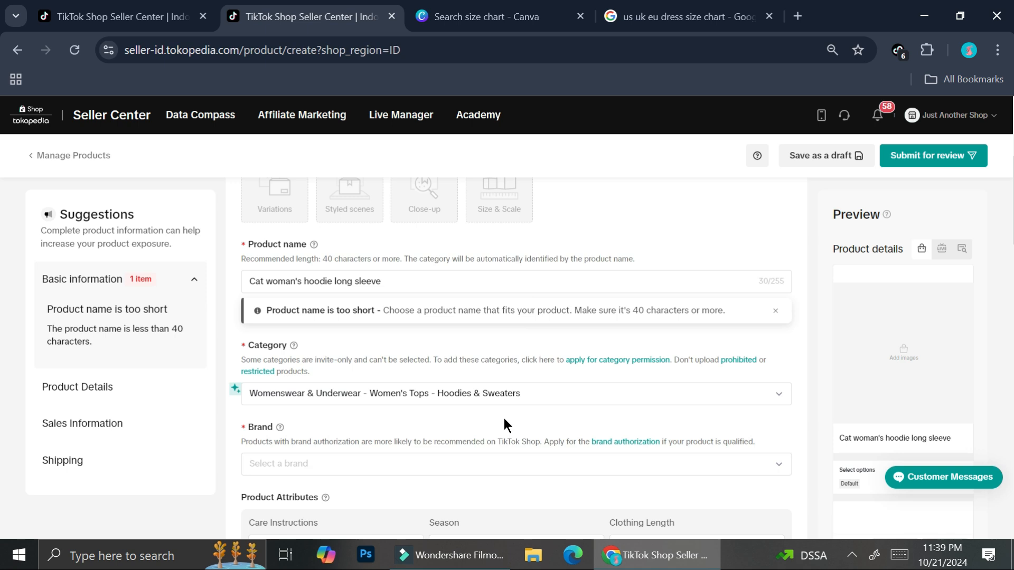
- In Size Chart, view the Dress Size template, then choose Upload Image instead
scroll("down", 3)
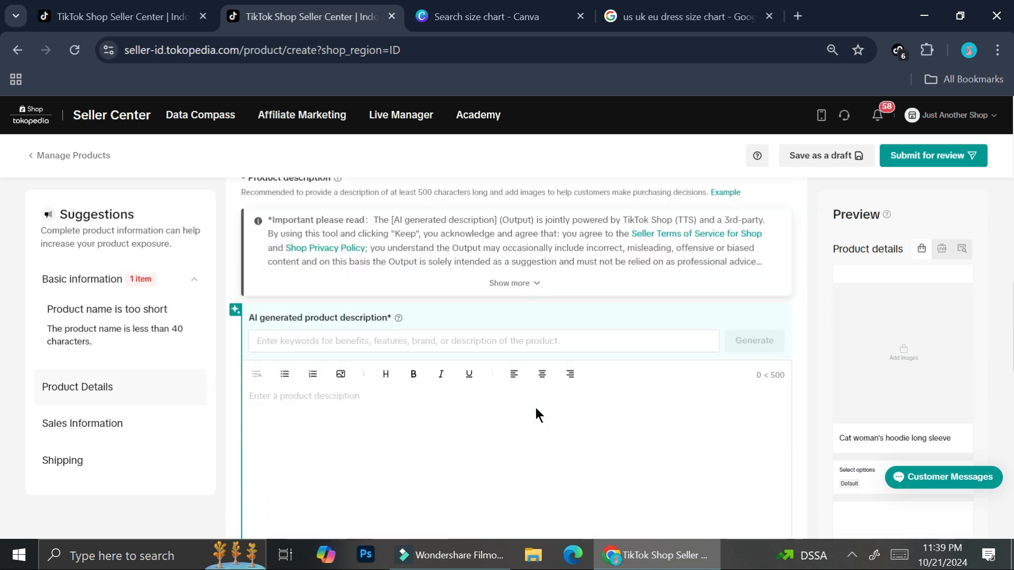
scroll("down", 3)
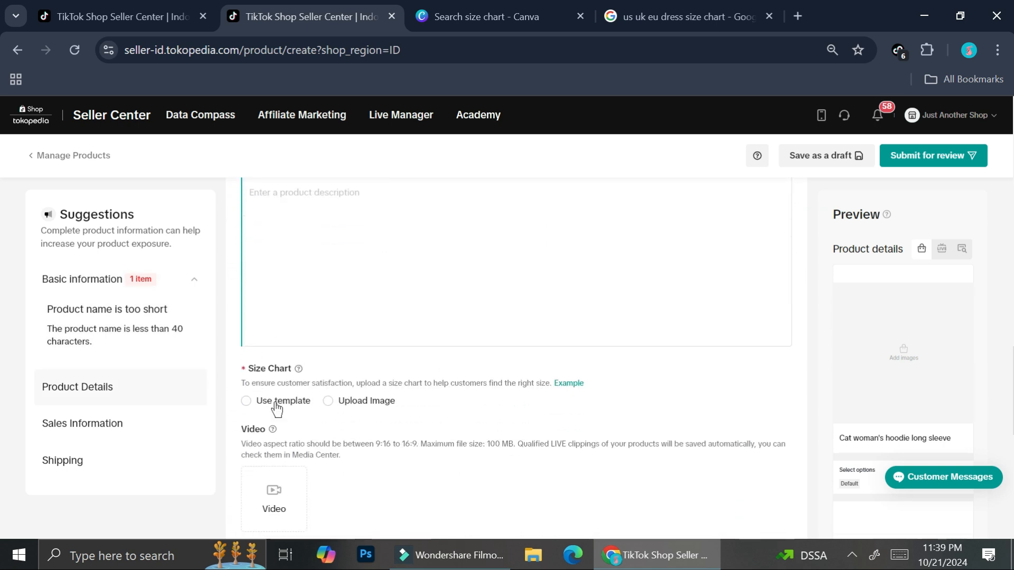
left_click(246, 401)
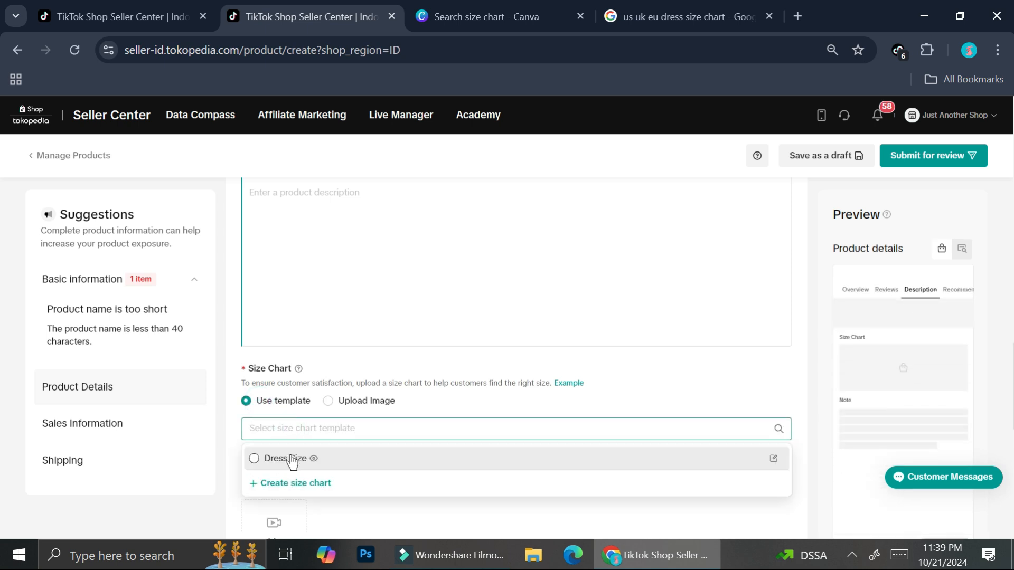
mouse_move(326, 468)
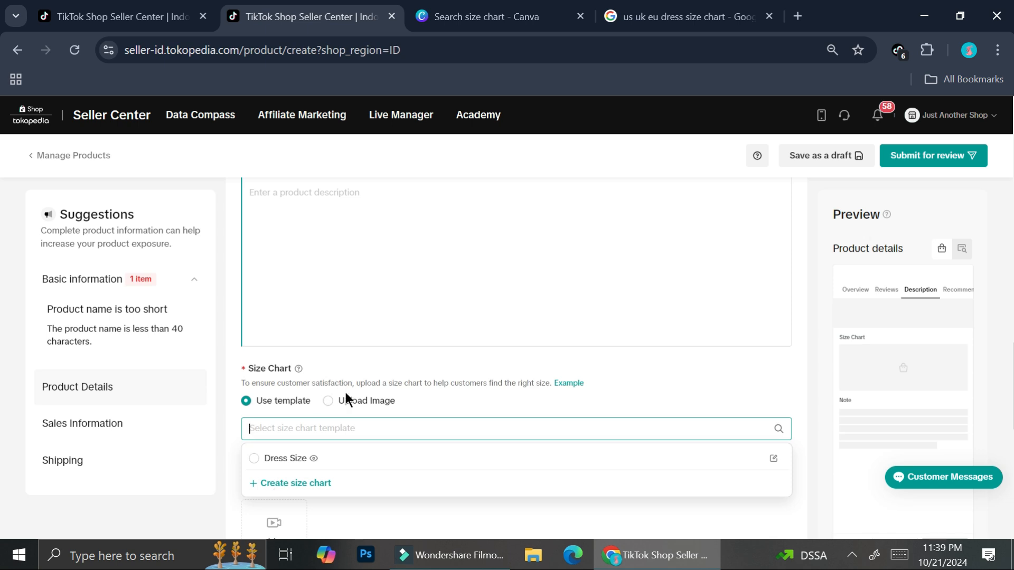
left_click(329, 402)
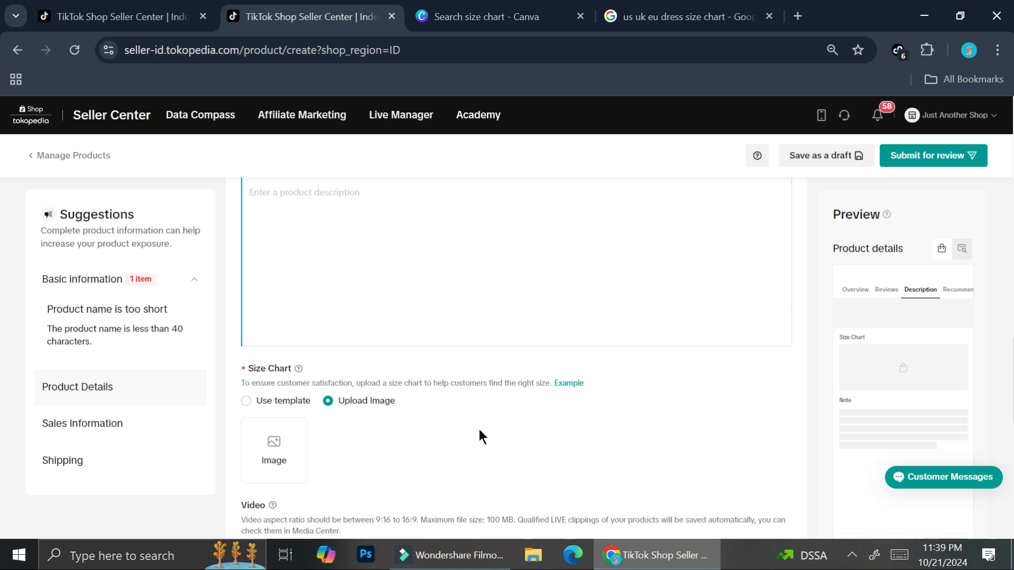
mouse_move(606, 367)
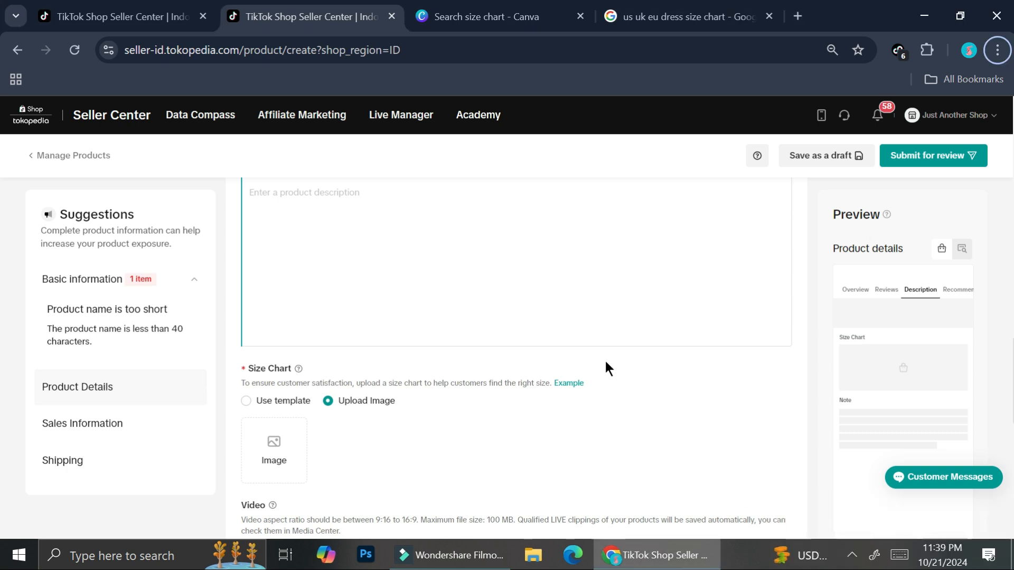
scroll("down", 3)
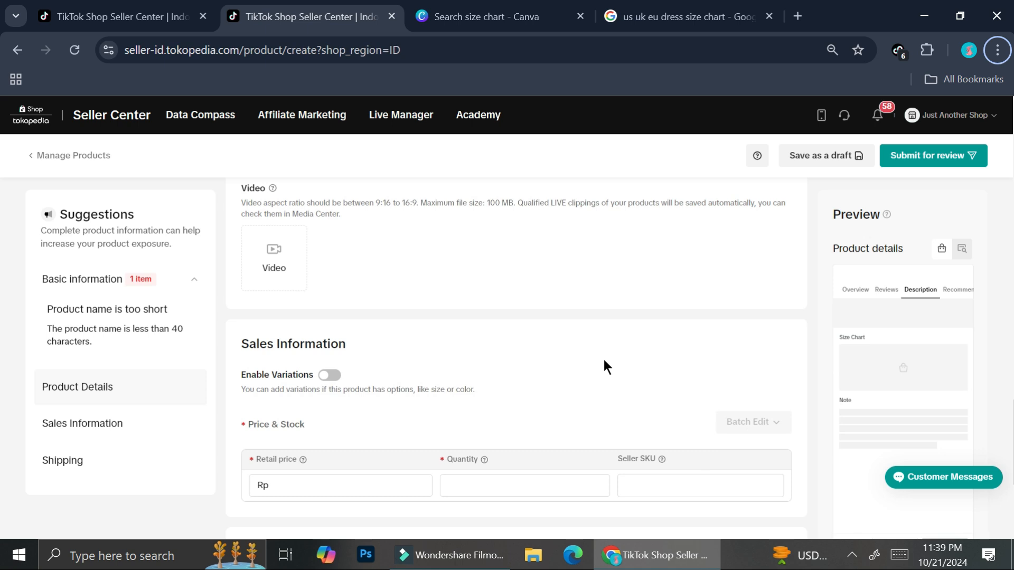
mouse_move(630, 301)
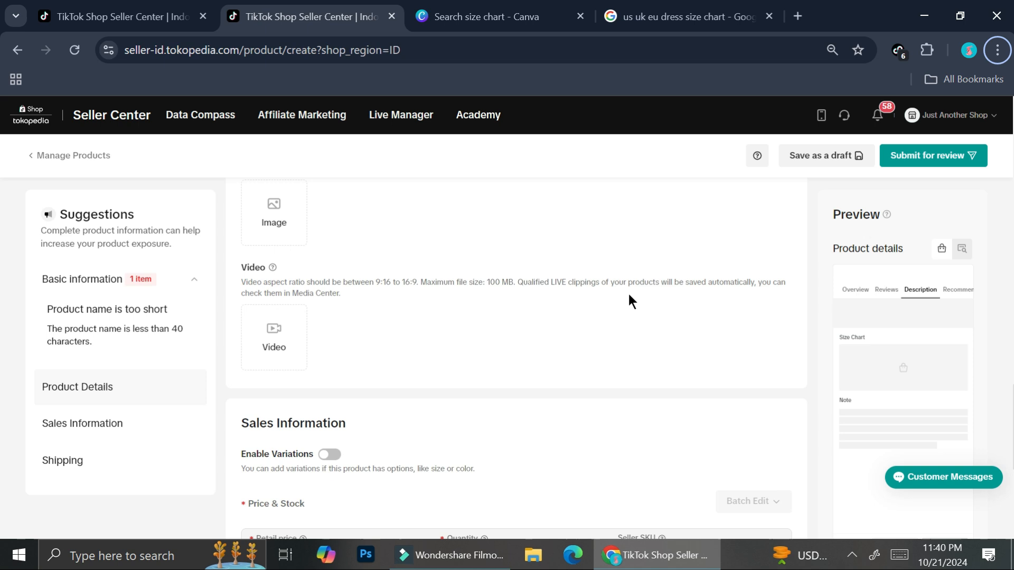
scroll("down", 3)
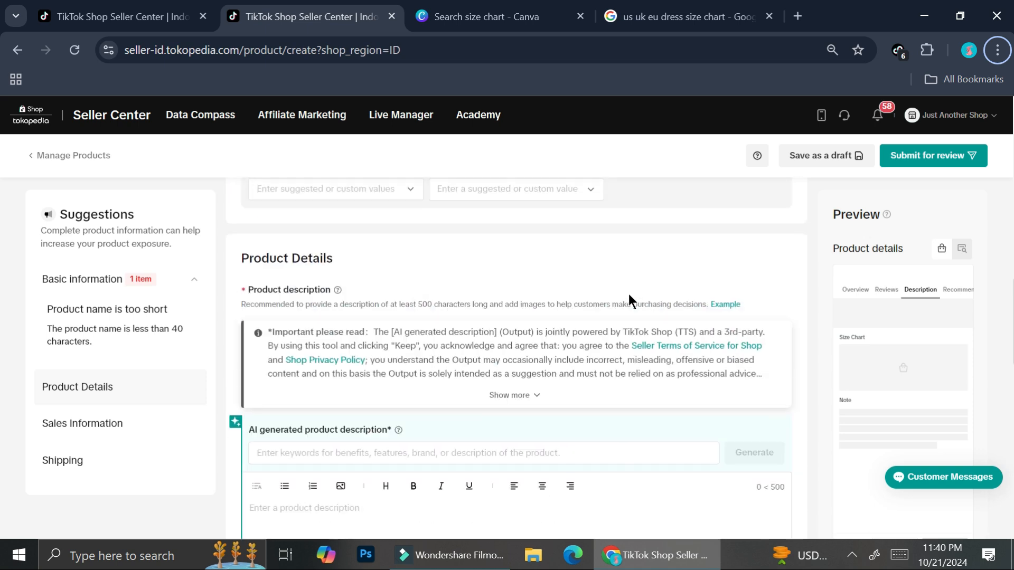
scroll("up", 3)
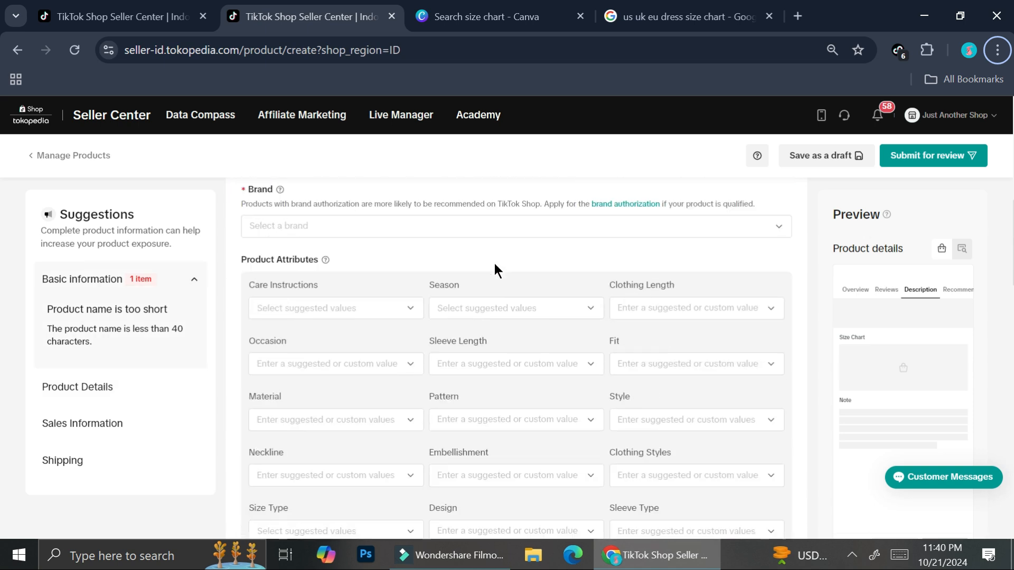
scroll("up", 3)
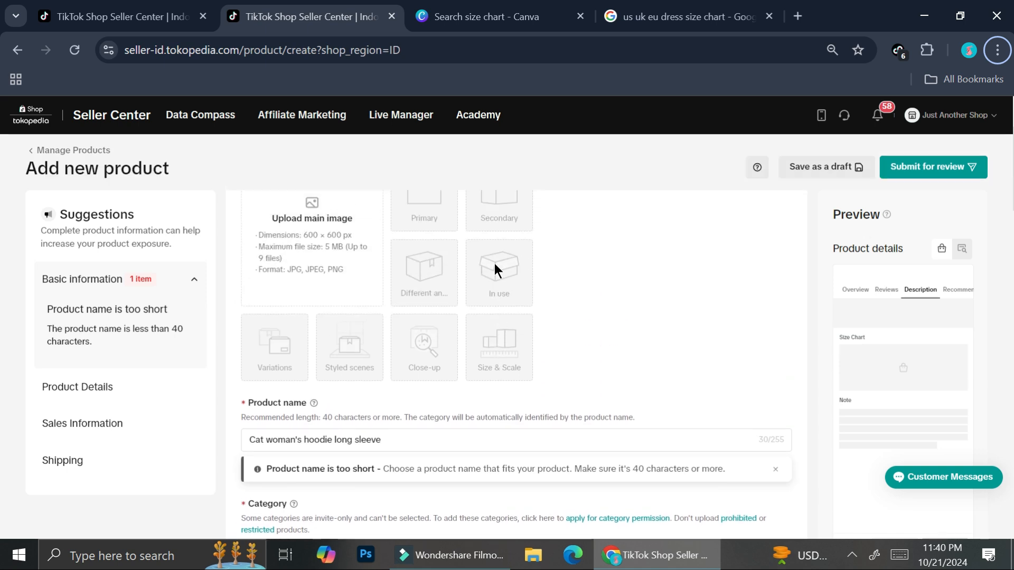
scroll("down", 3)
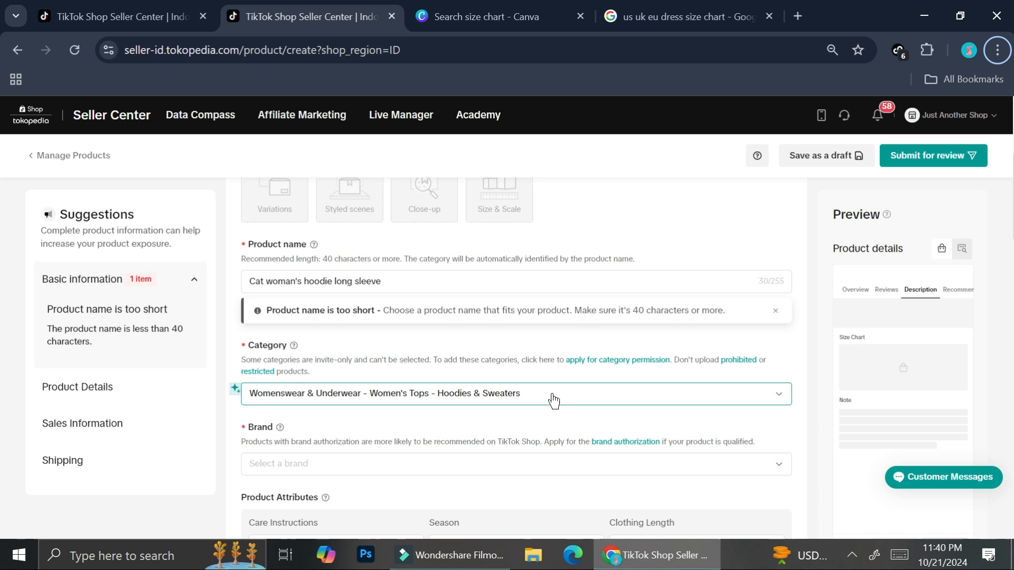
mouse_move(390, 387)
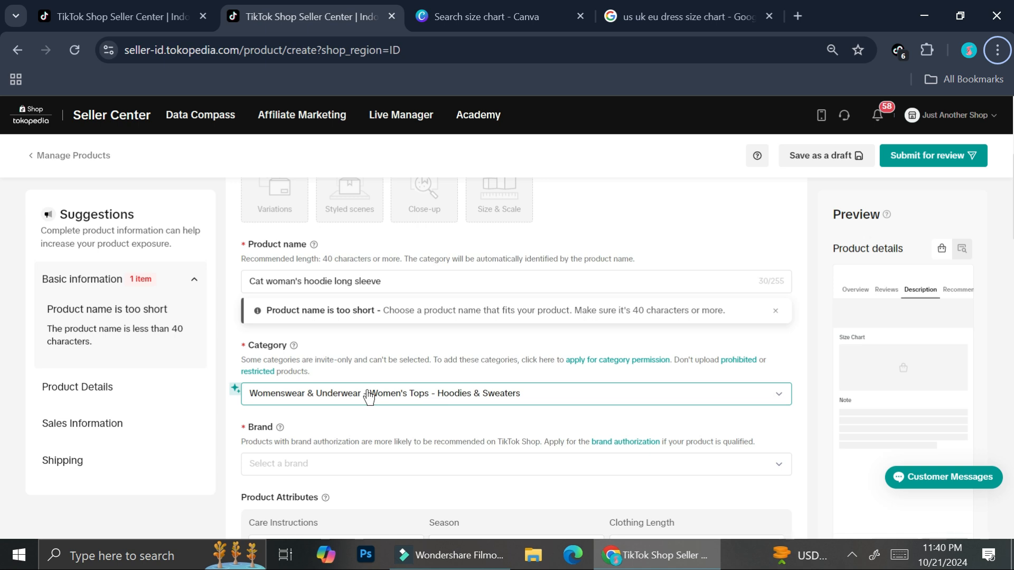
scroll("down", 3)
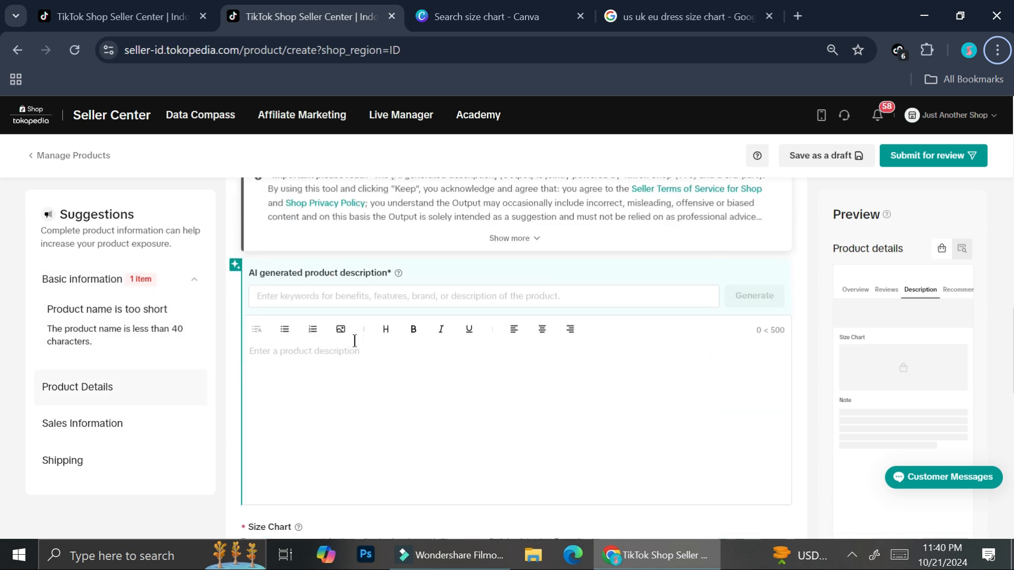
scroll("down", 3)
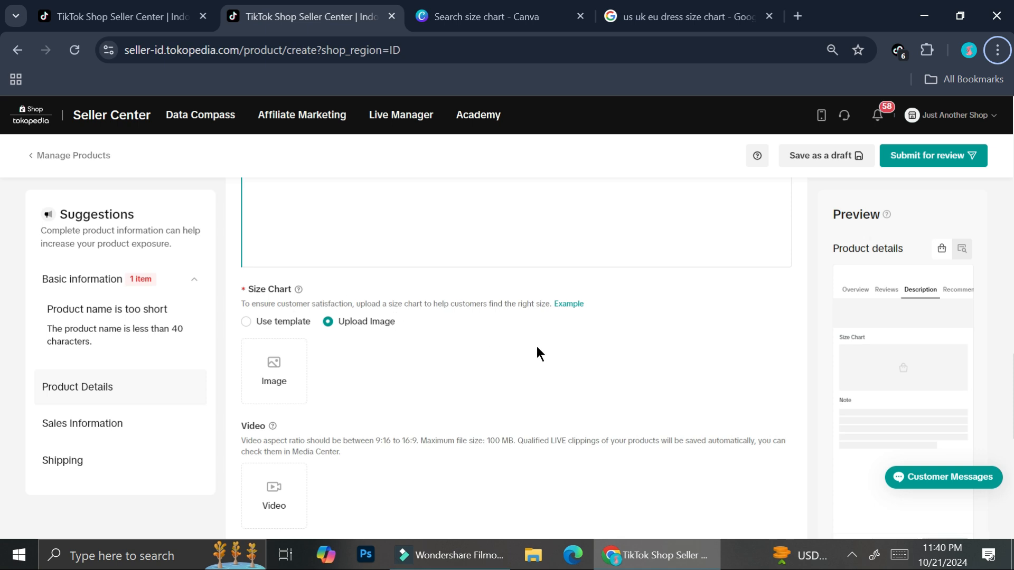